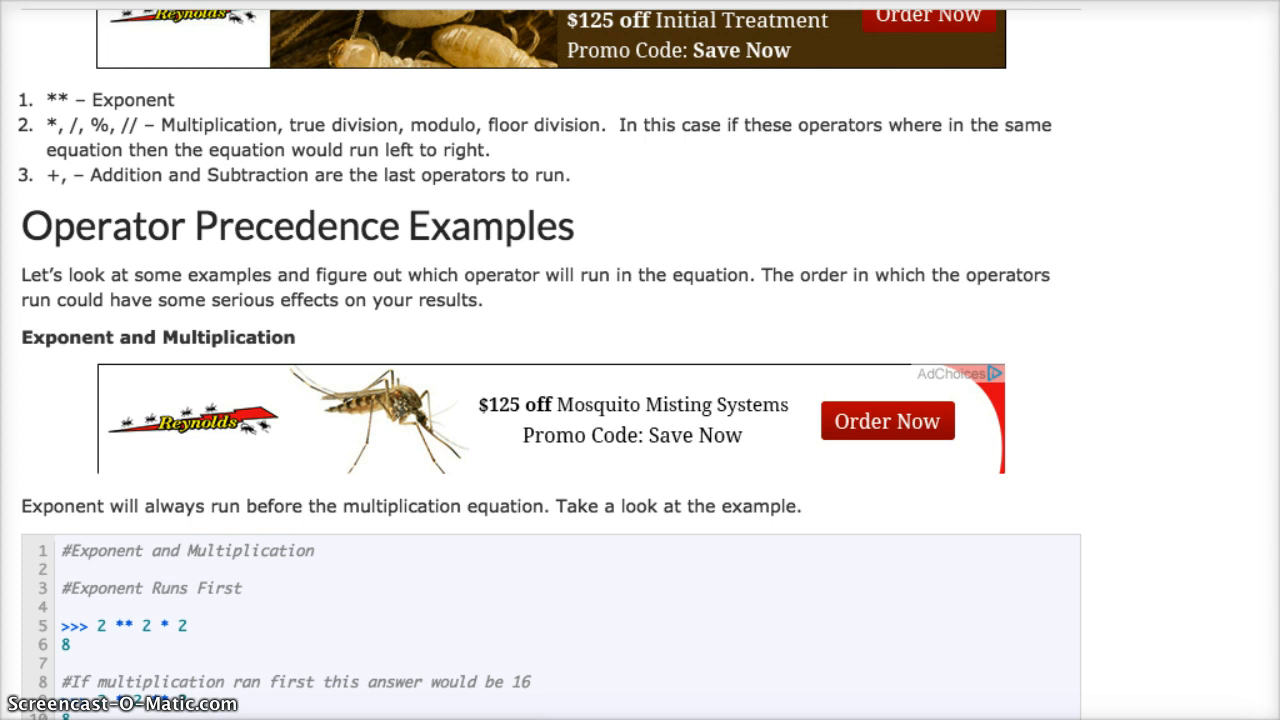
- Evaluate 2 ** 2 + 2 (result 6) and enter 2 + 2 ** 2 at the next prompt
click(821, 711)
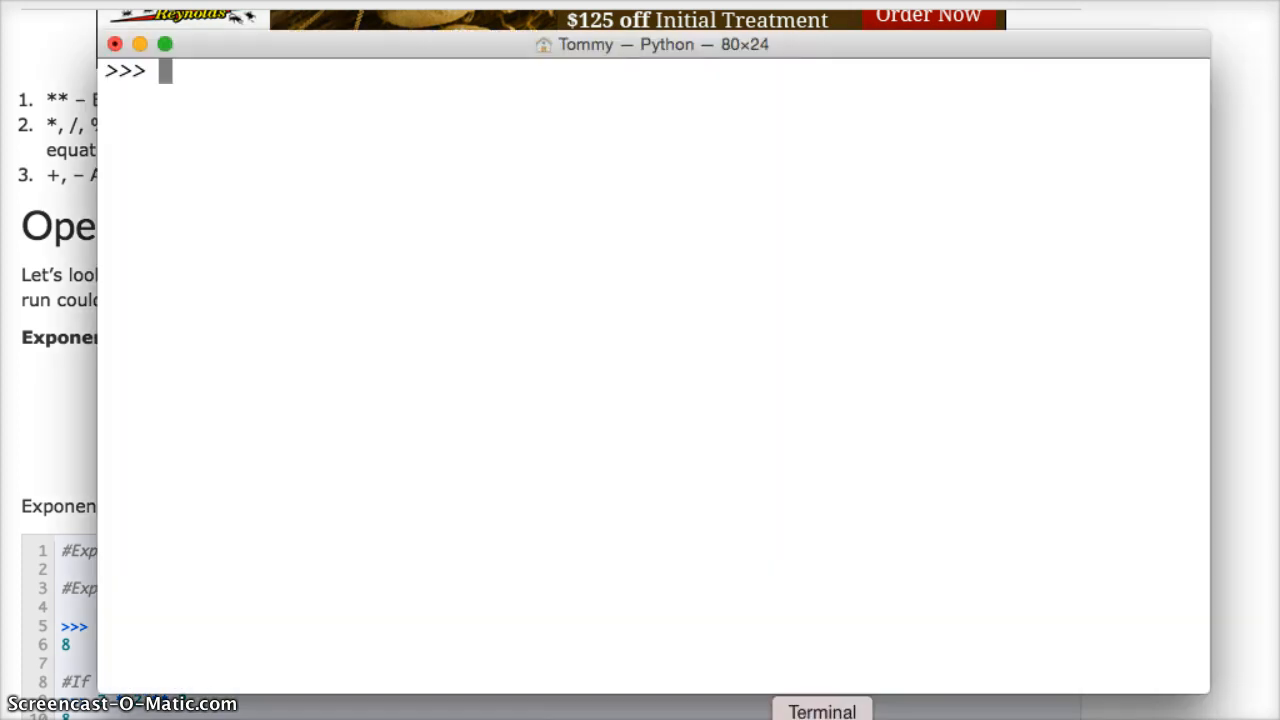
mouse_move(593, 345)
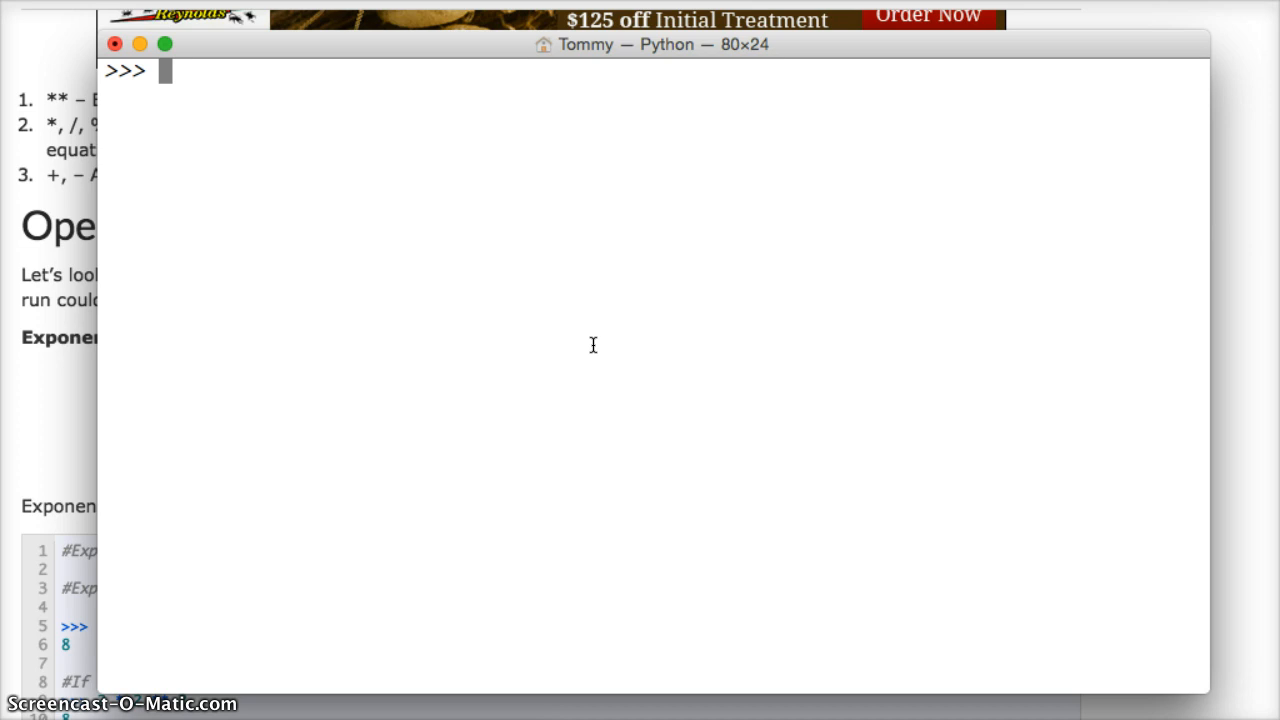
text(2 **)
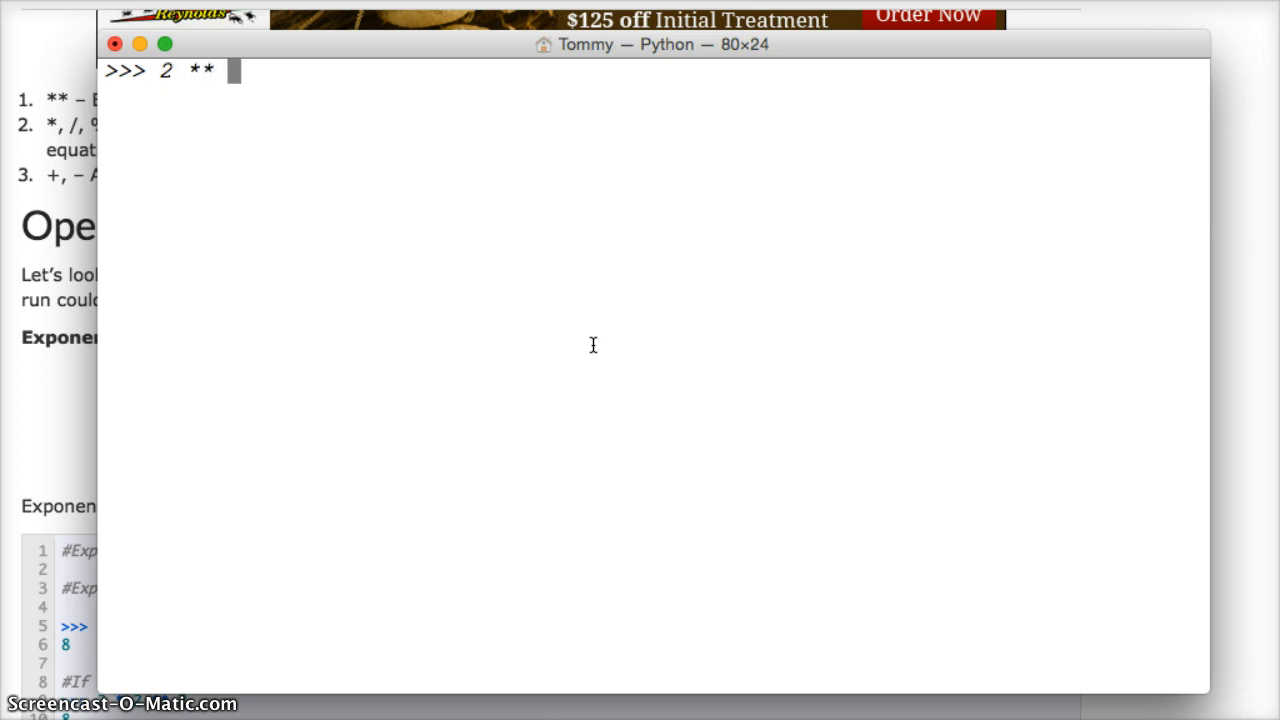
text(2 +)
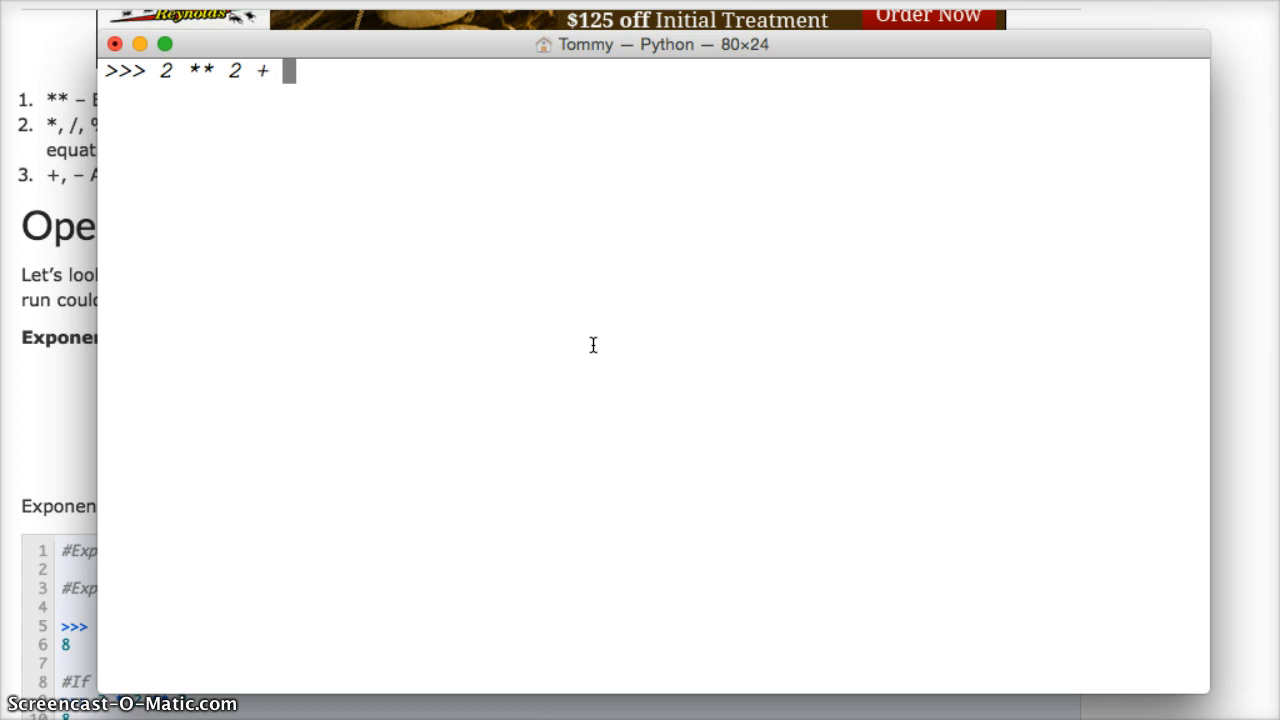
text(2)
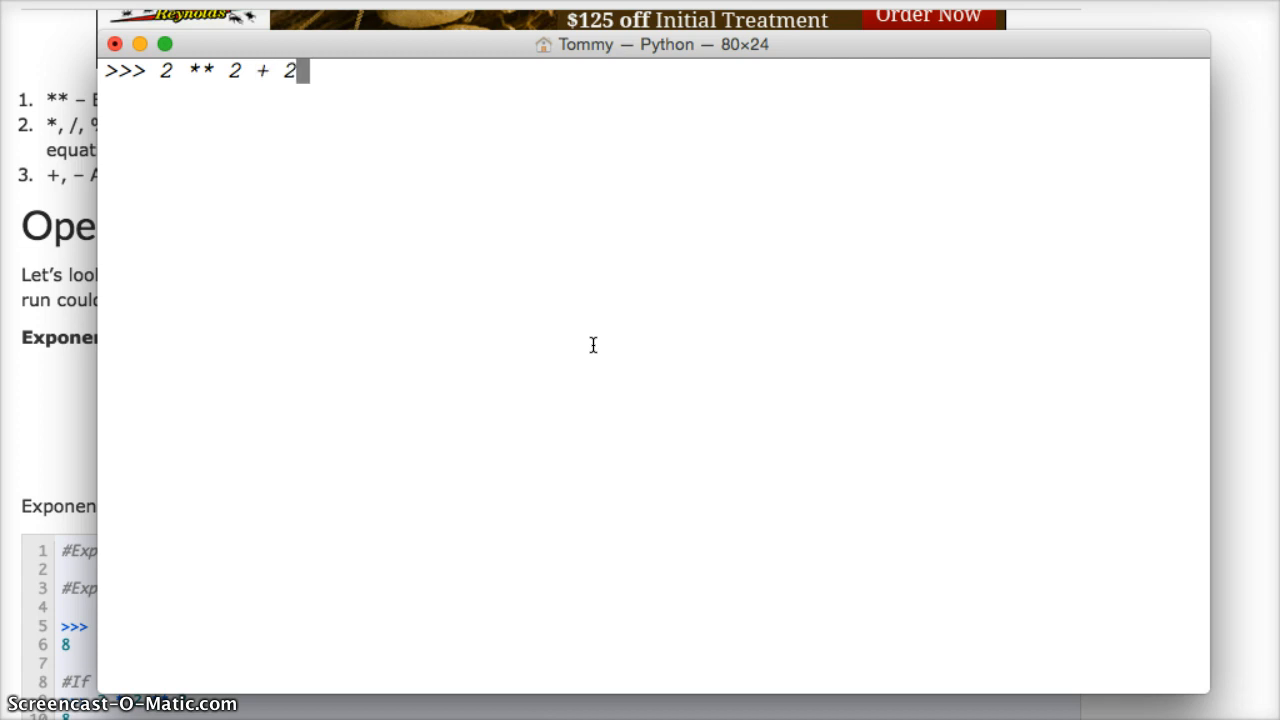
mouse_move(322, 167)
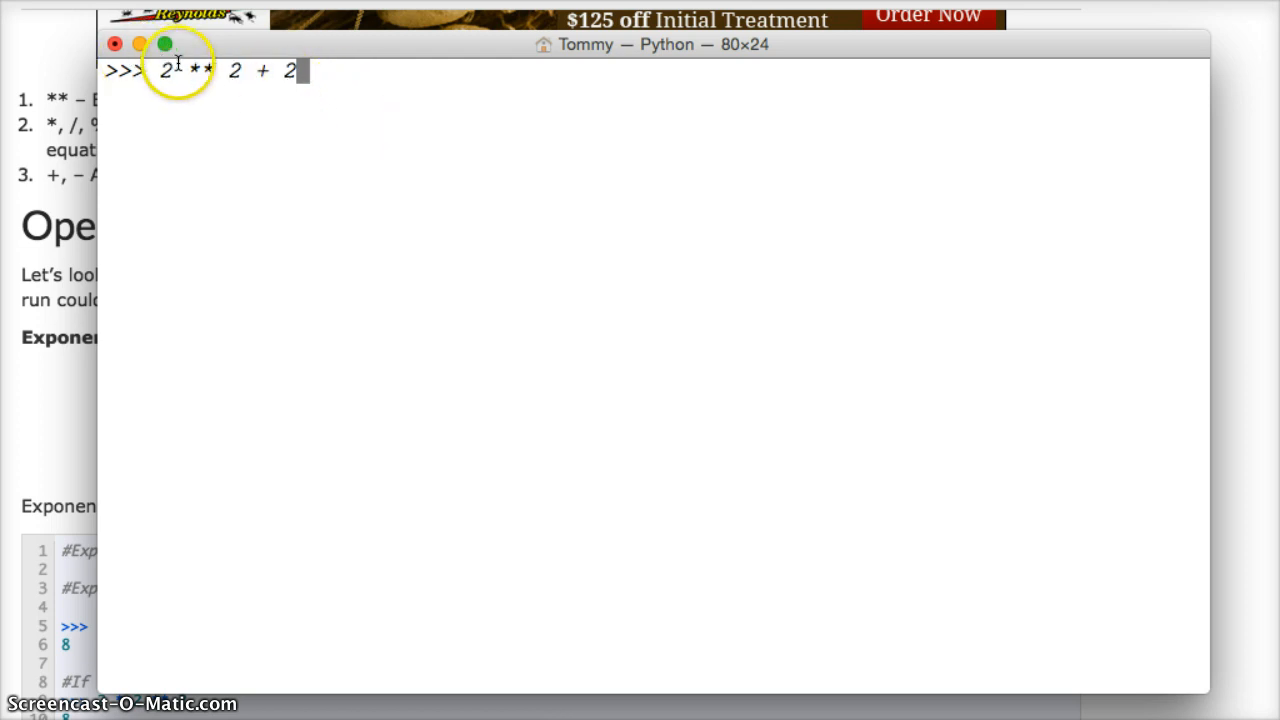
mouse_move(330, 90)
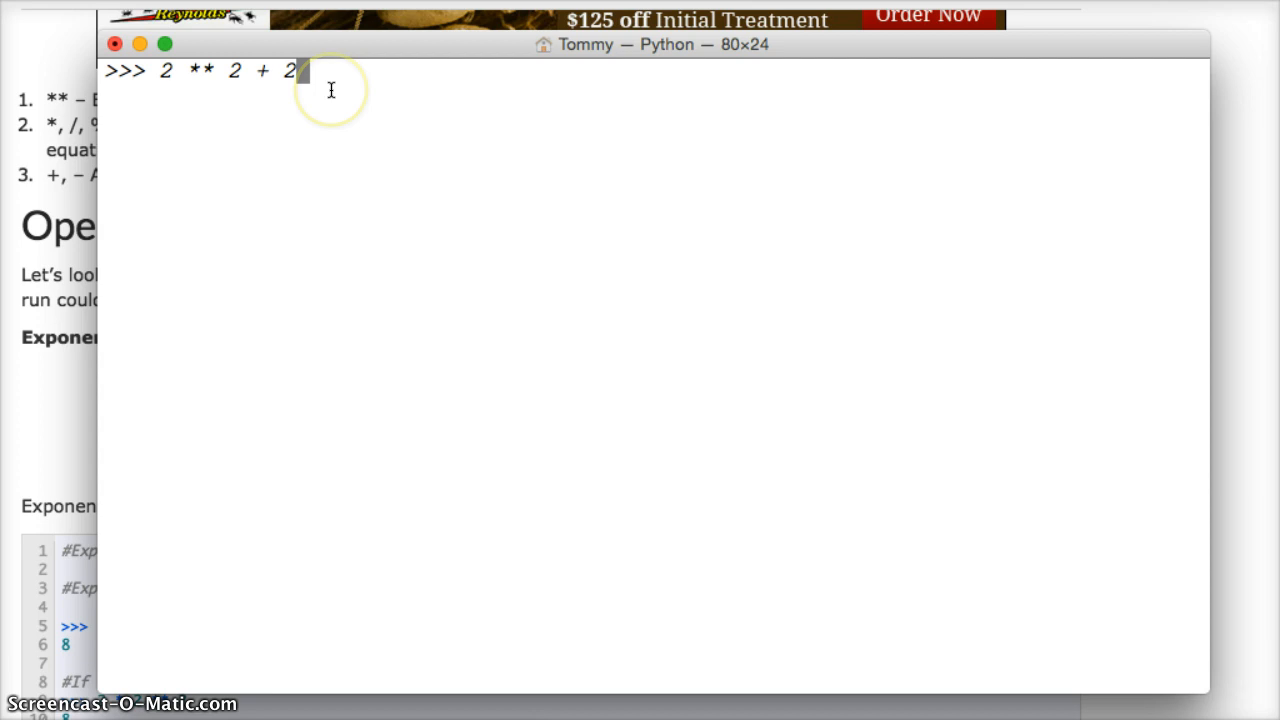
key(Return)
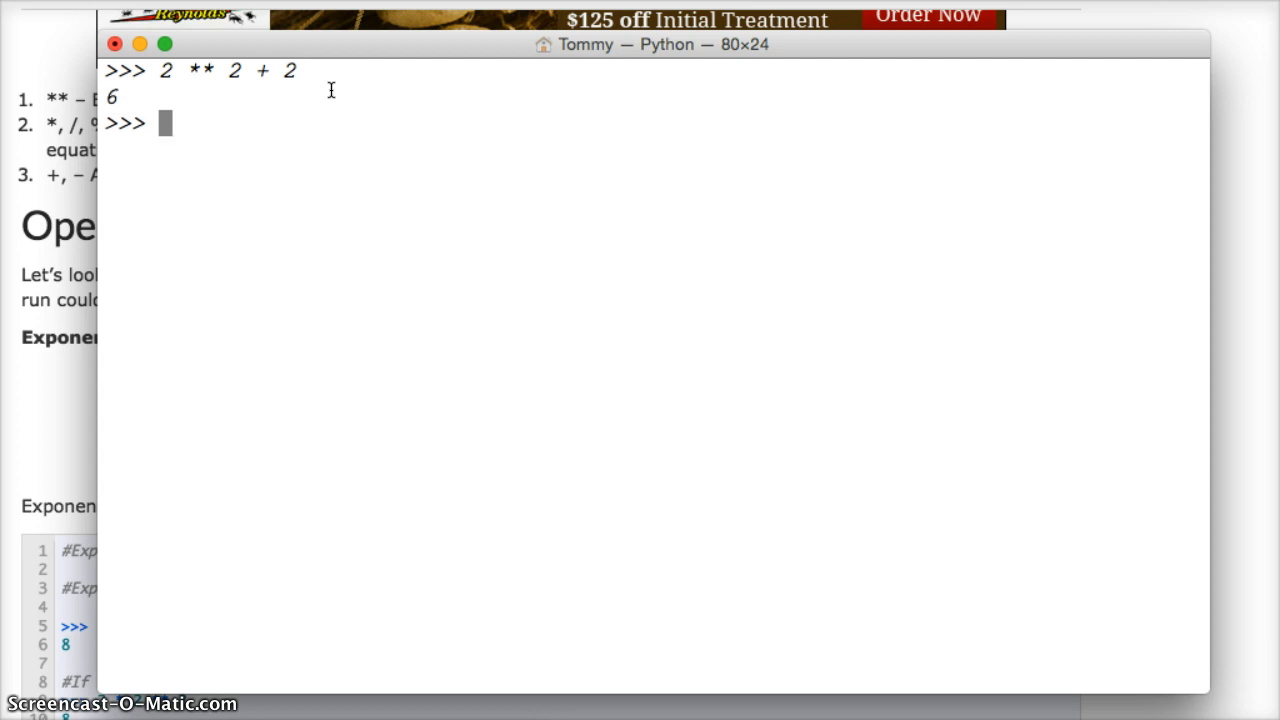
mouse_move(243, 152)
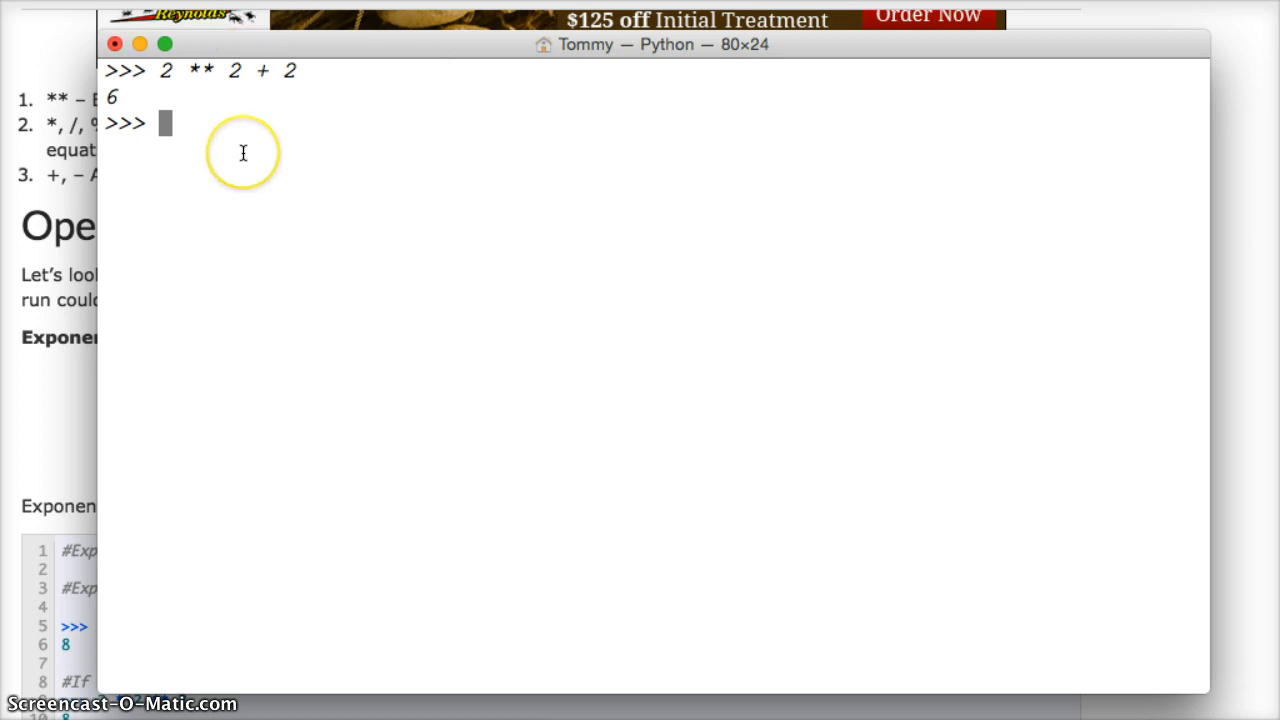
text(2 +)
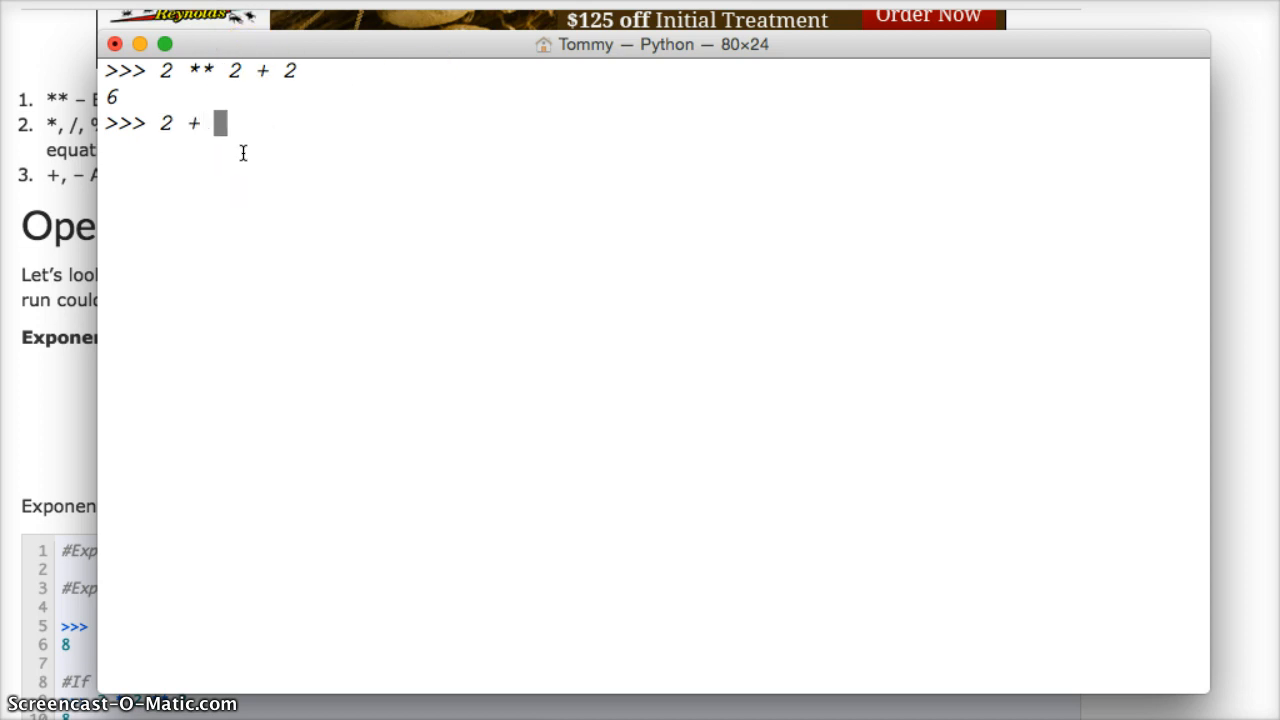
text(2 ** 2)
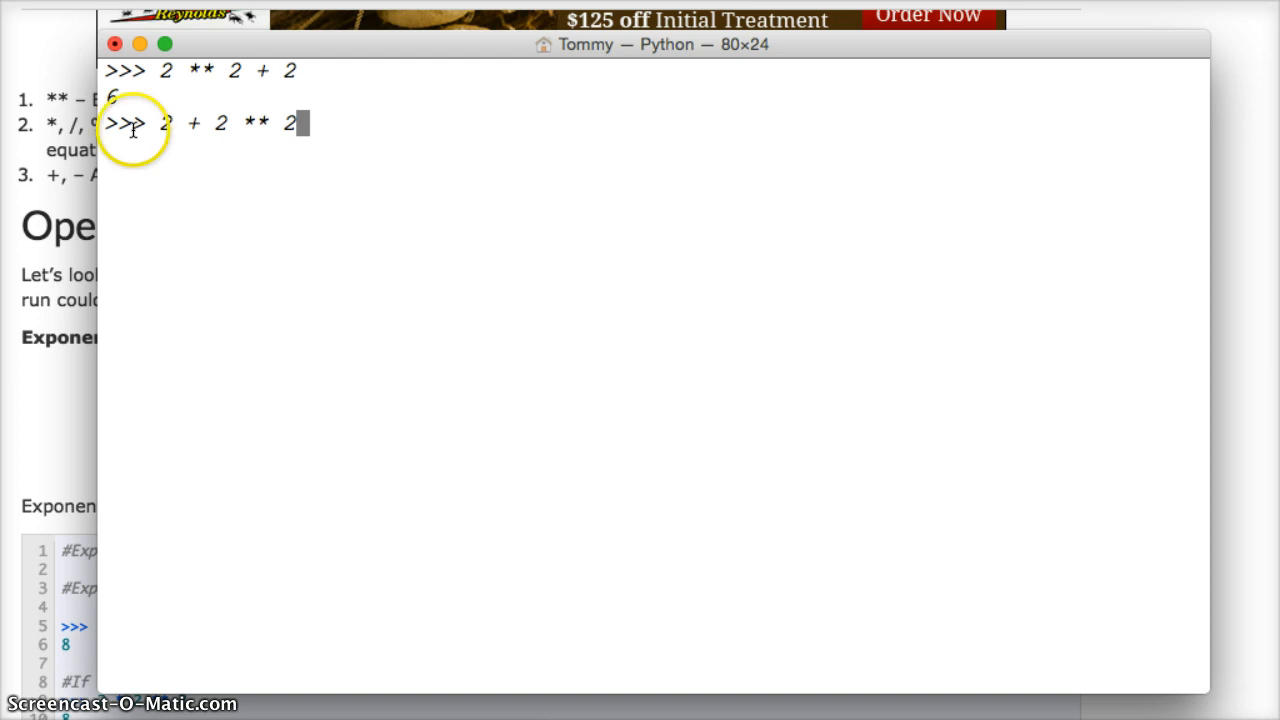
mouse_move(200, 128)
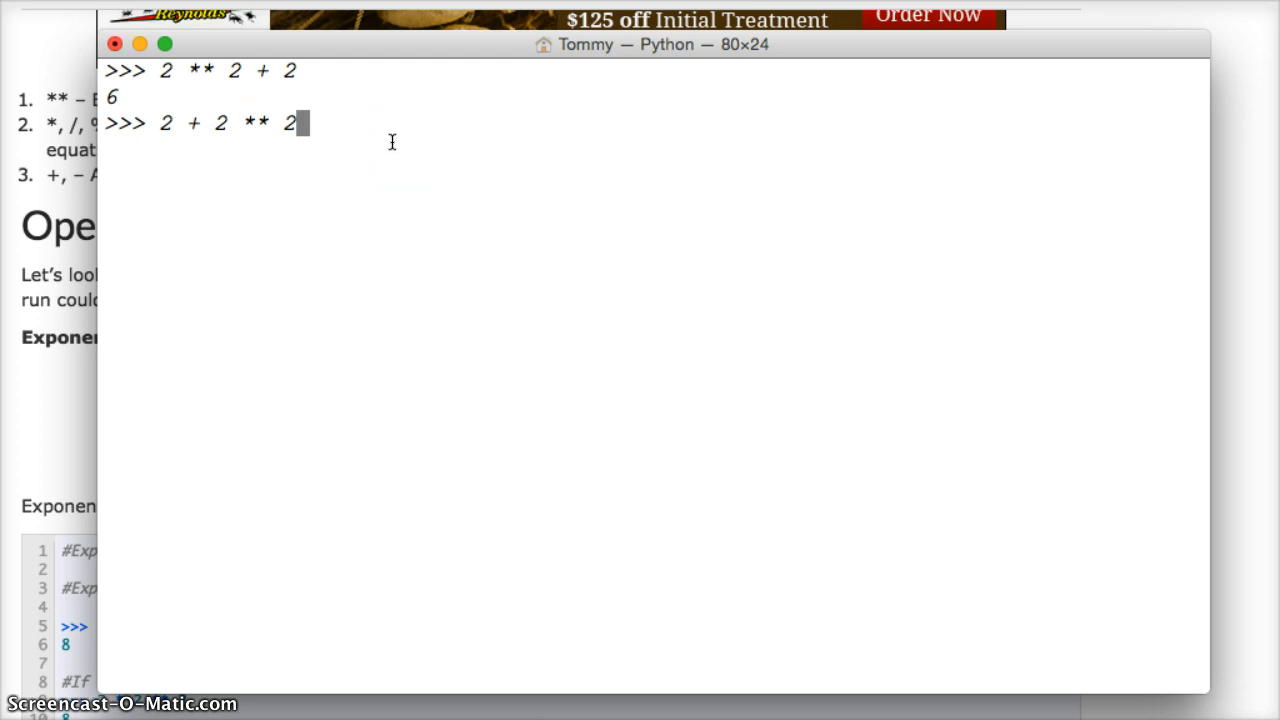
- Run 2 + 2 ** 2, giving 6, and enter (2 + 2) ** 2 at the next prompt
key(Return)
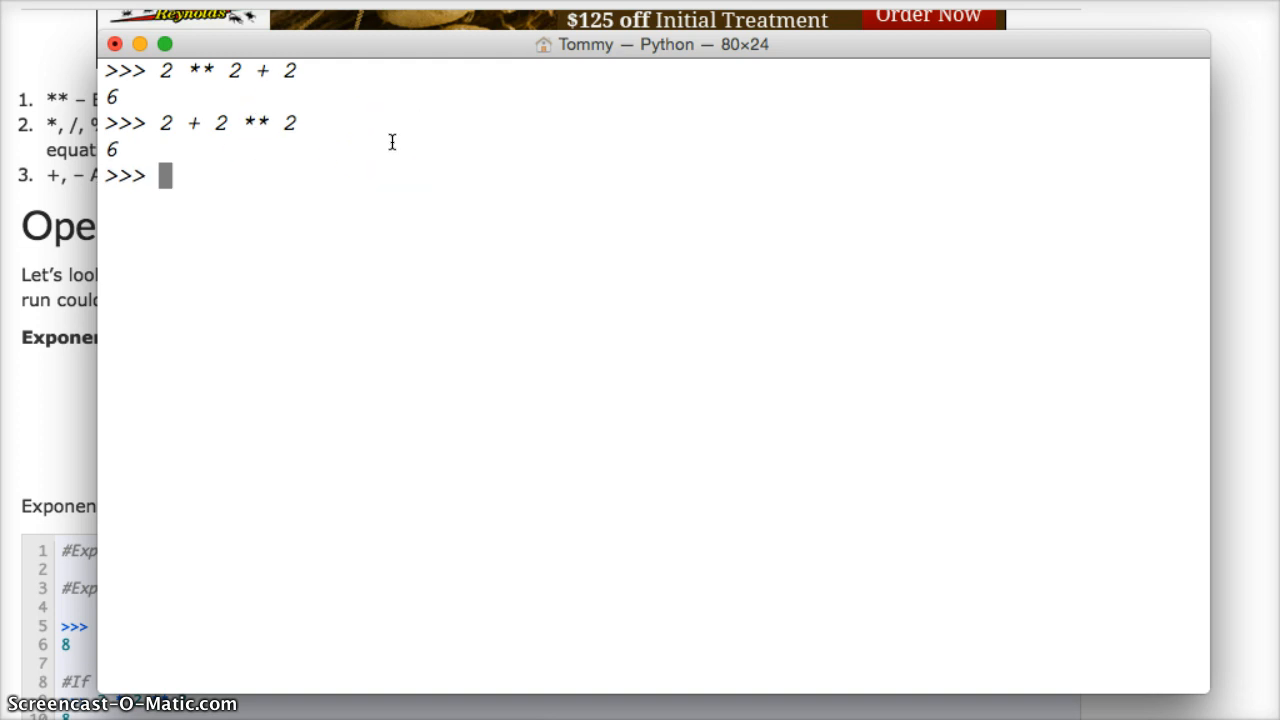
text(()
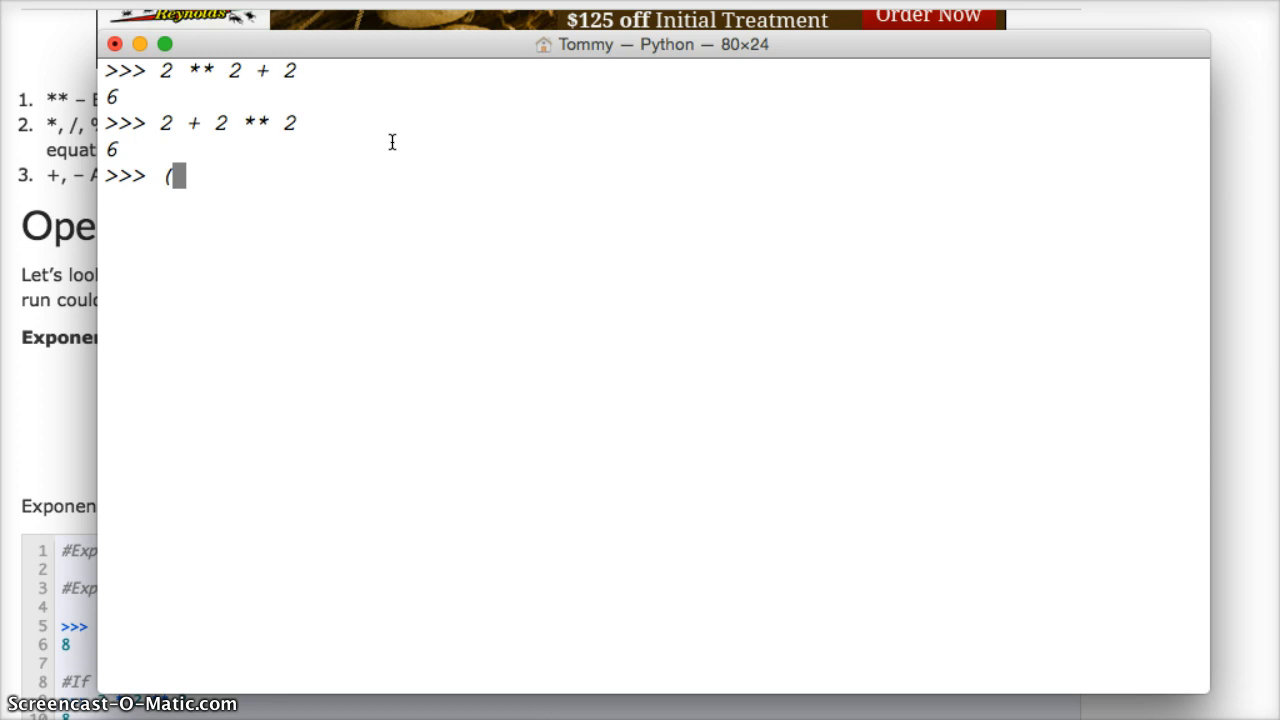
text(2 +)
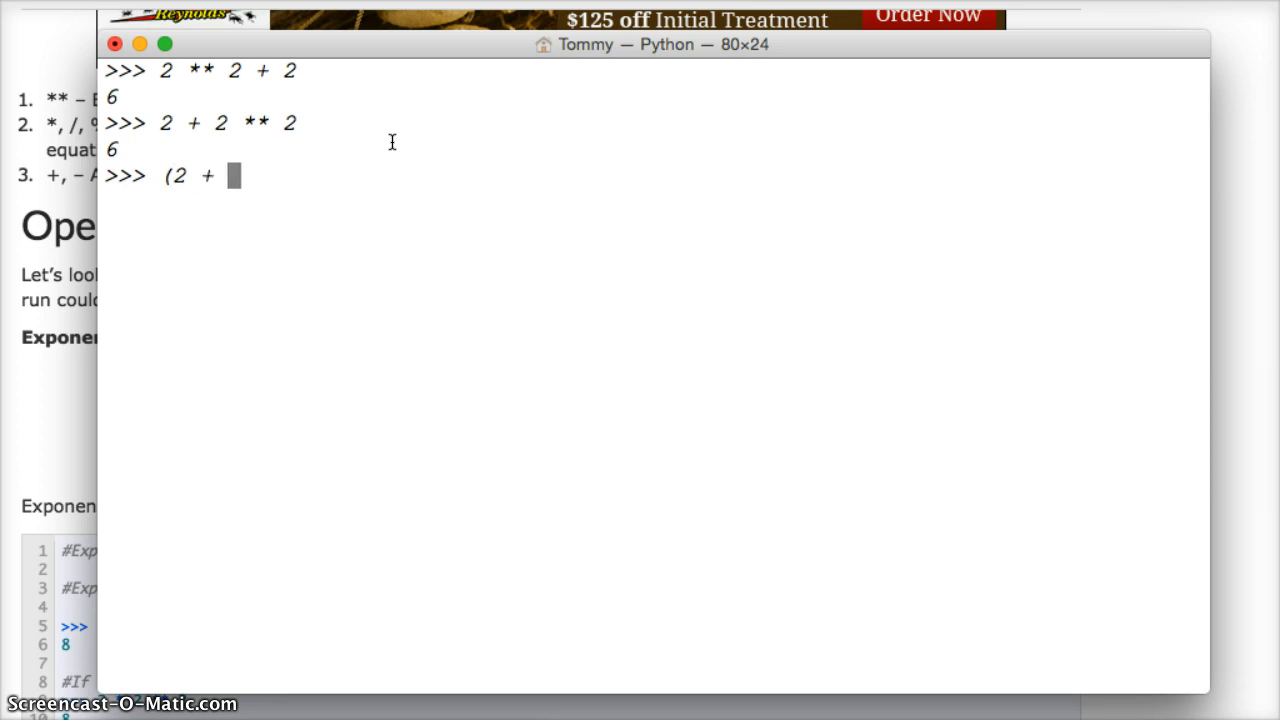
text(2))
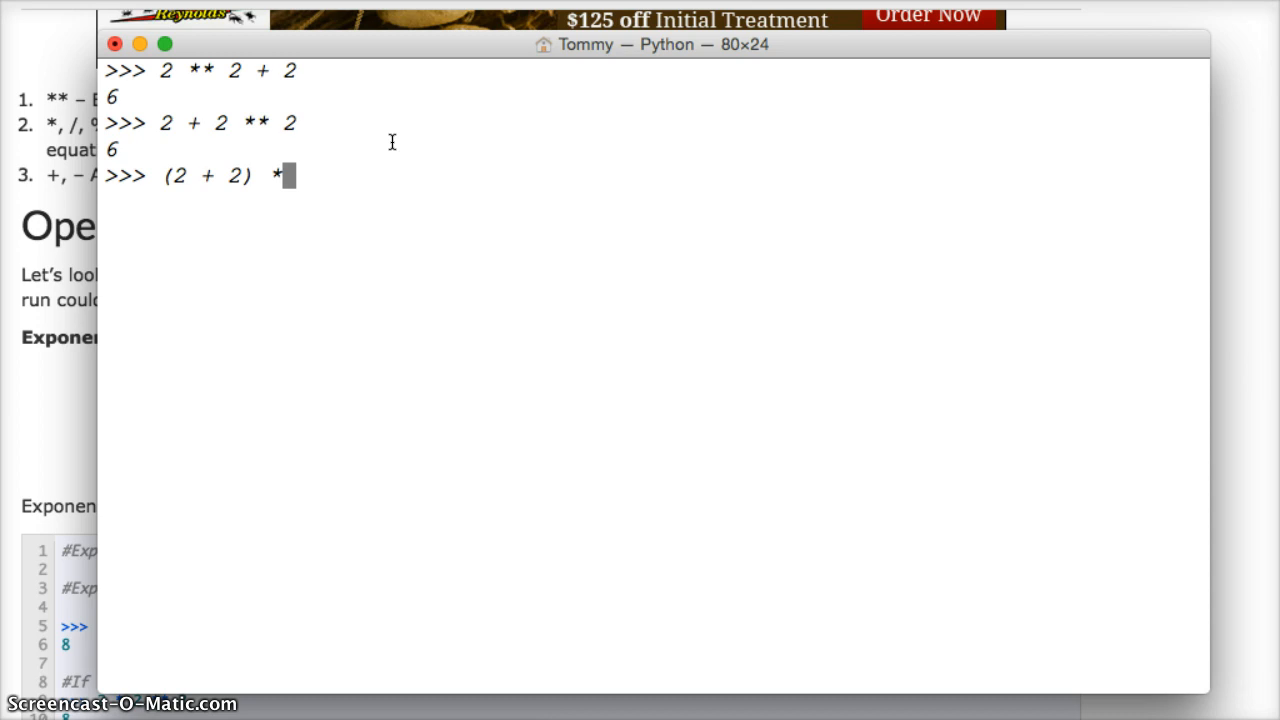
text(*)
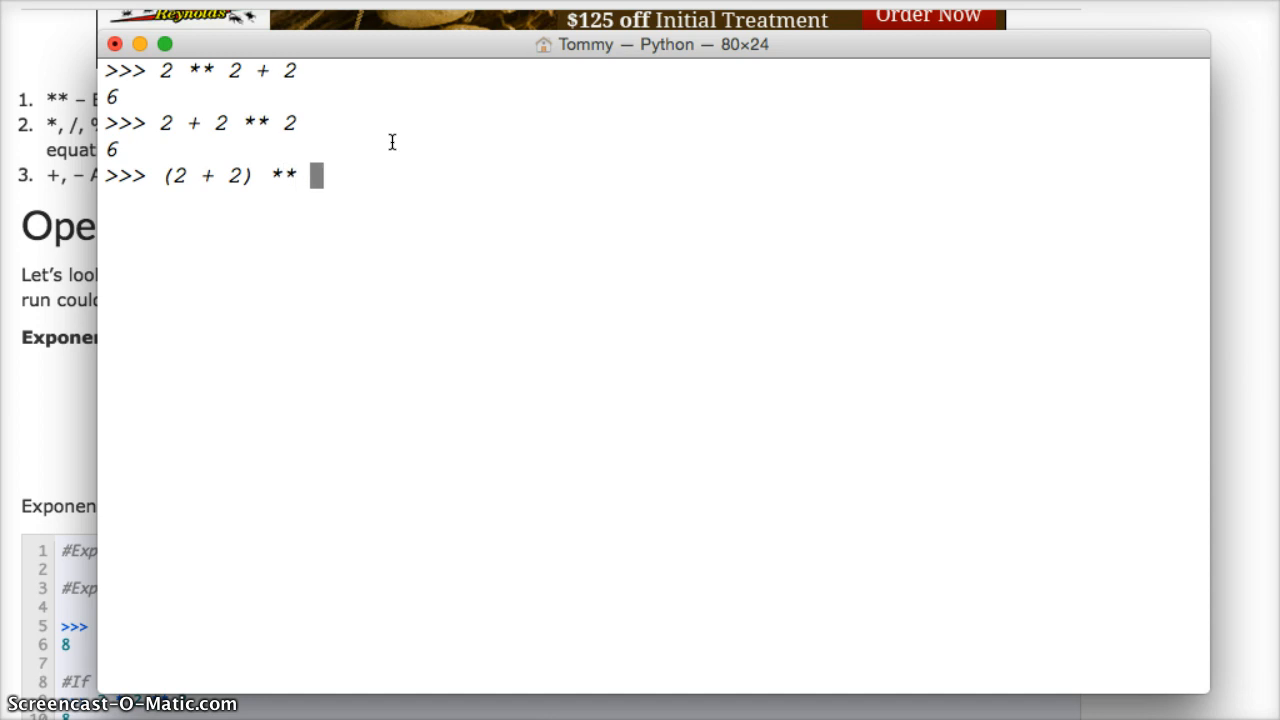
text(2)
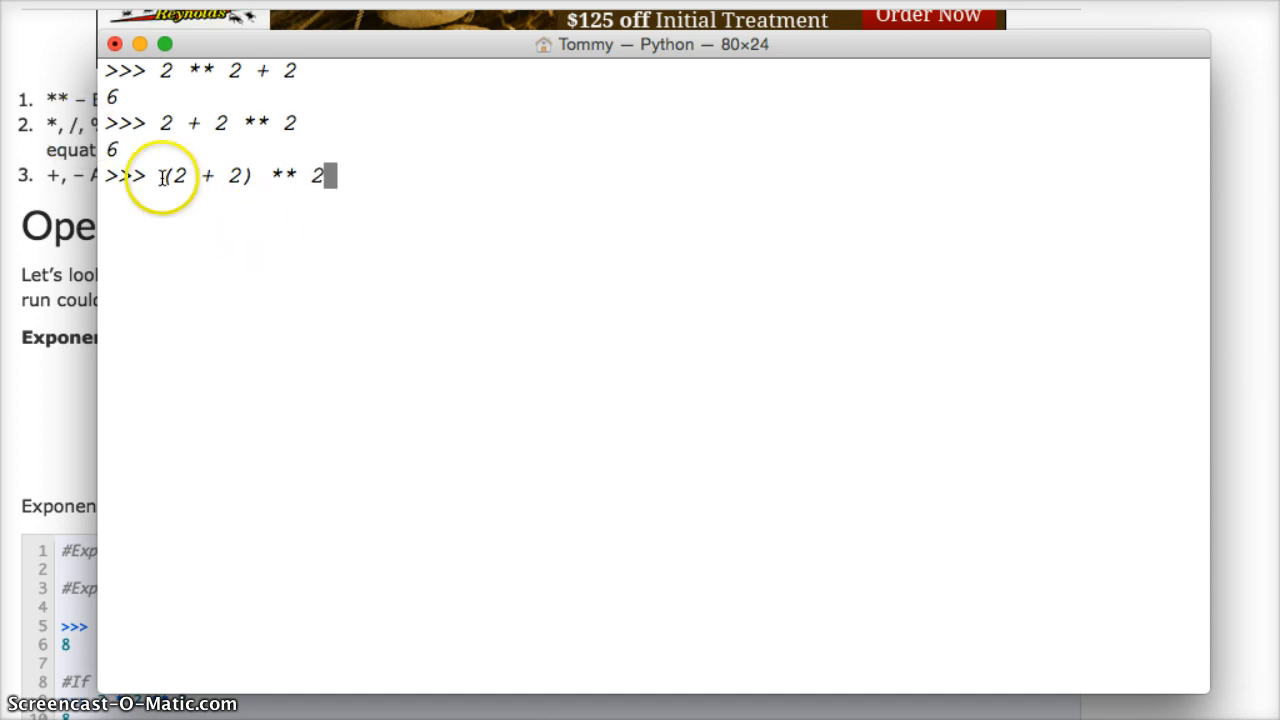
mouse_move(225, 175)
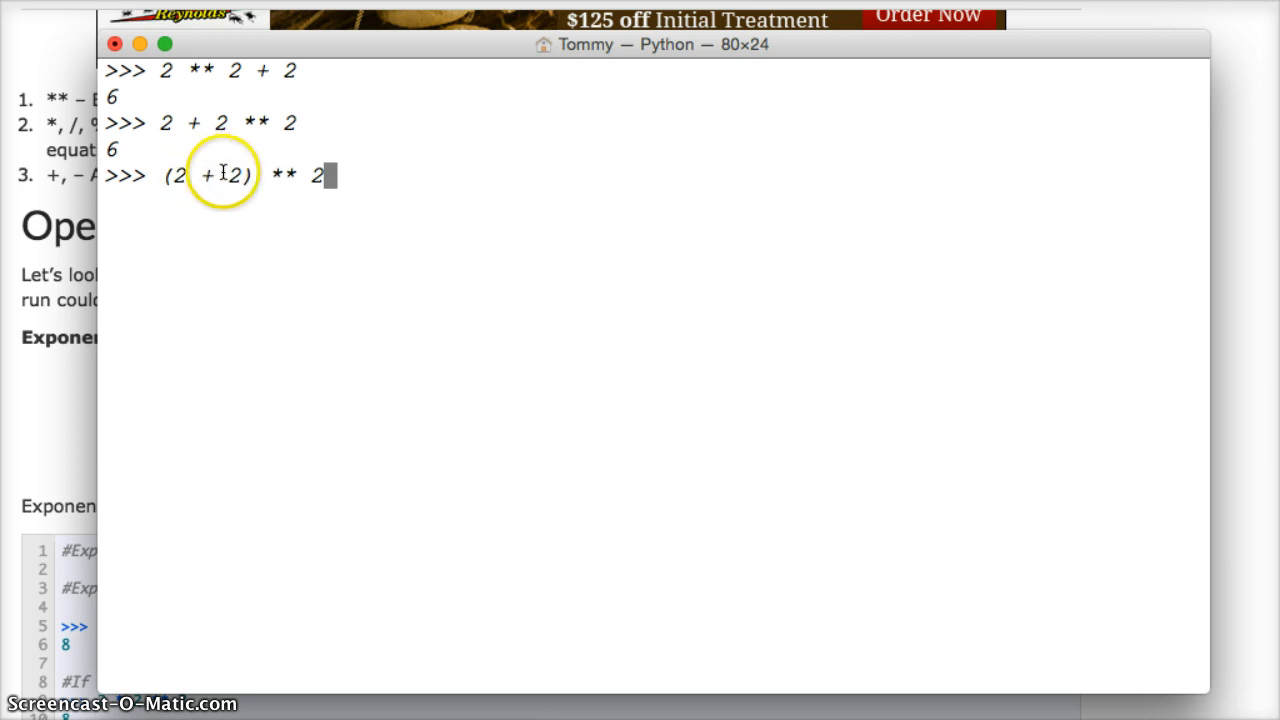
mouse_move(210, 213)
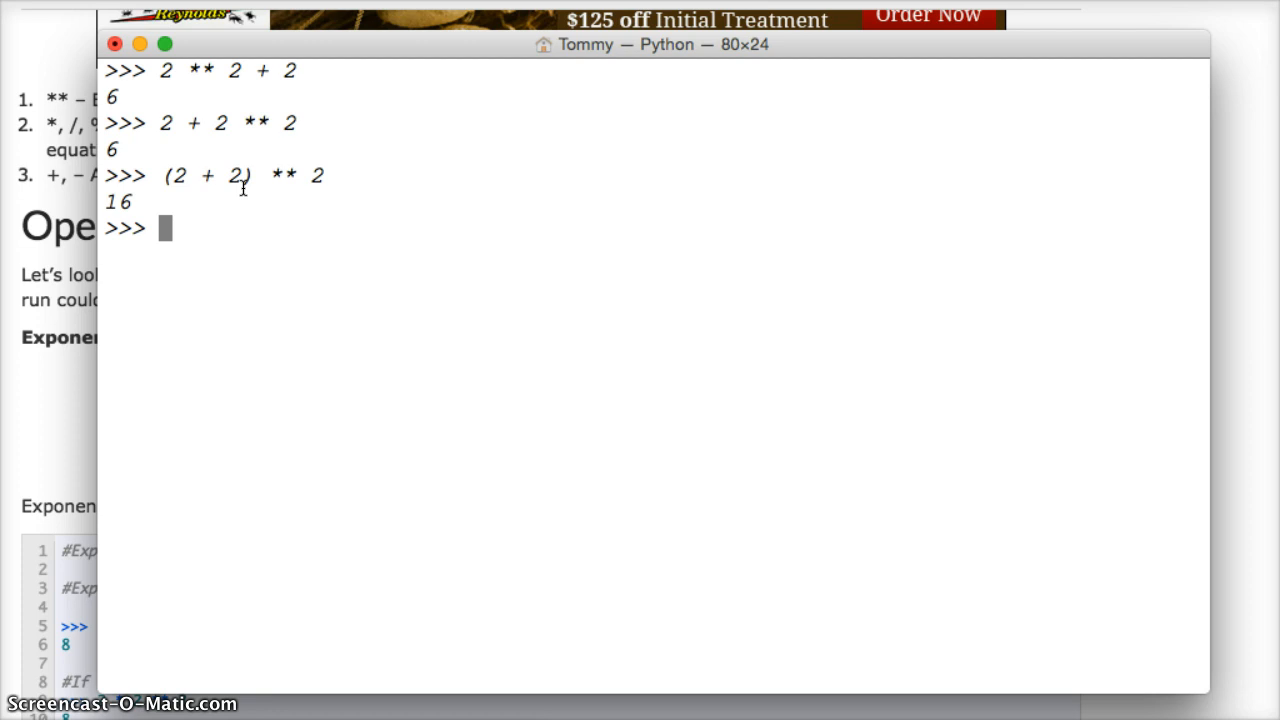
- Rewrite 3 * (8 / 2) as the unparenthesised 3 * 8 / 2 and run it, getting 12.0
text(3 *)
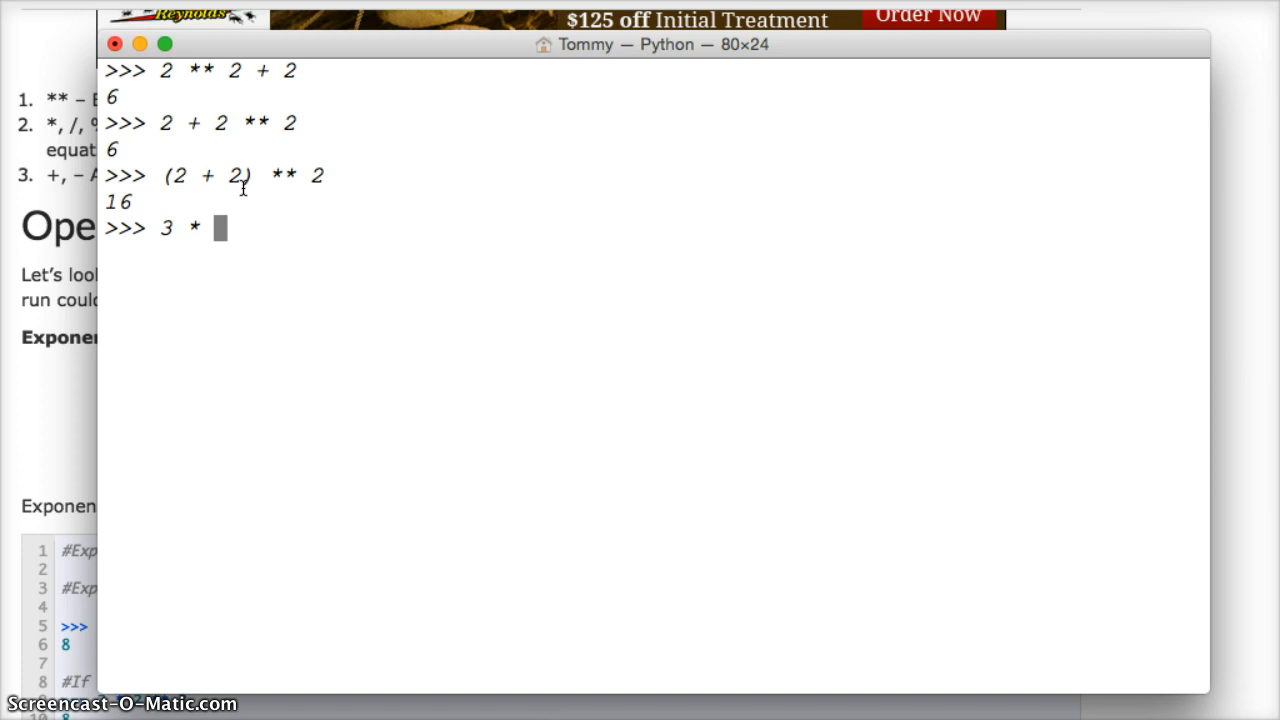
text(8 /)
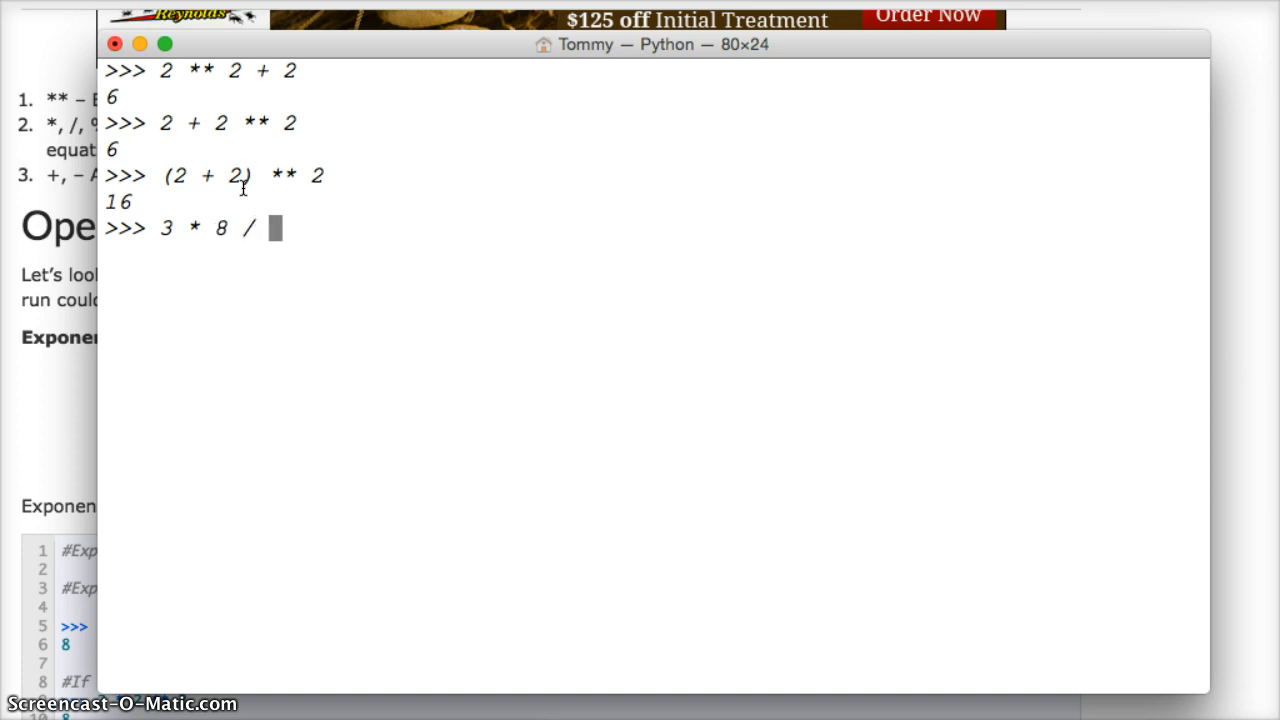
text(2)
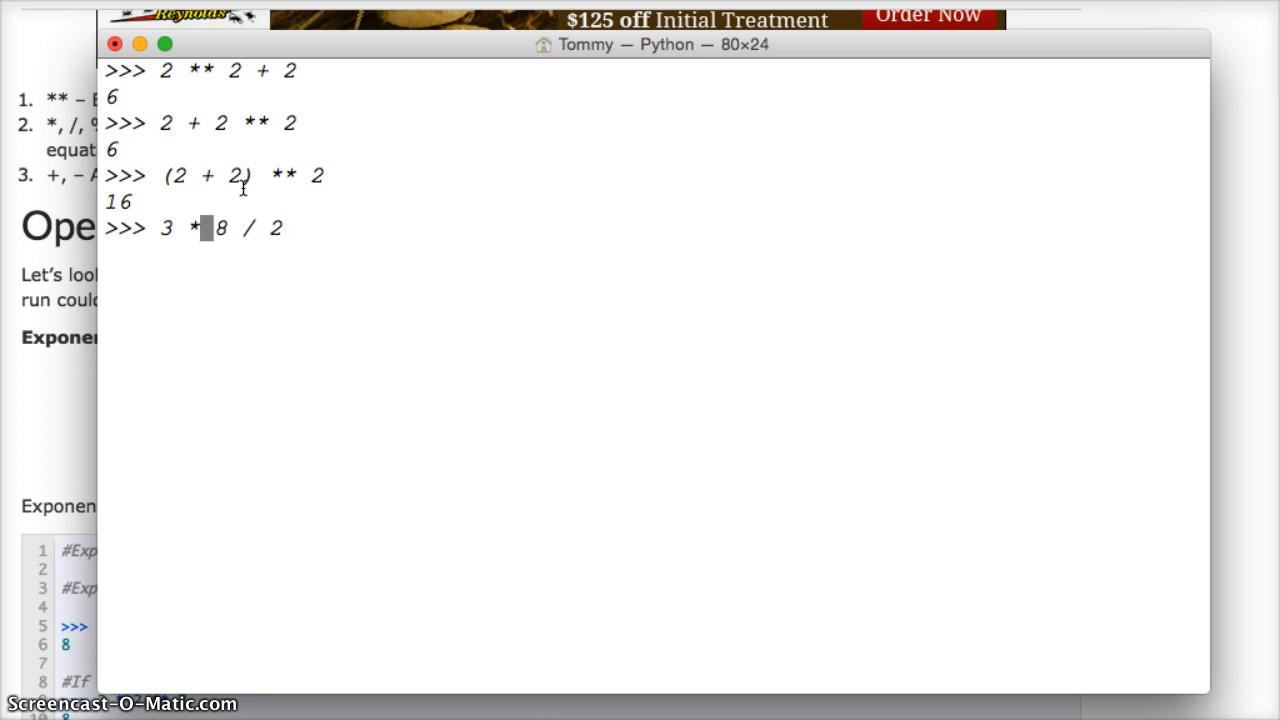
text(()
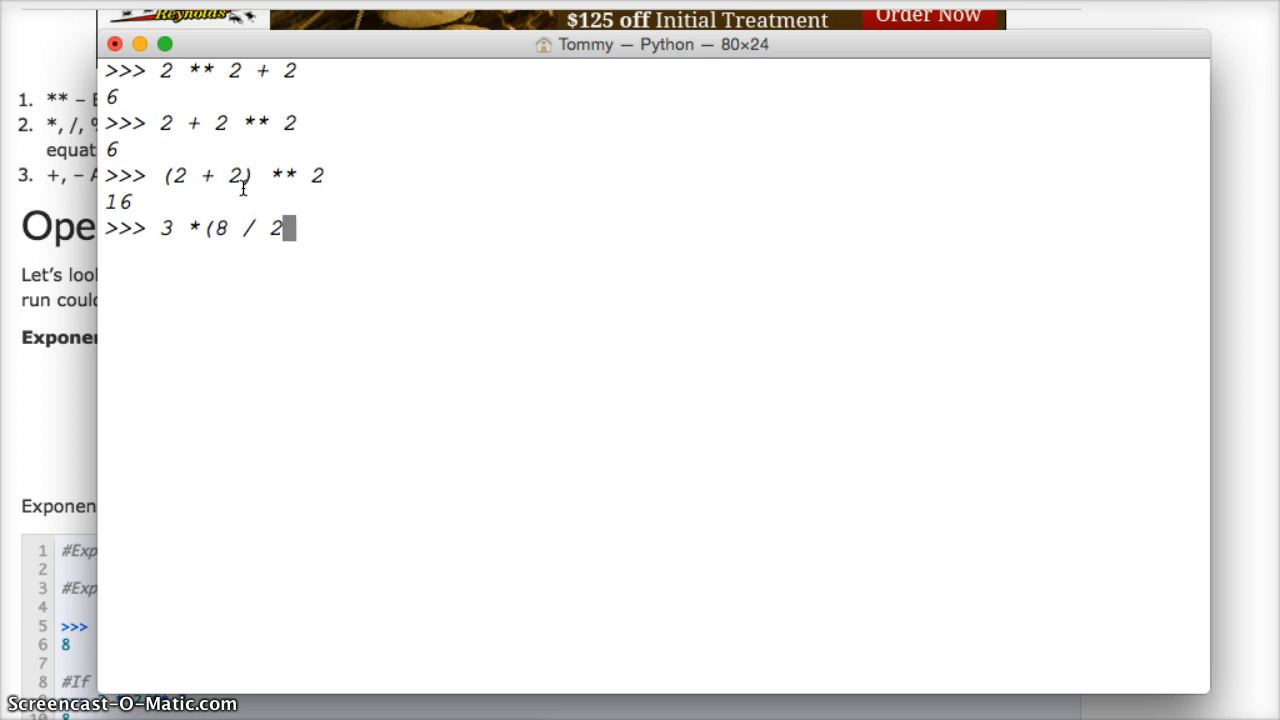
text())
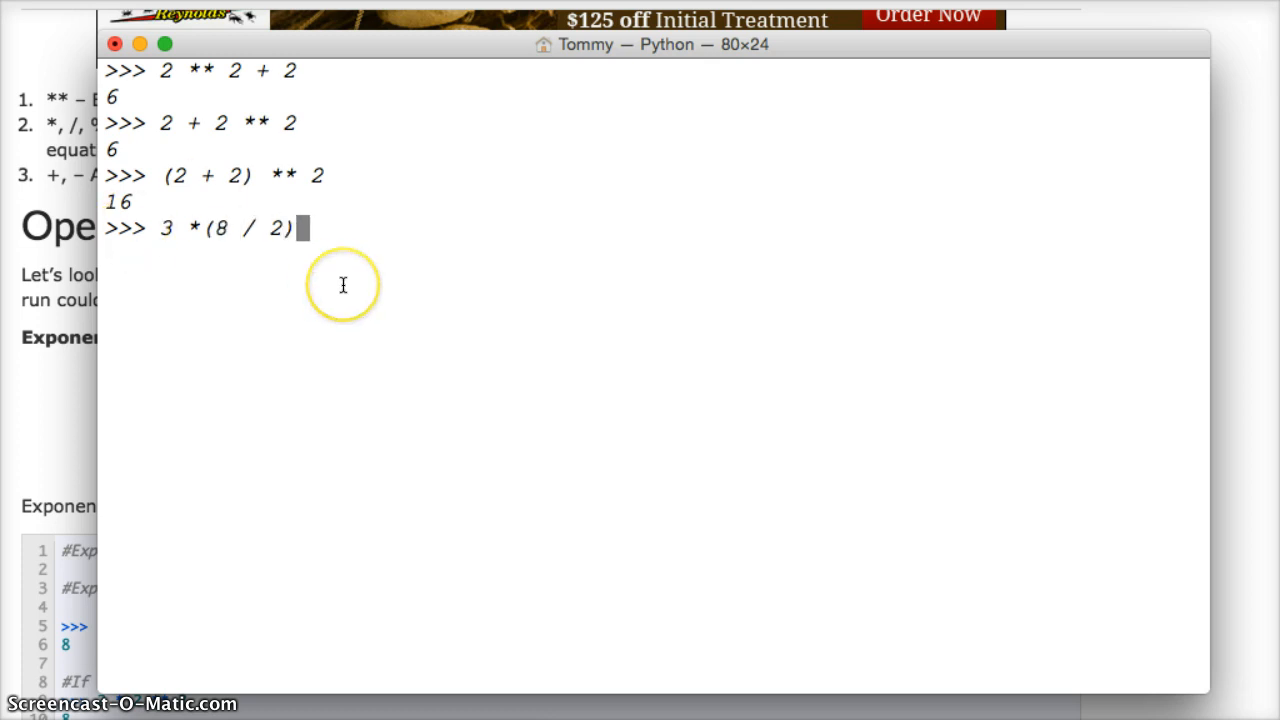
mouse_move(358, 234)
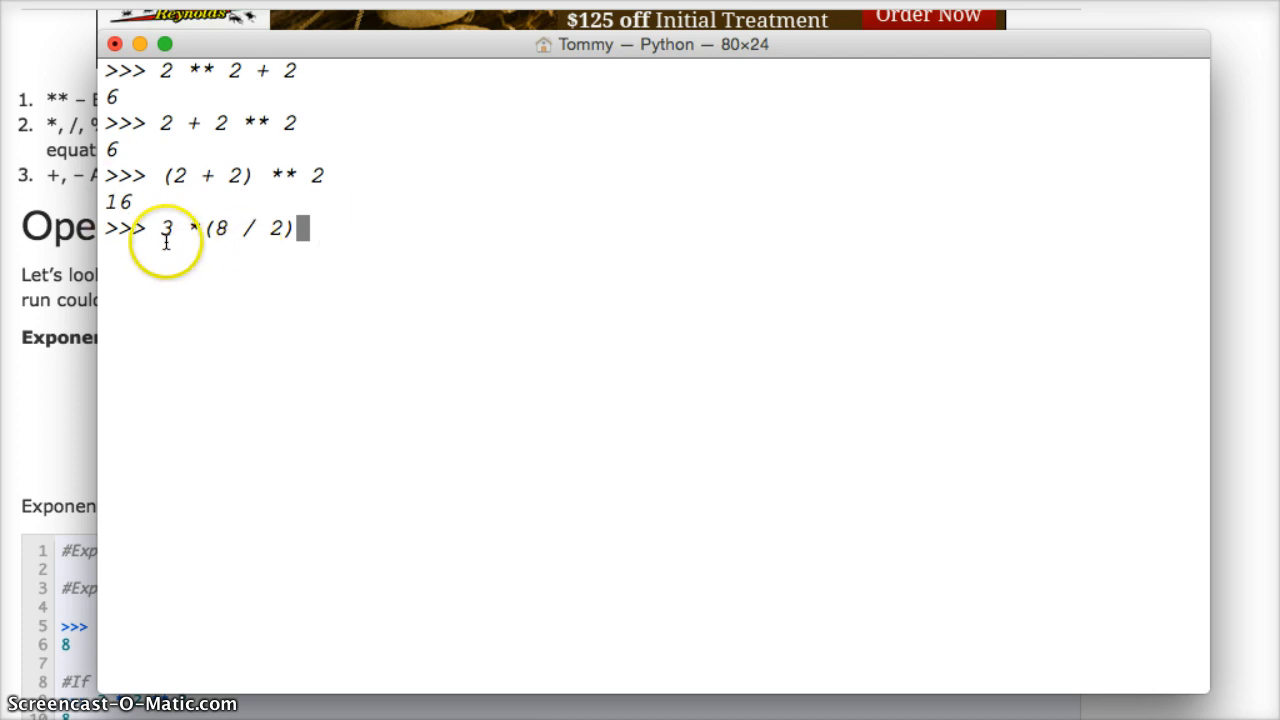
mouse_move(379, 253)
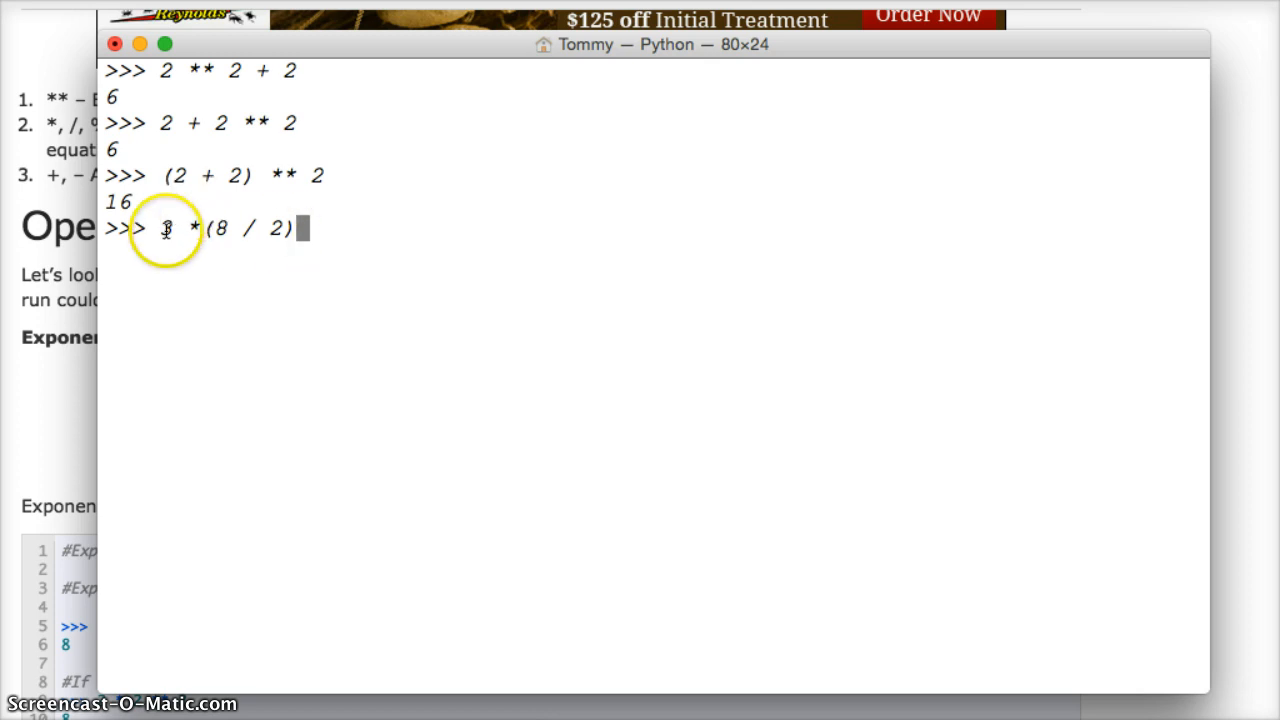
mouse_move(335, 295)
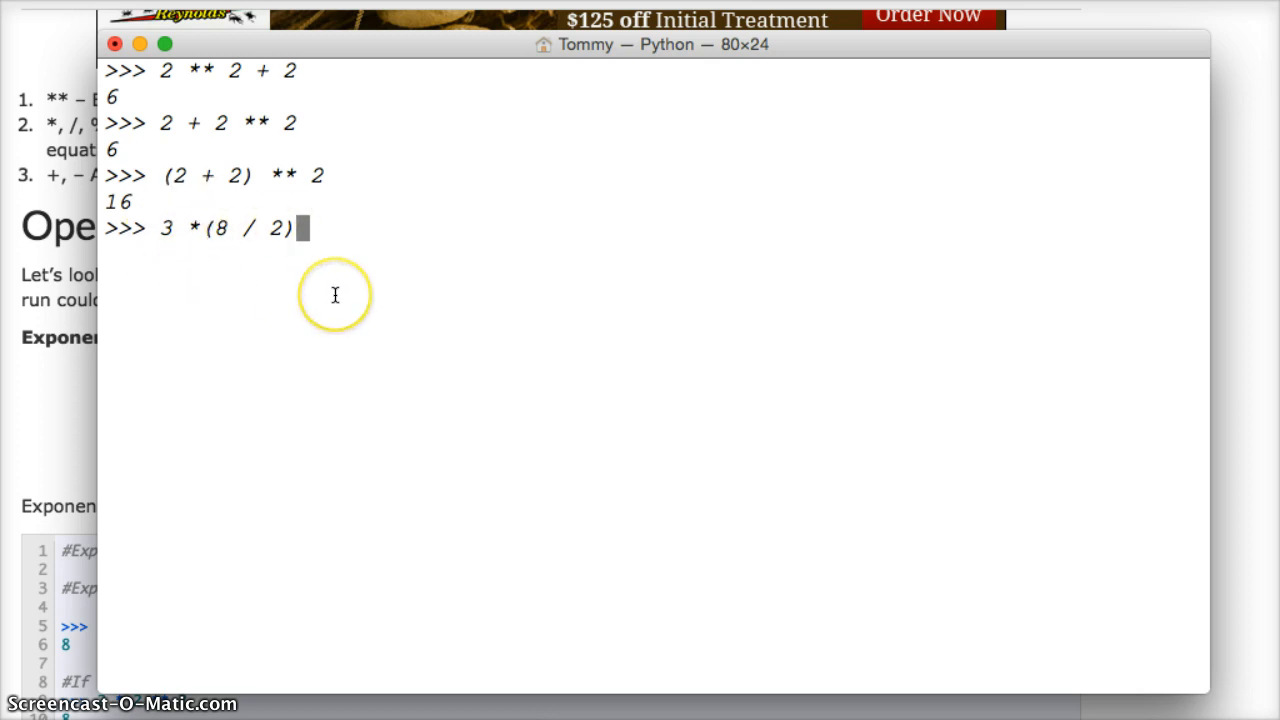
mouse_move(335, 295)
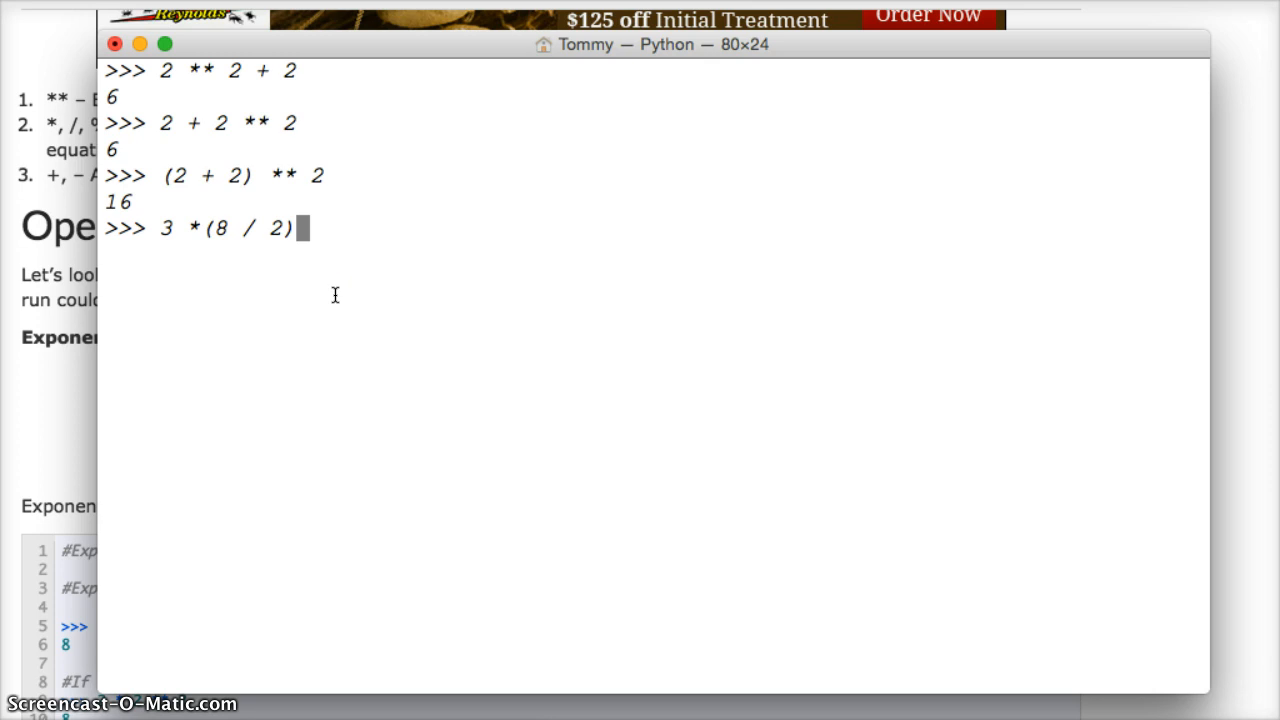
key(backspace)
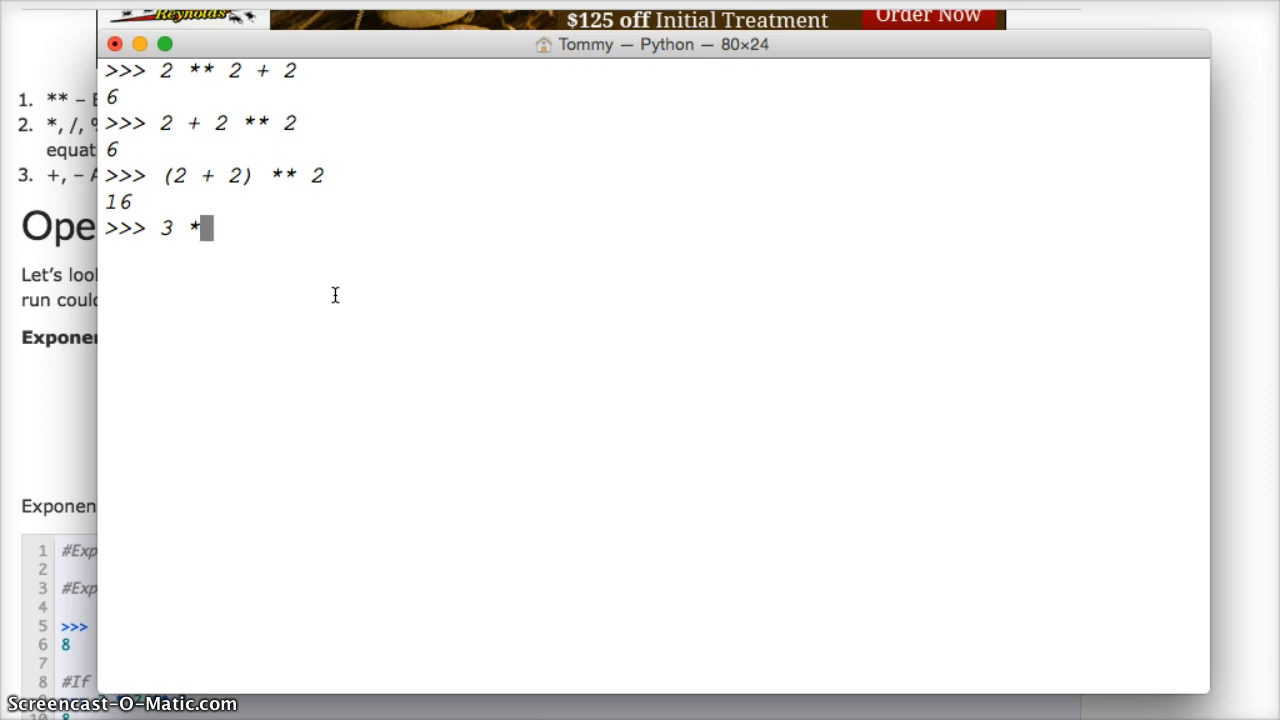
text(8 / 2)
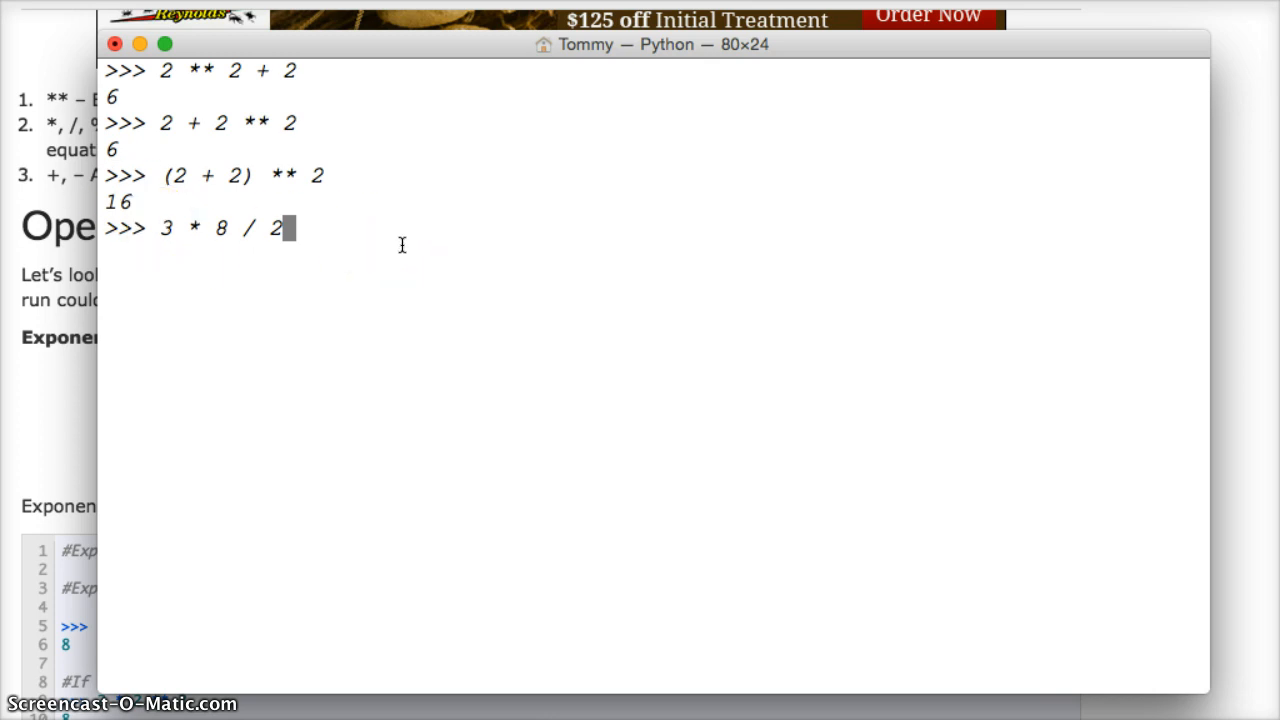
key(Return)
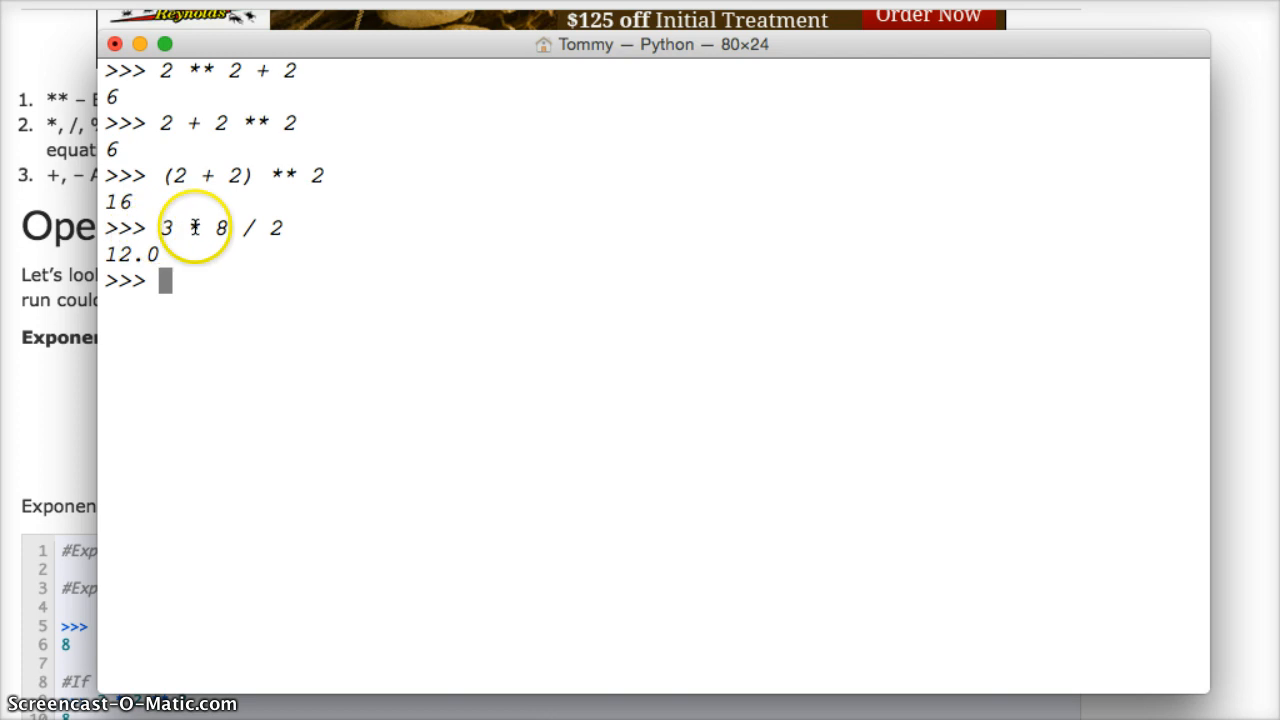
mouse_move(268, 281)
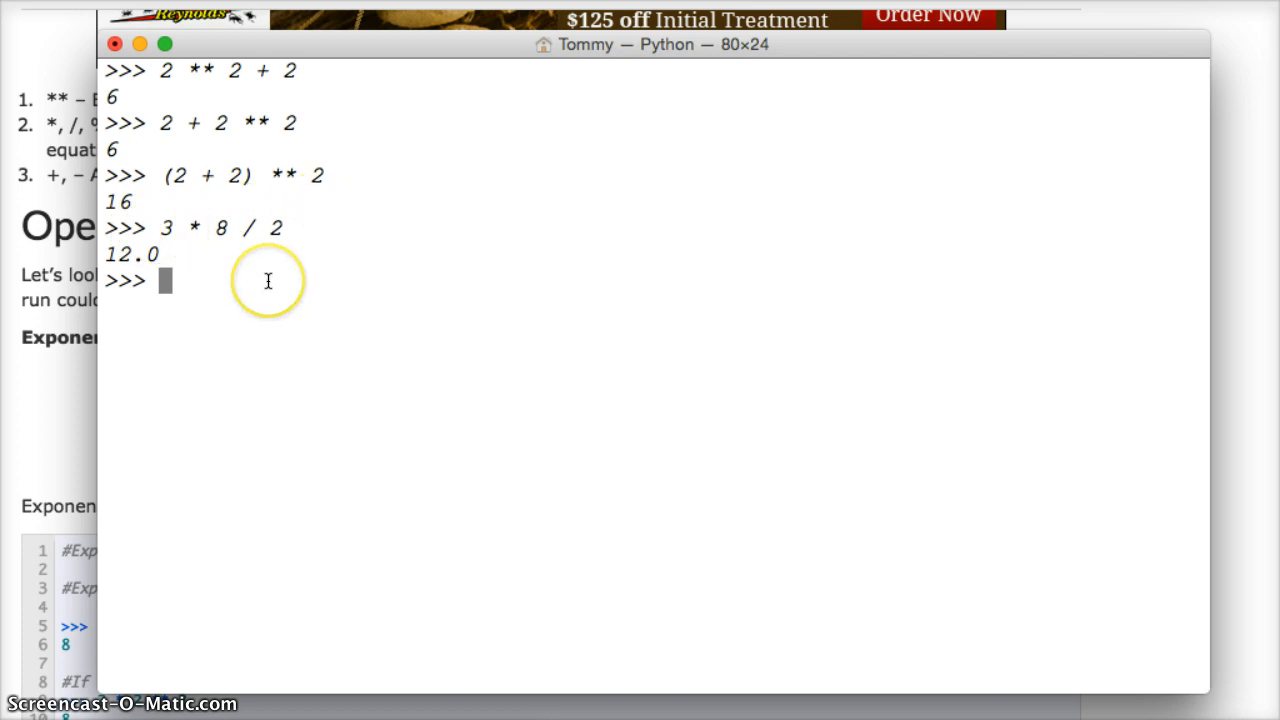
mouse_move(222, 281)
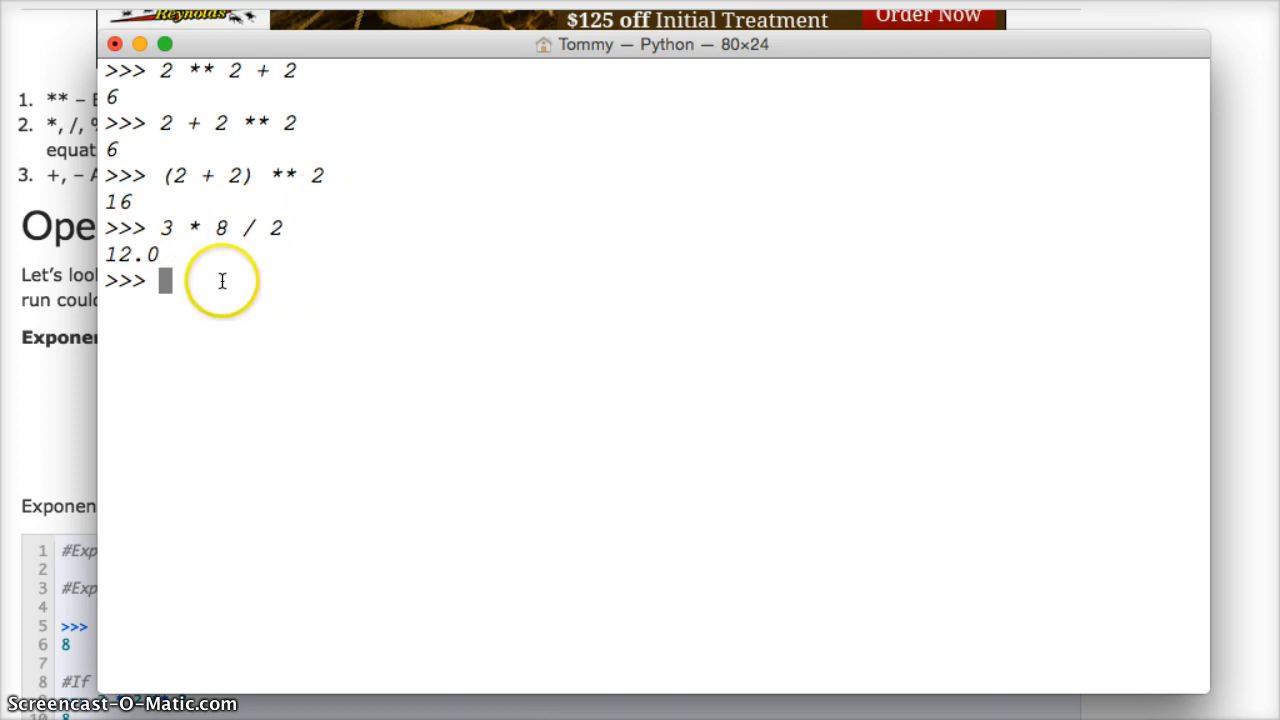
mouse_move(275, 253)
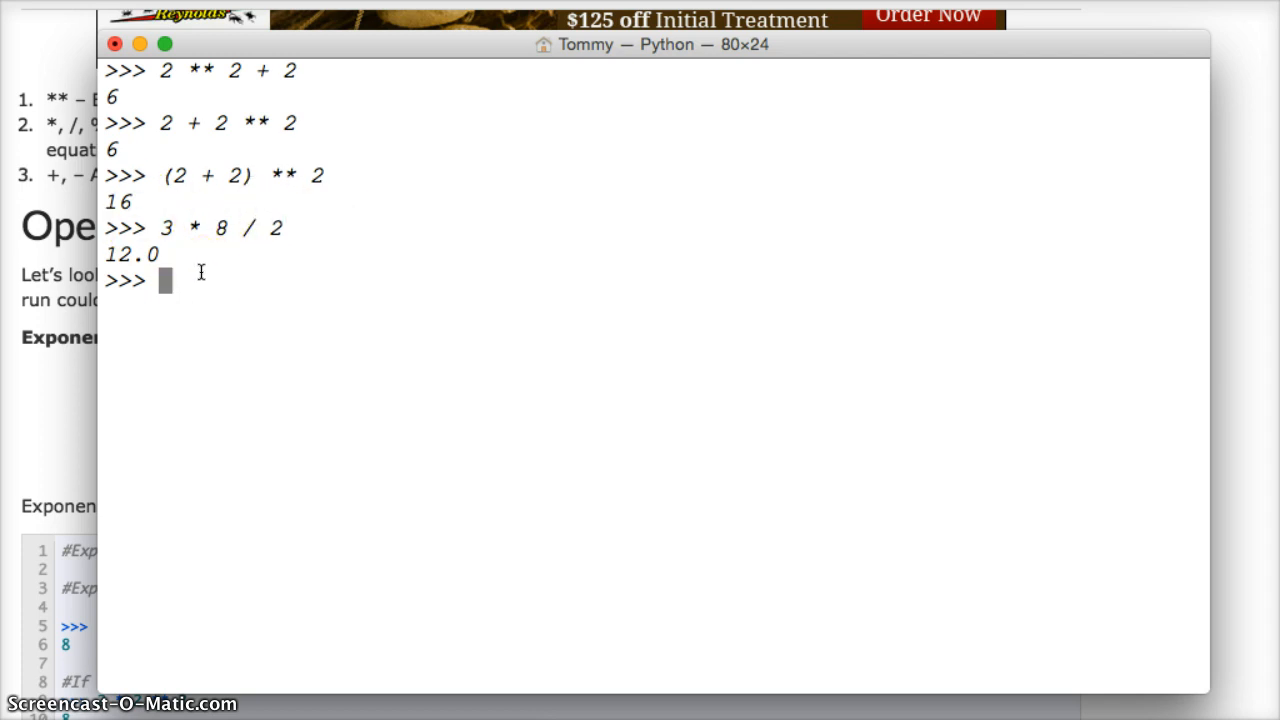
- Enter 3 * (8 / 2) to compare against the unparenthesised 12.0 result
text(3)
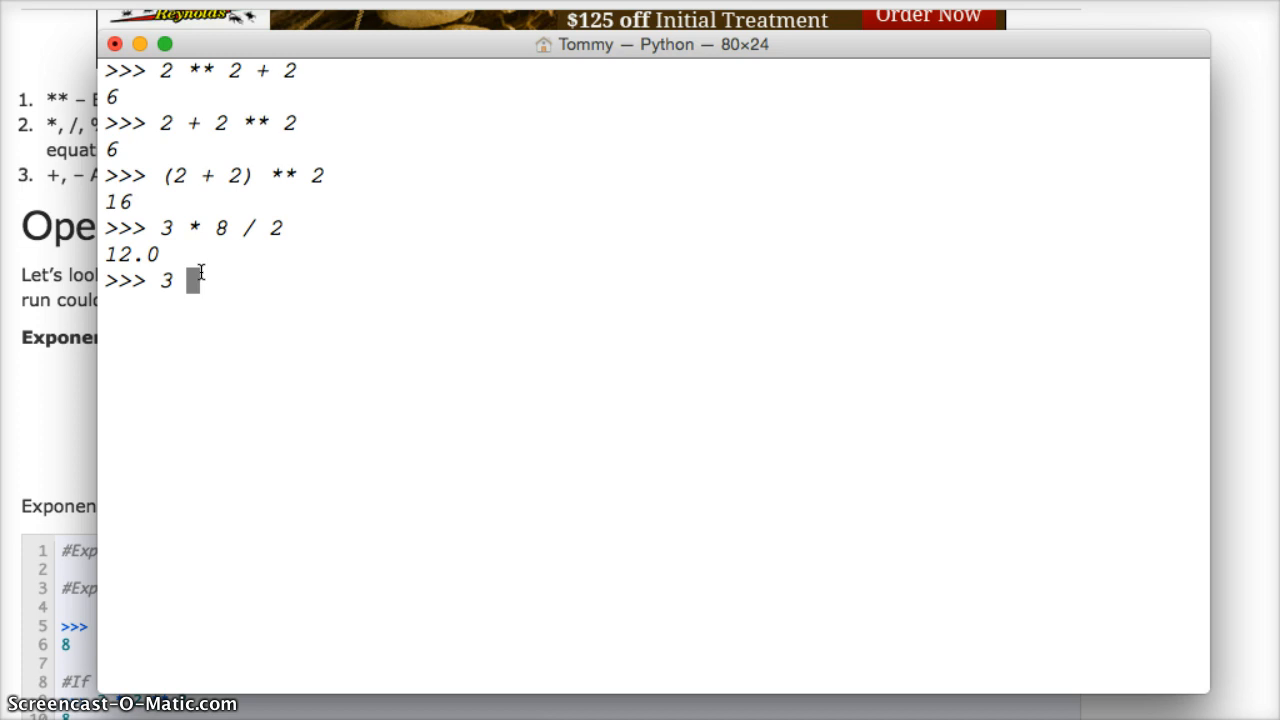
text(*)
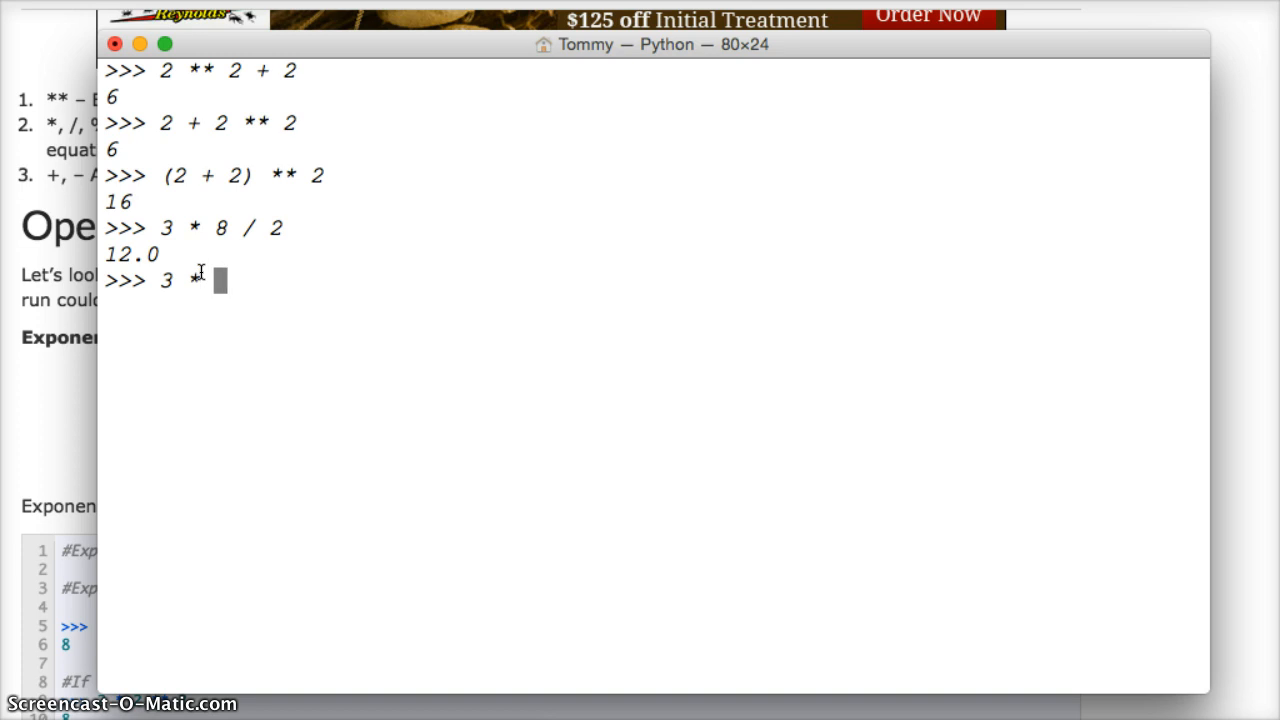
text((8)
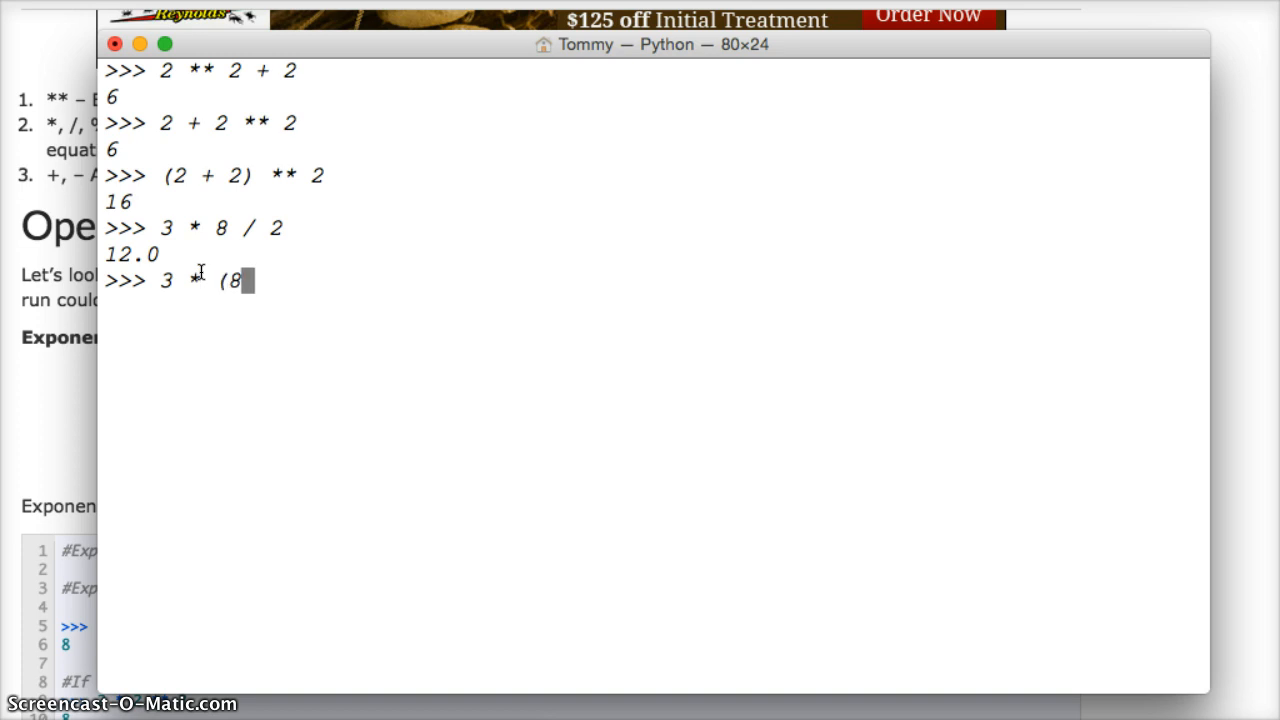
text(/ 2)
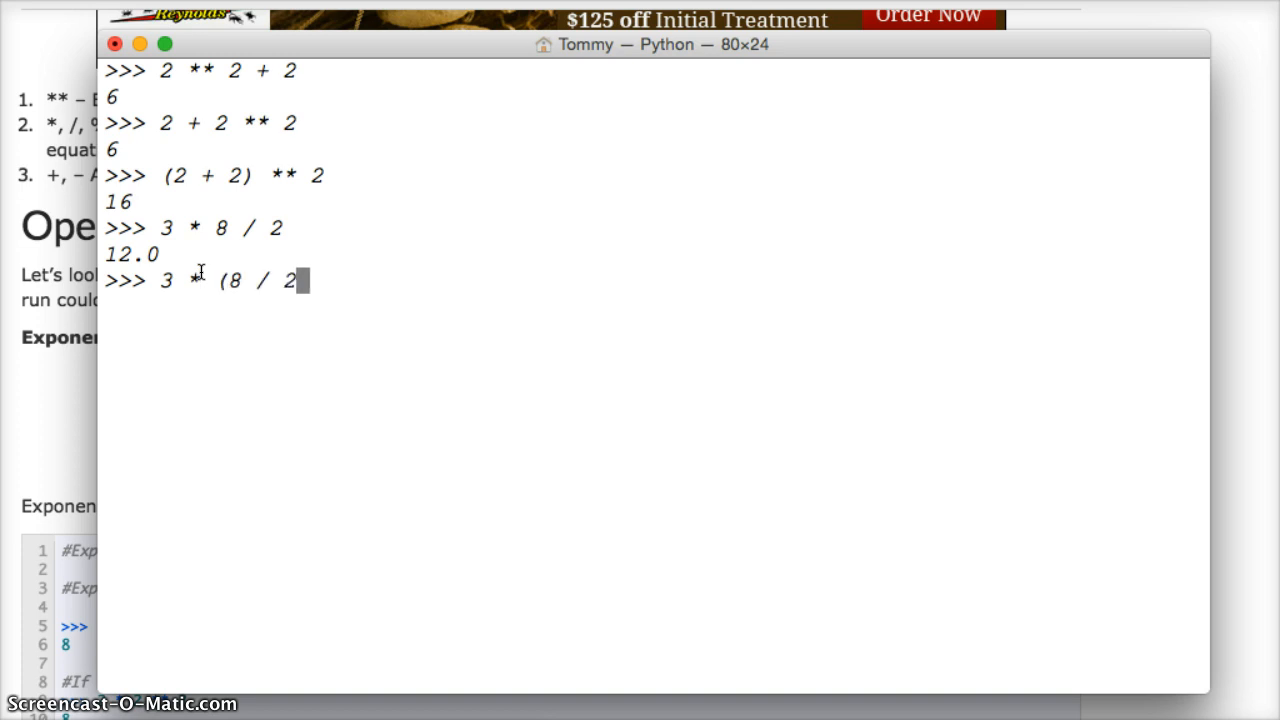
text())
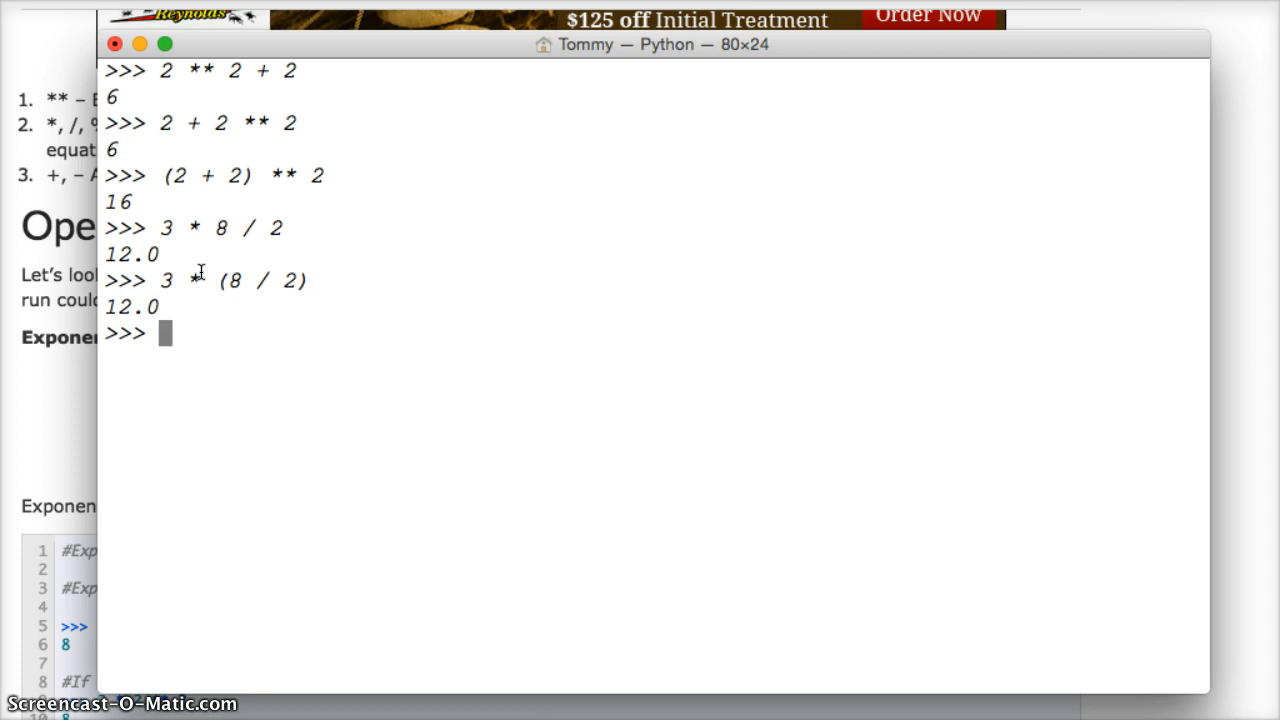
mouse_move(271, 326)
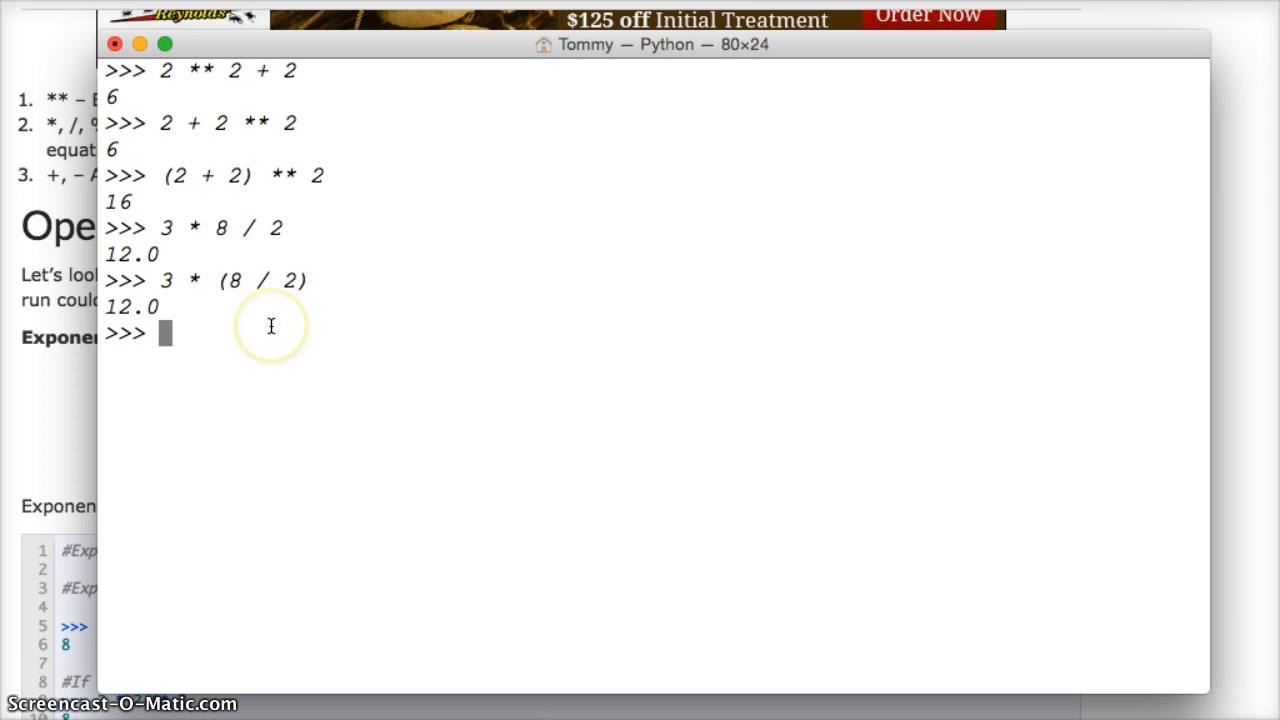
mouse_move(175, 279)
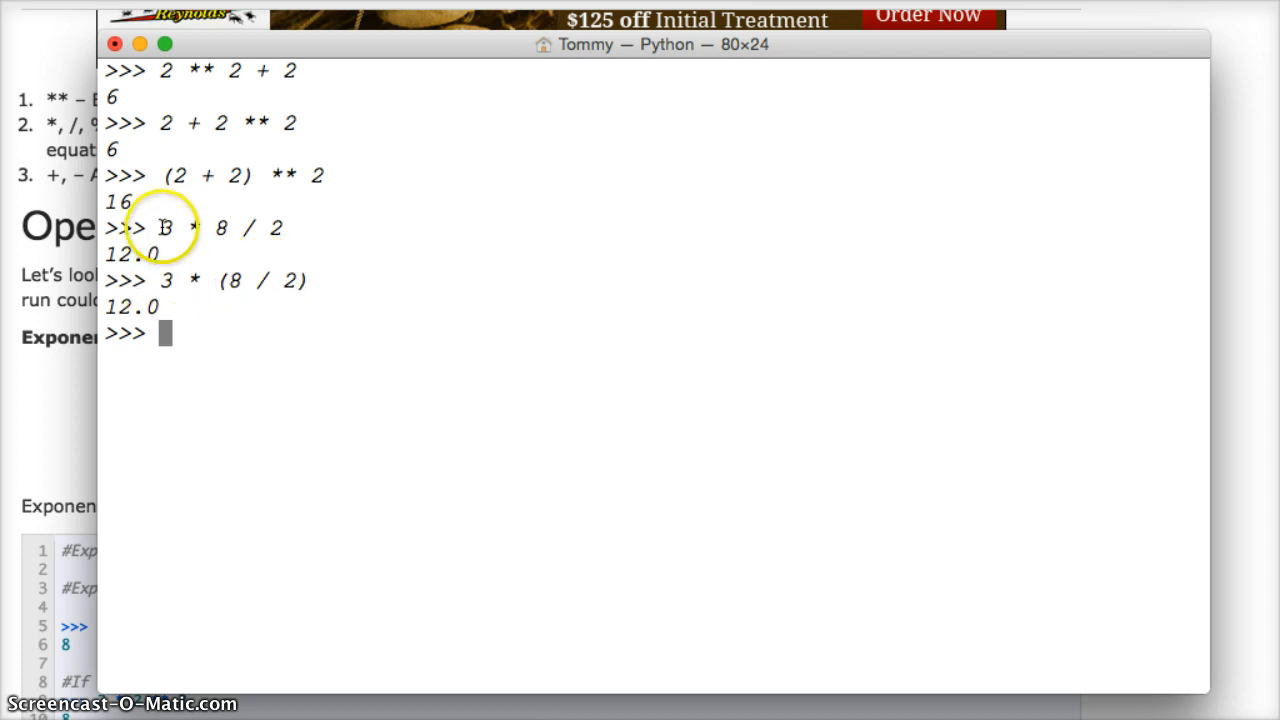
mouse_move(230, 222)
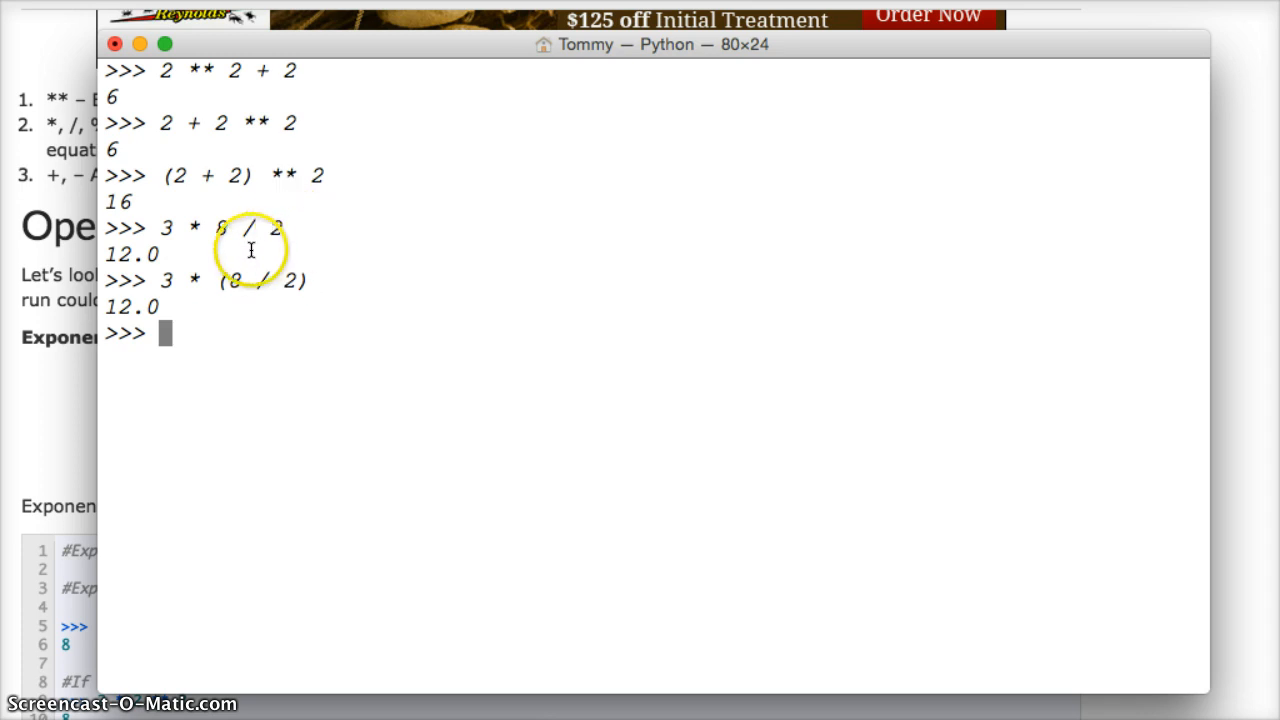
mouse_move(500, 243)
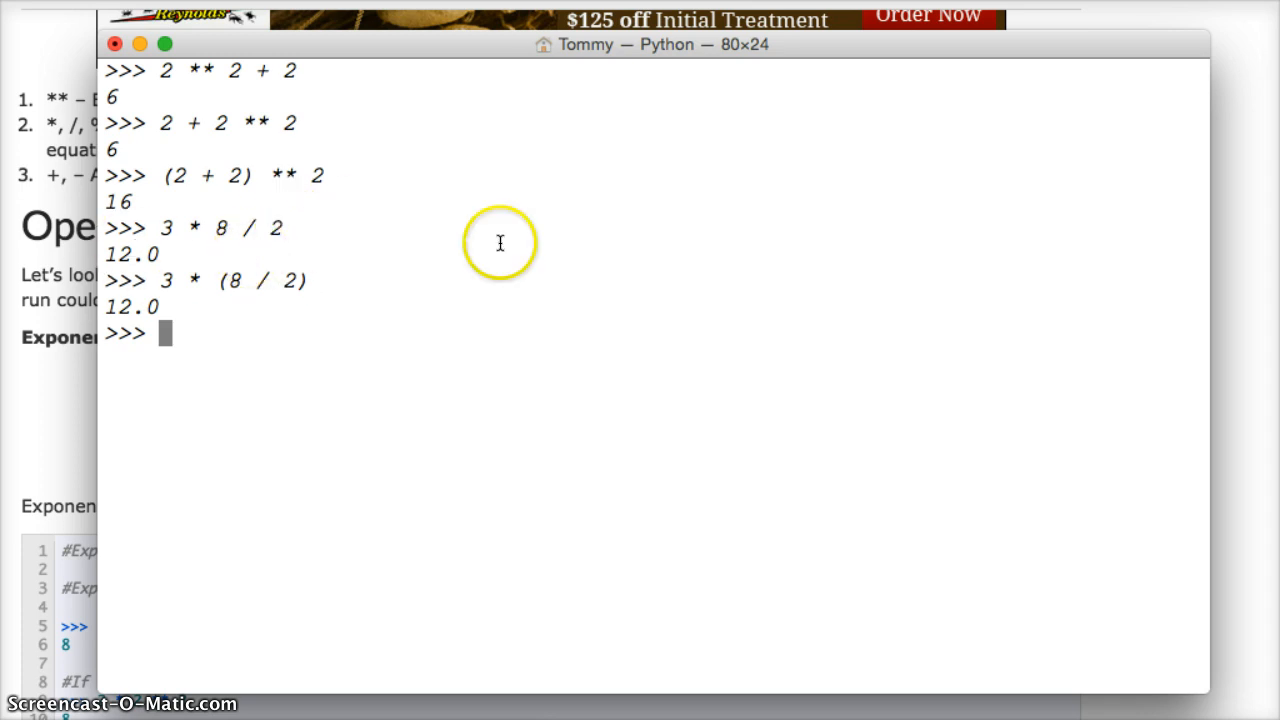
mouse_move(253, 228)
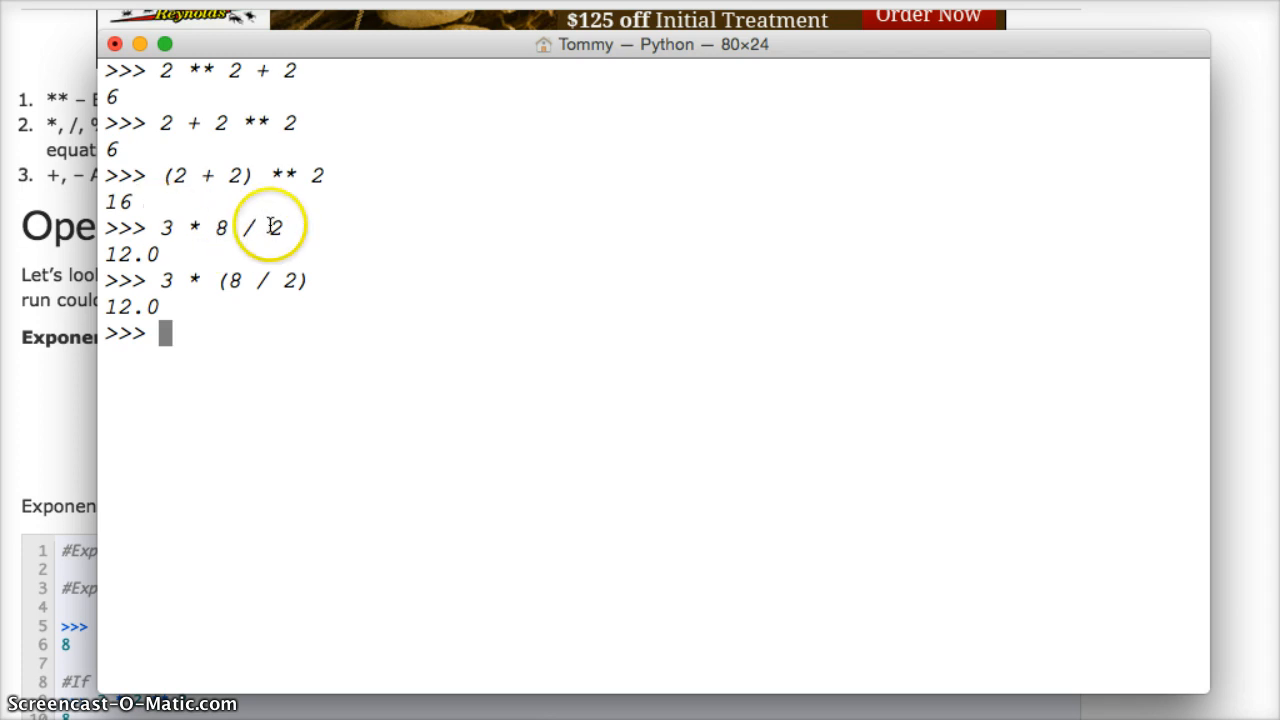
mouse_move(57, 237)
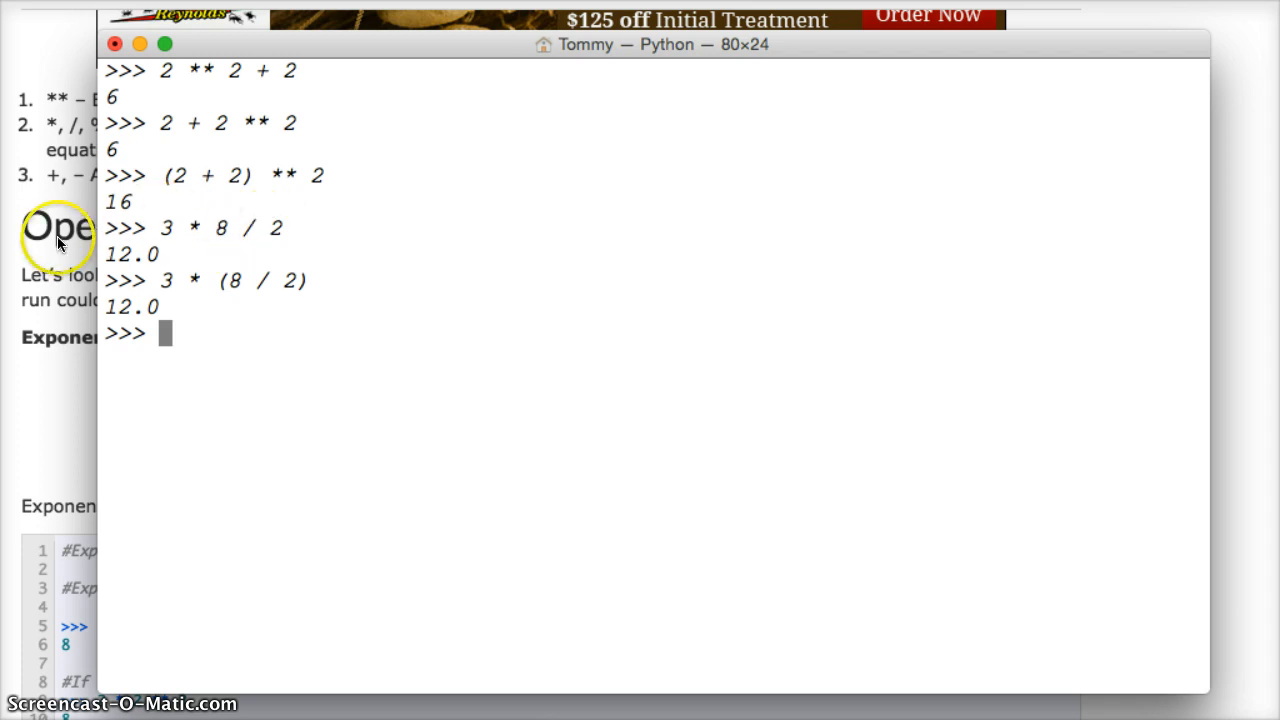
mouse_move(278, 228)
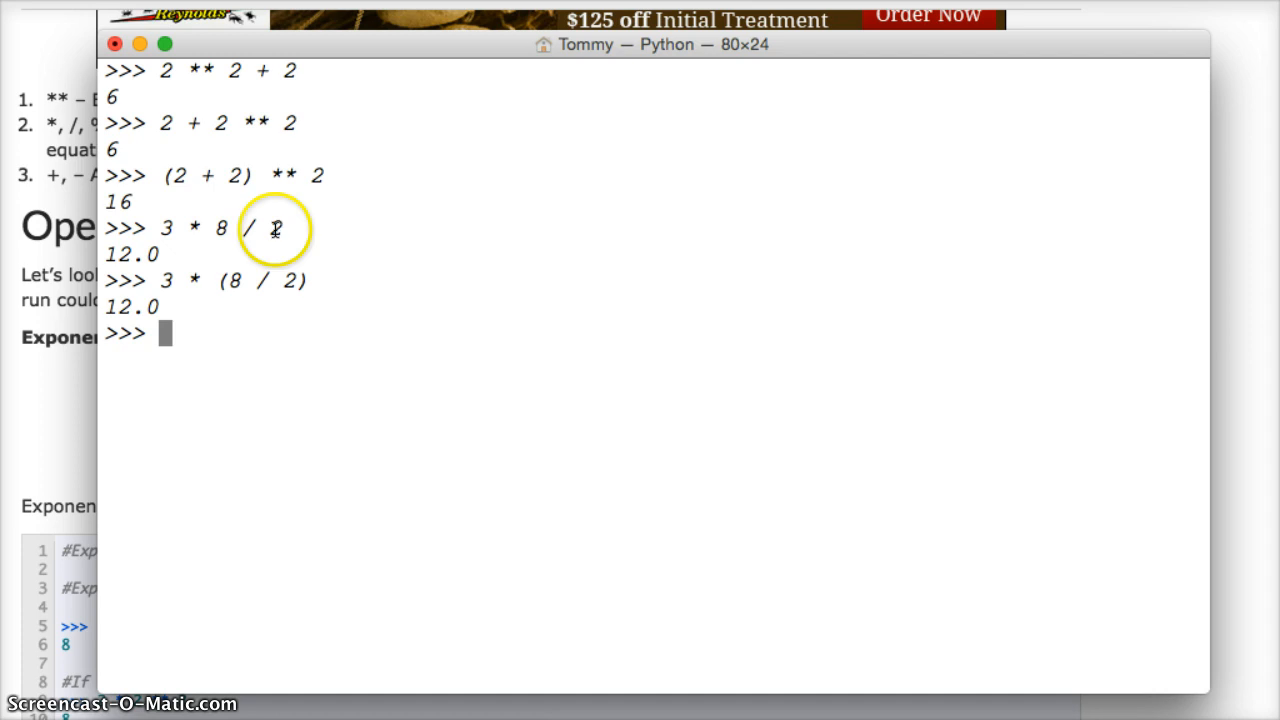
mouse_move(410, 453)
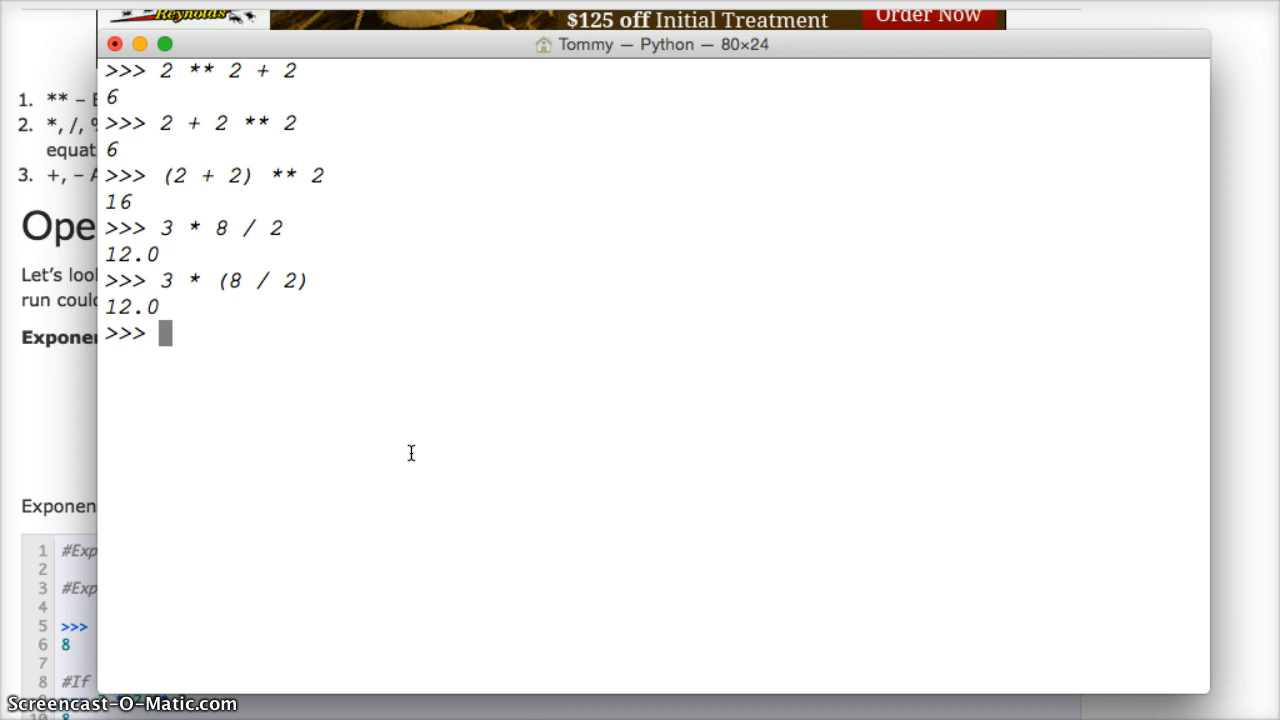
- Enter the expression 6 * (7 / 4) at the Python prompt
text(6)
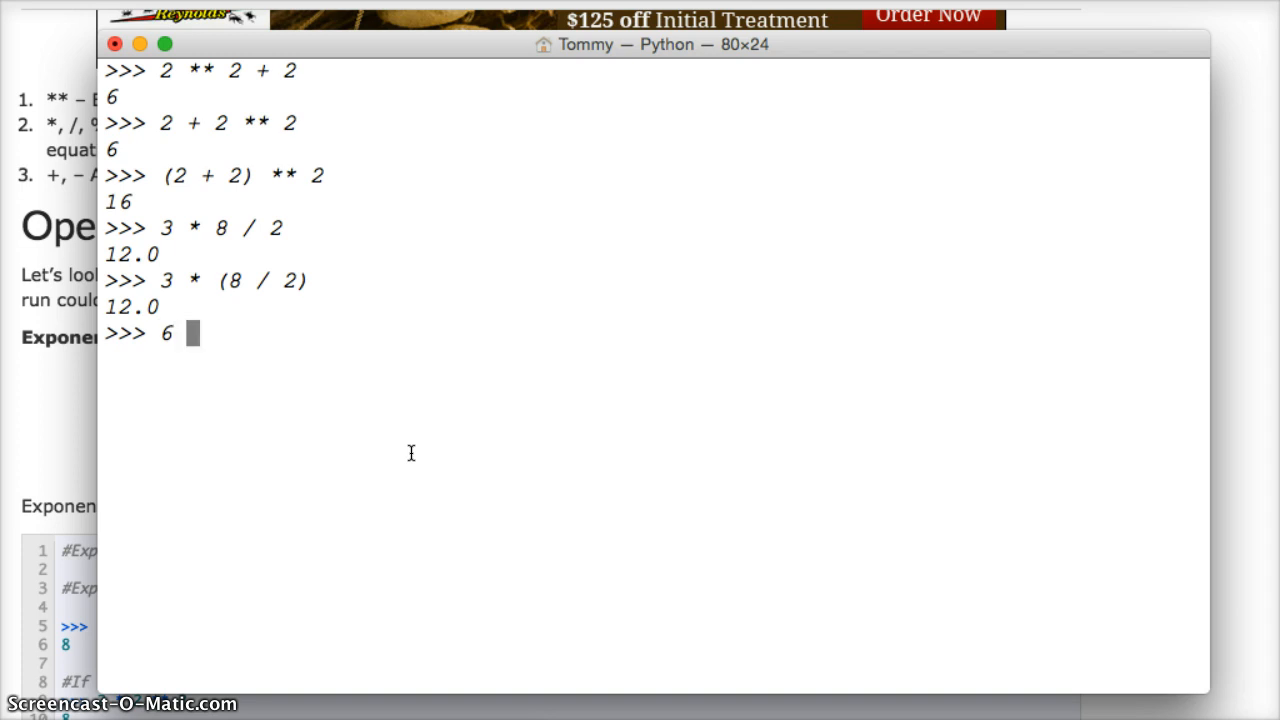
text(*)
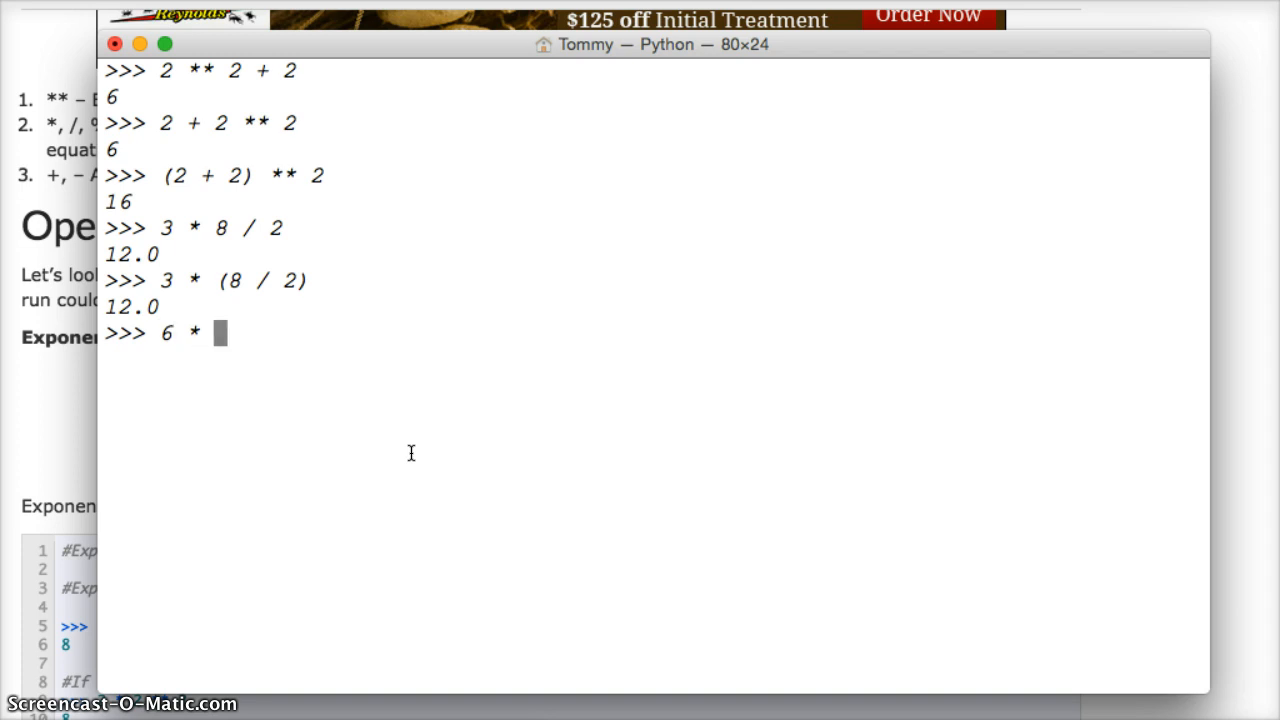
text(()
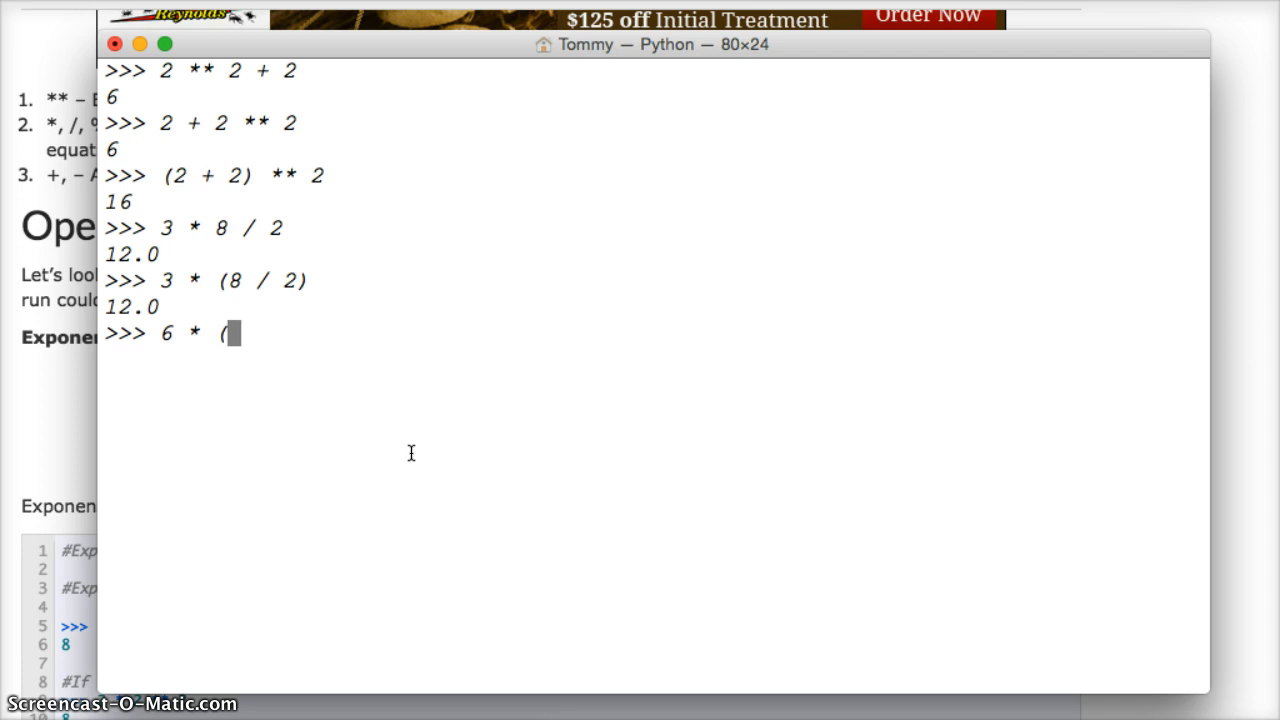
text(7)
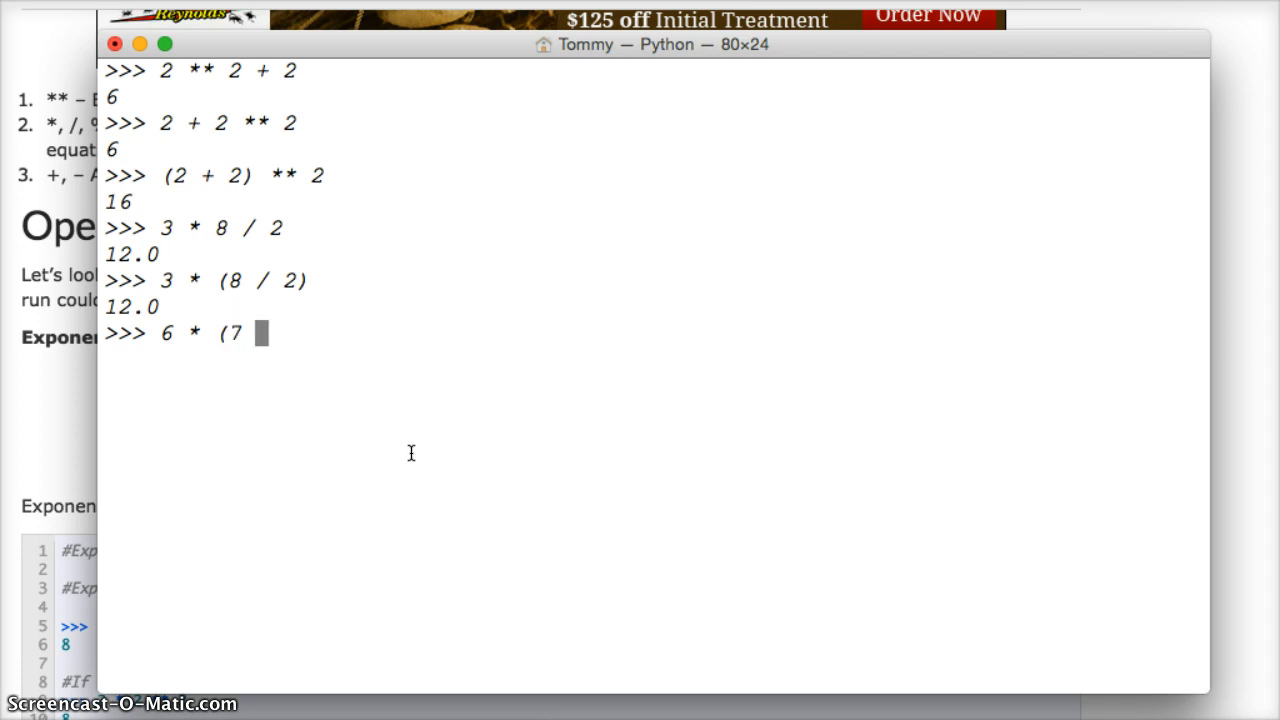
text(/ 4)
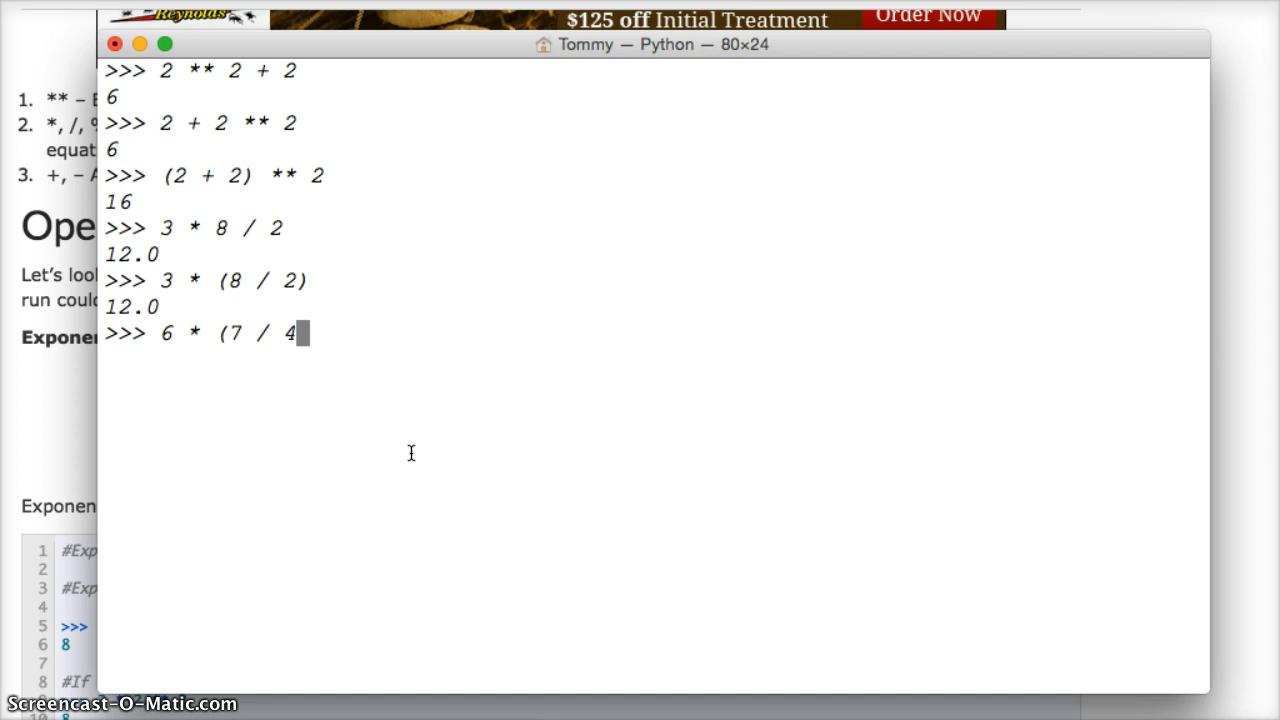
text())
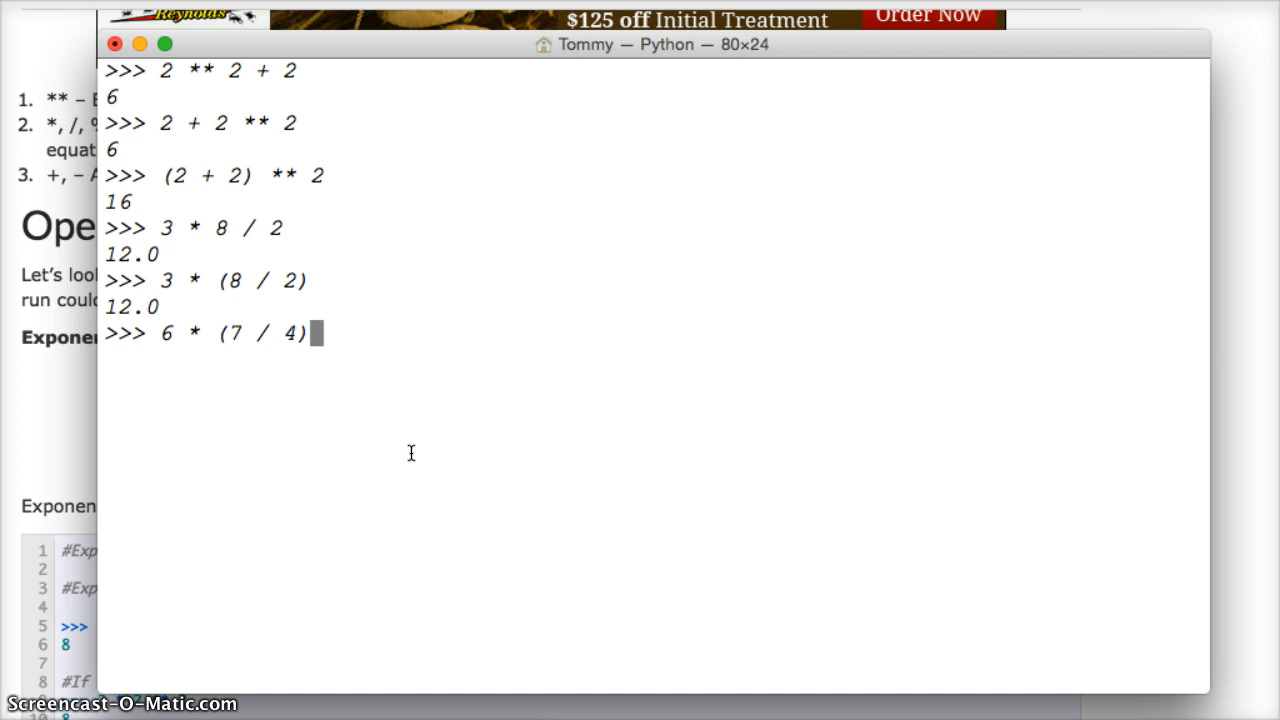
mouse_move(137, 327)
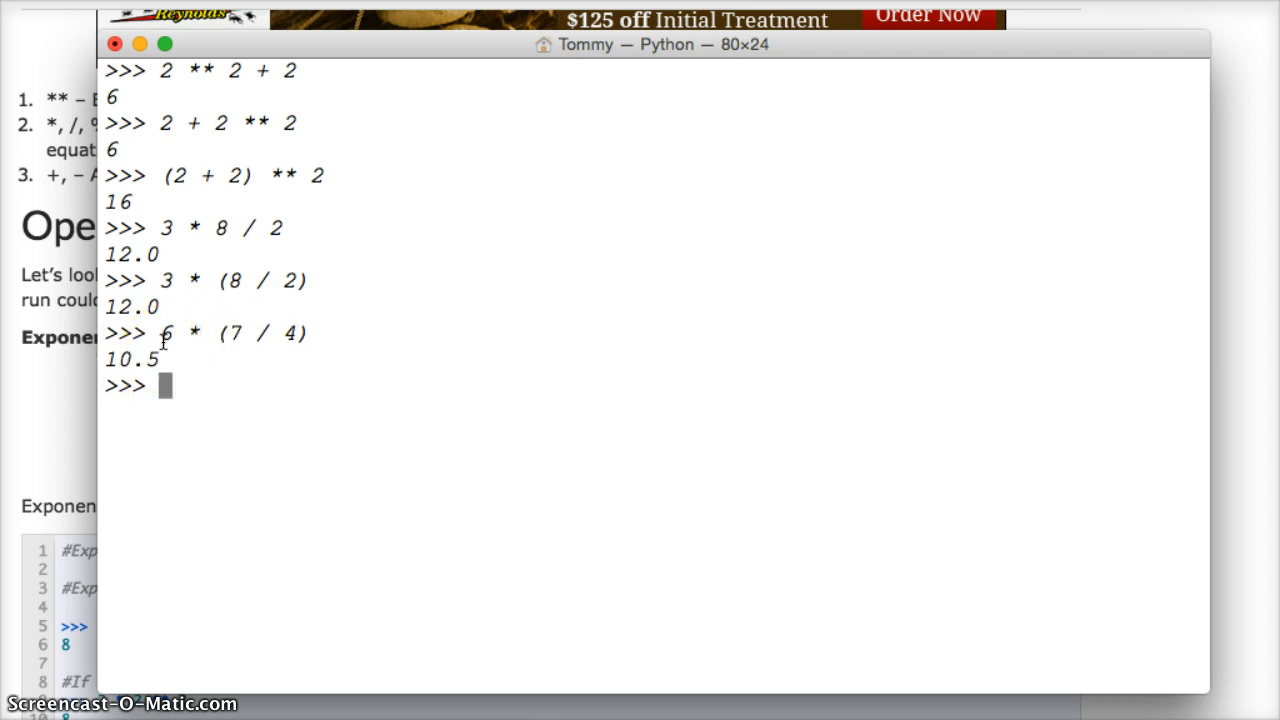
mouse_move(377, 371)
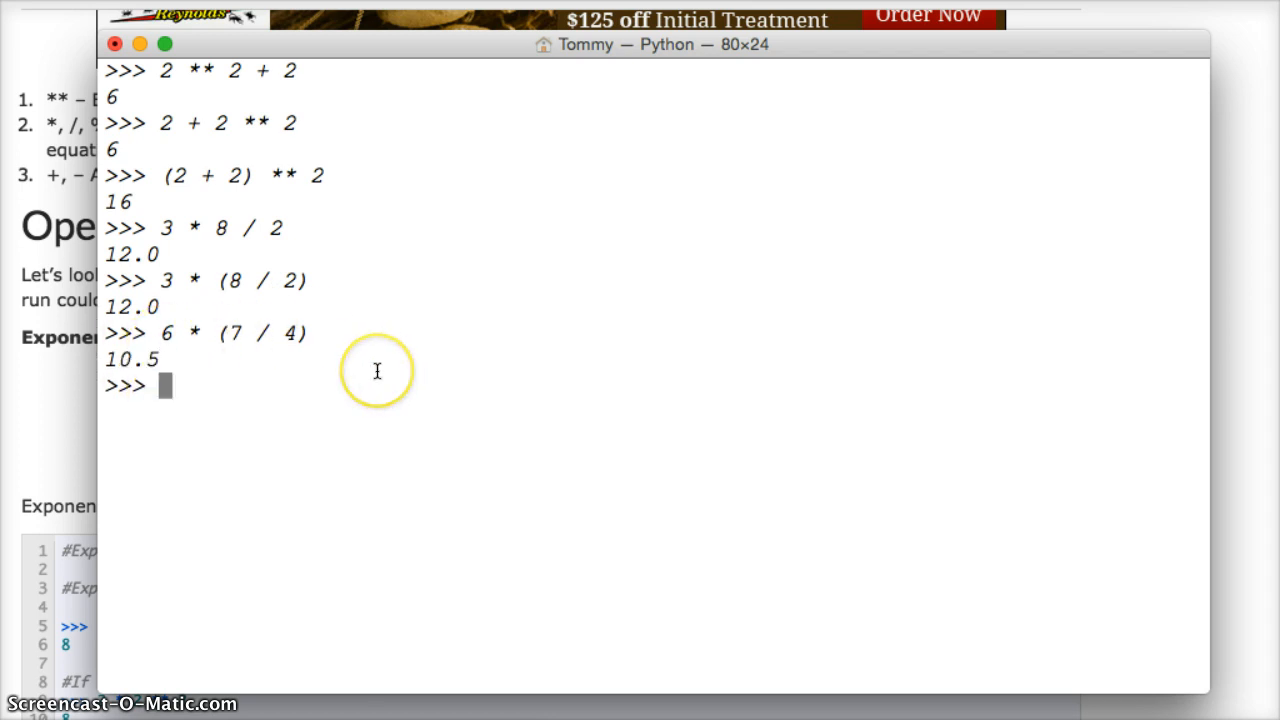
- Verify 6 * (7 / 4) by computing 7/4 (1.75) and then 1.75 * 6 (10.5)
text(7)
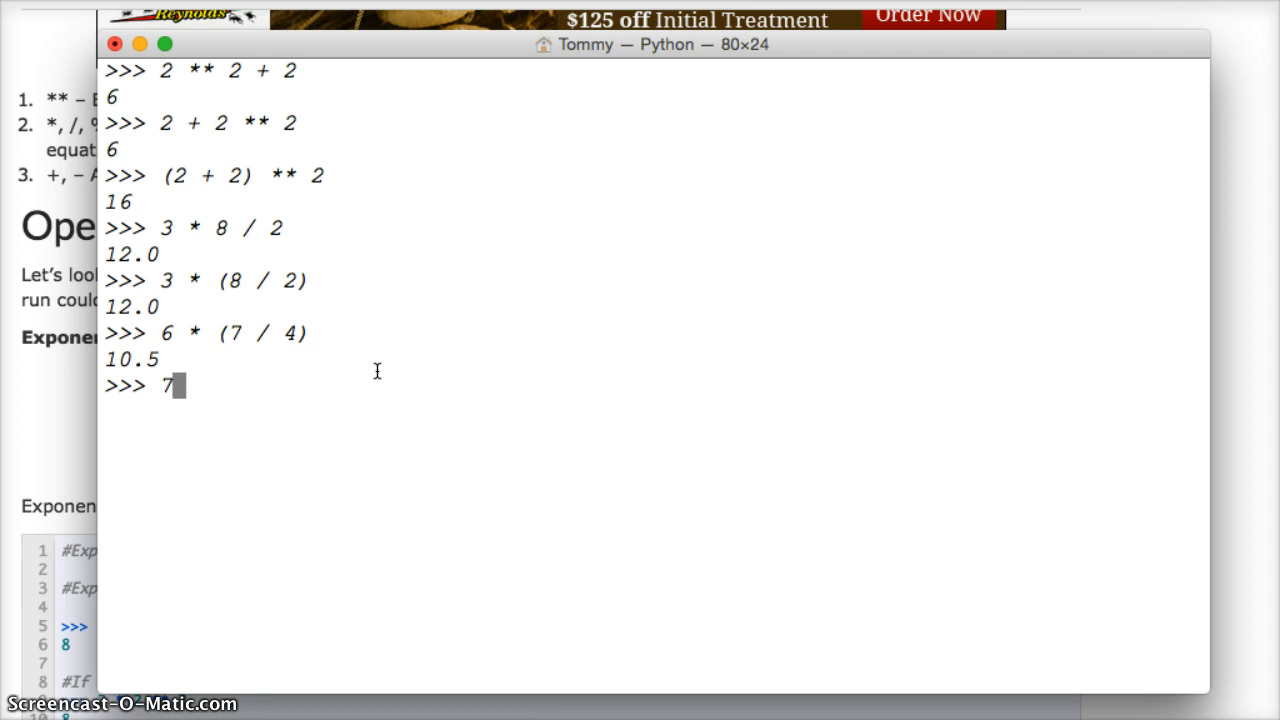
text(/4)
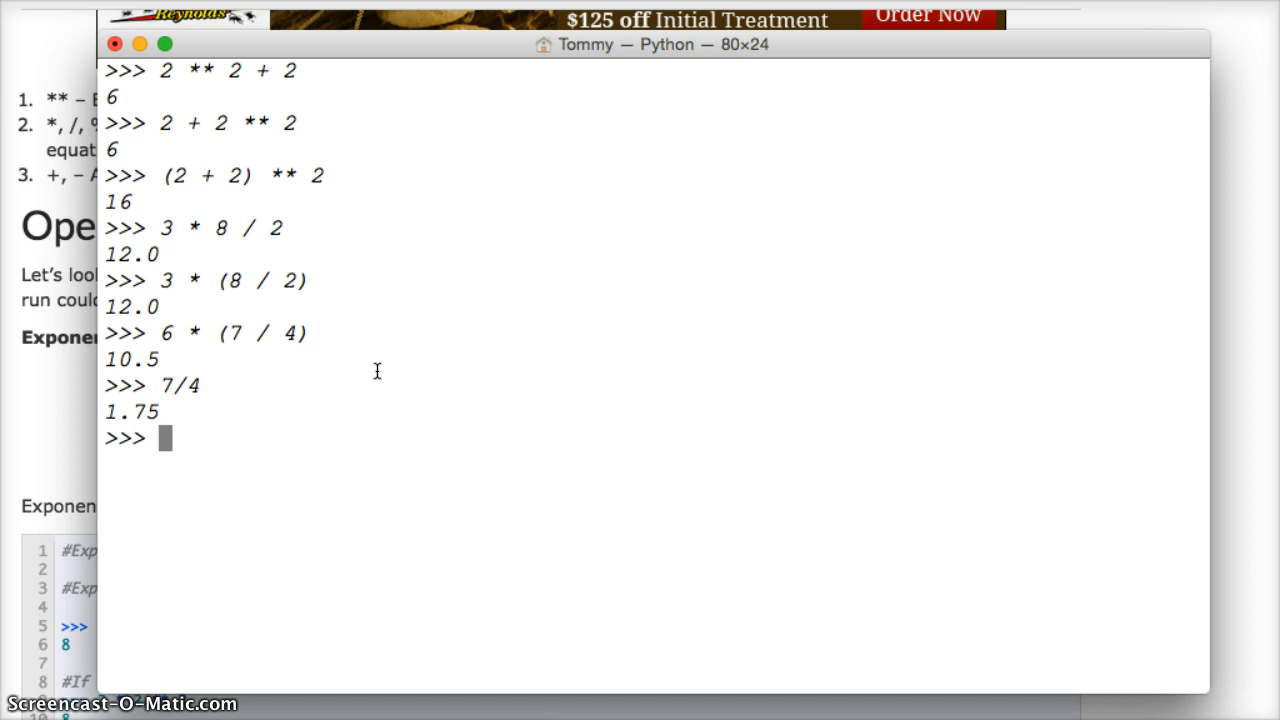
text(1.75 * 6)
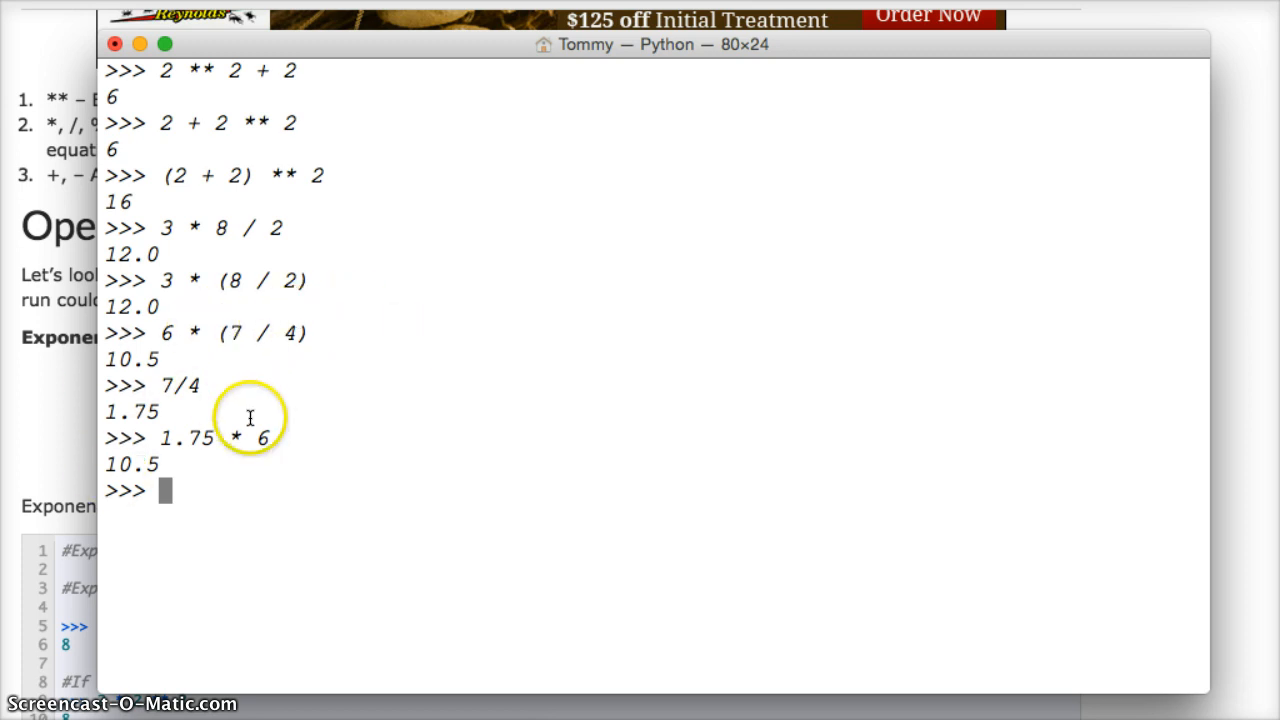
mouse_move(200, 440)
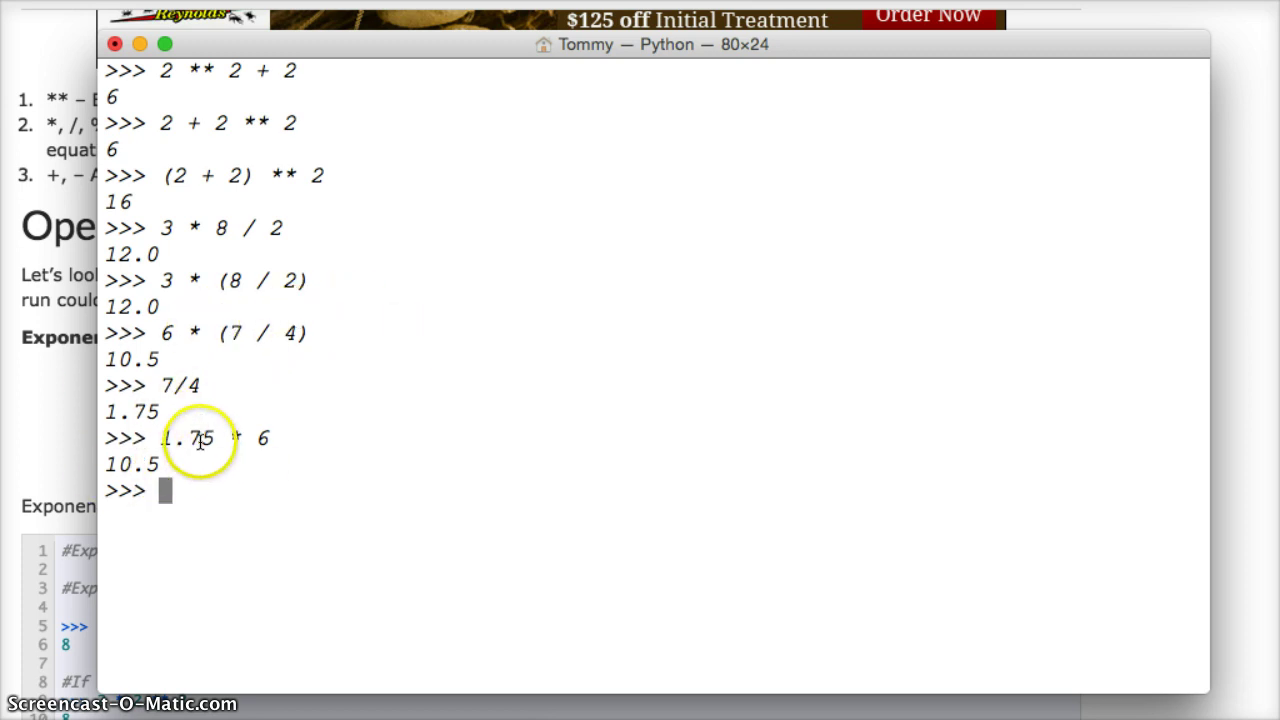
mouse_move(210, 365)
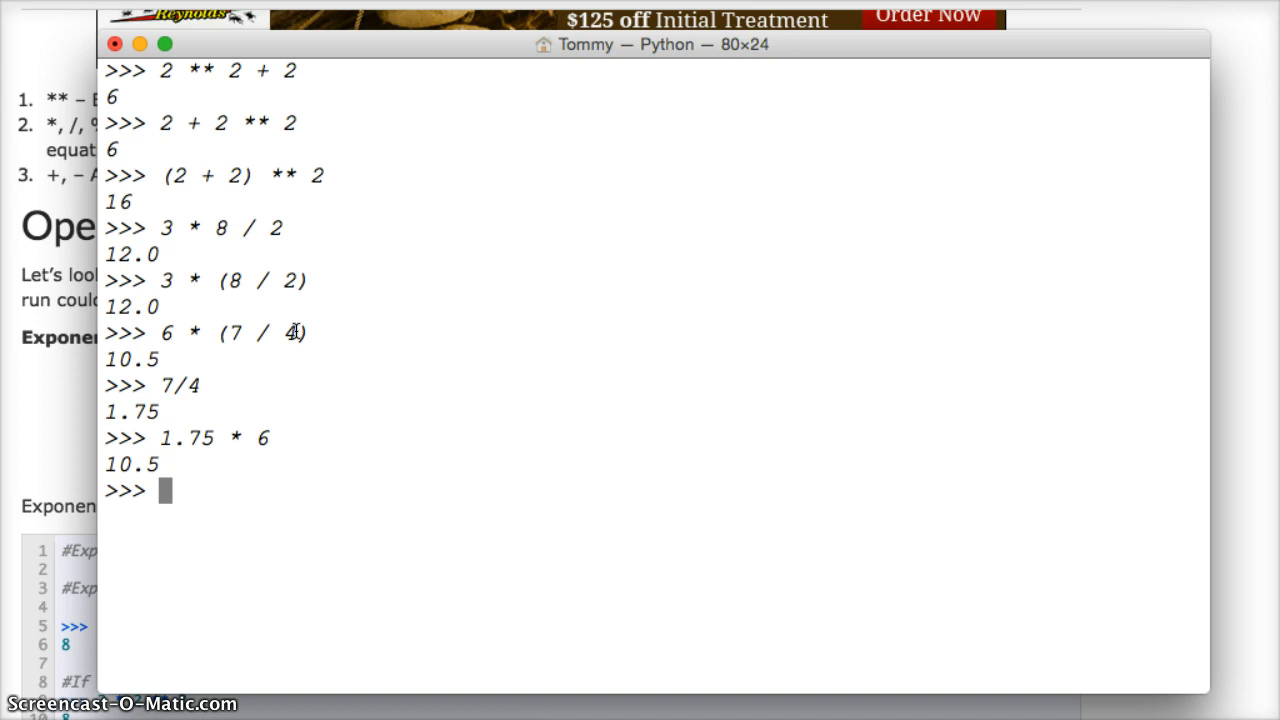
- Evaluate 6 + 5 - 3 + 4 * 10 without parentheses, returning 48
text(6)
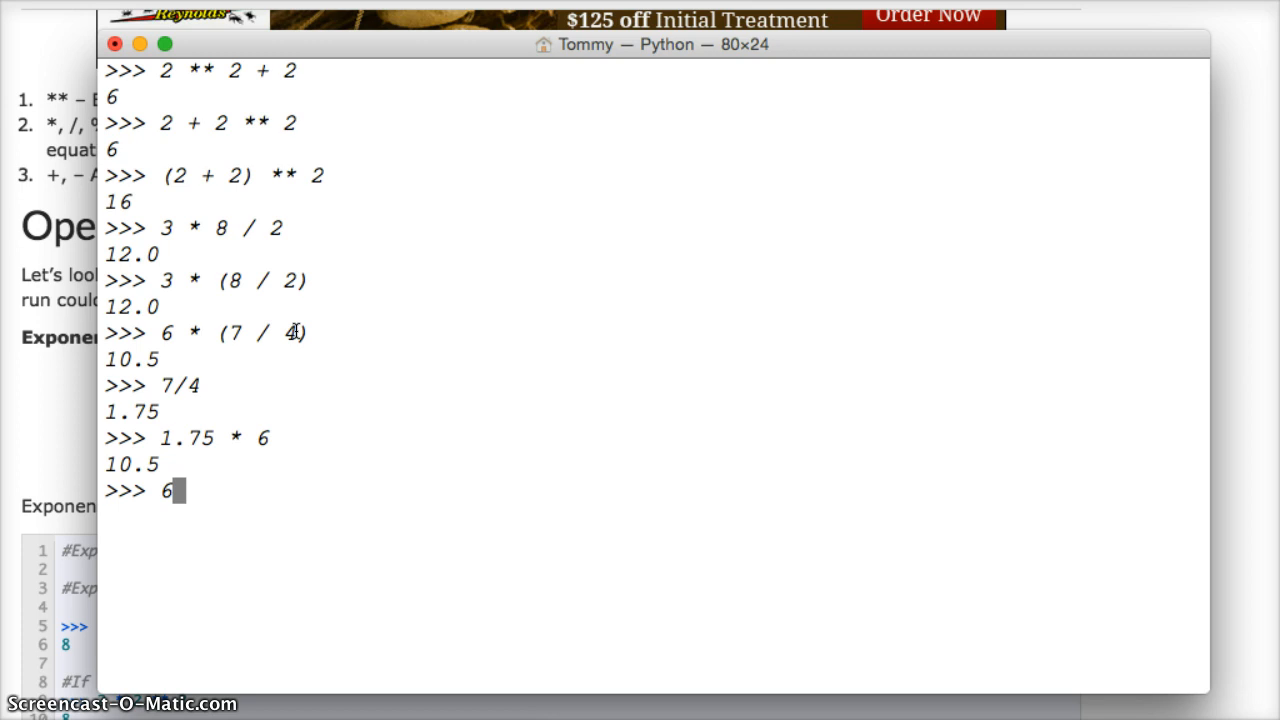
text(+)
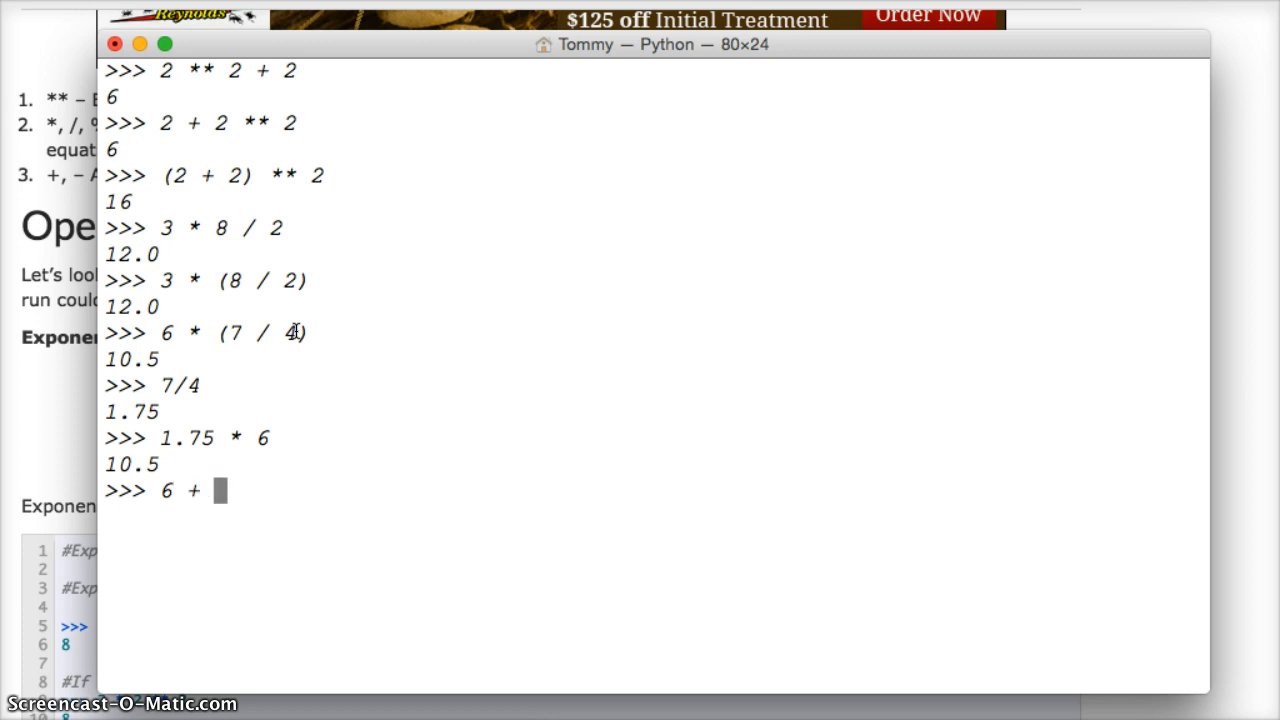
text(5)
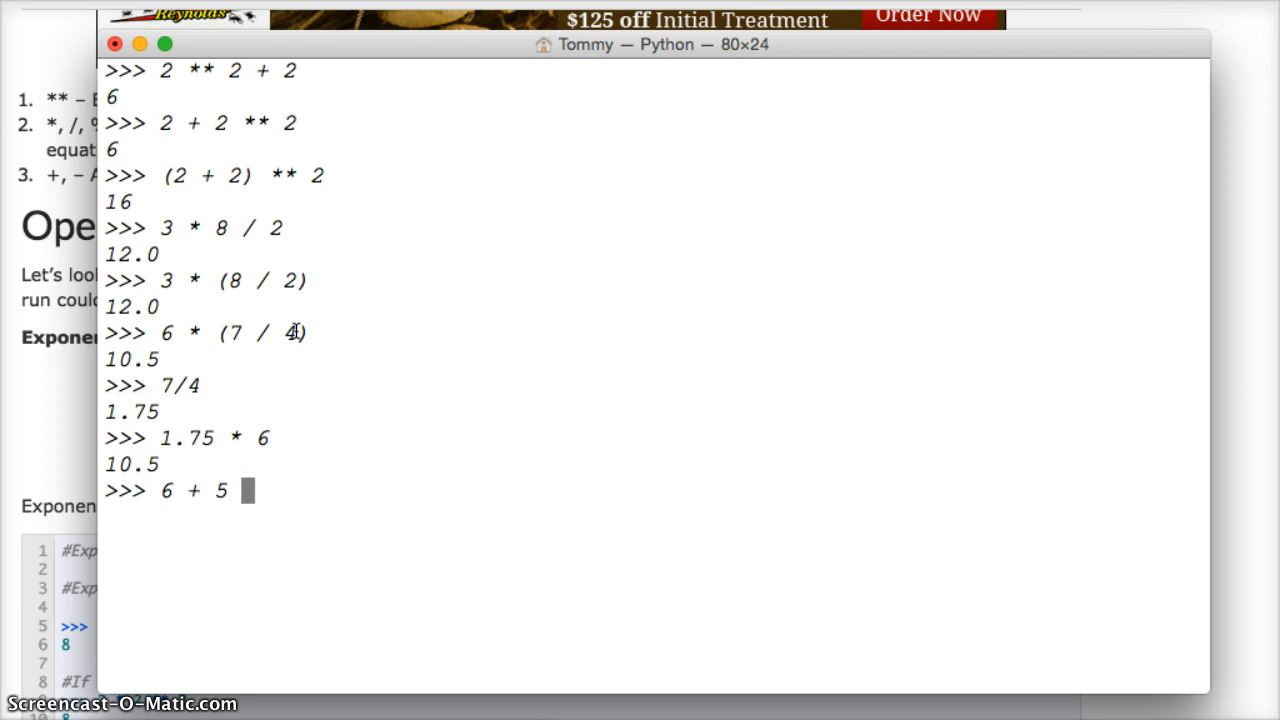
text(-)
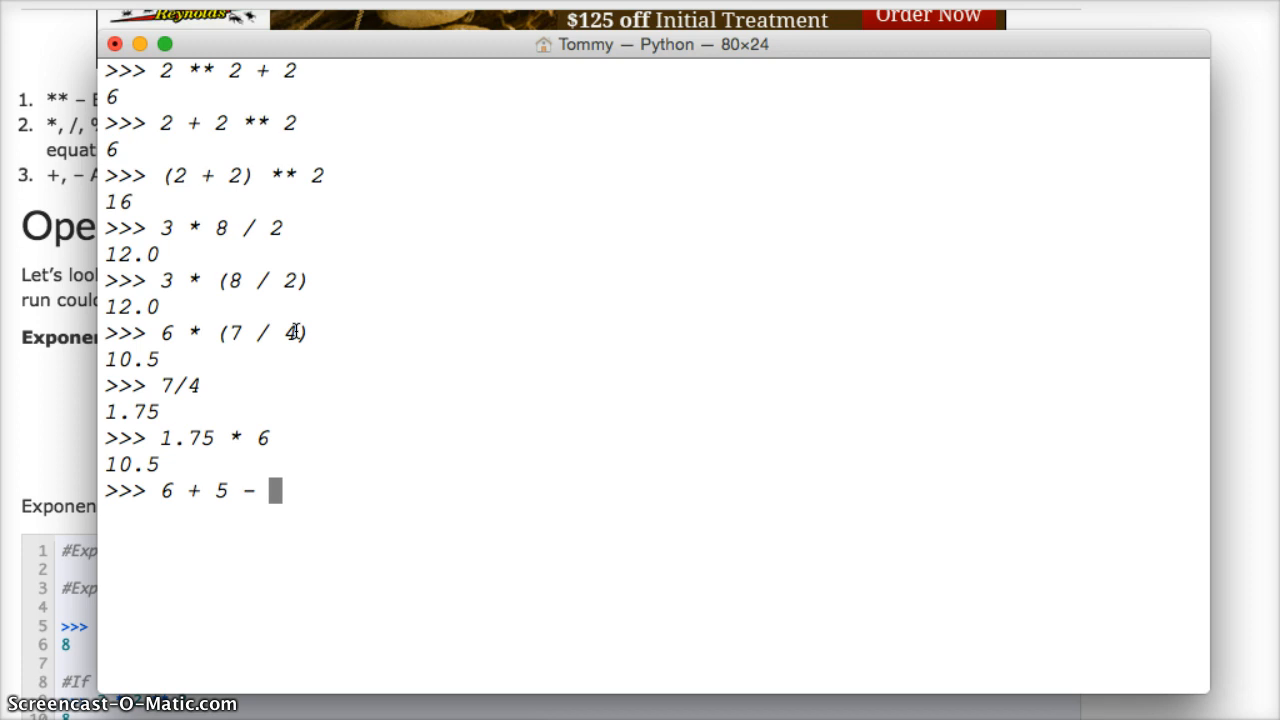
text(3 + 4)
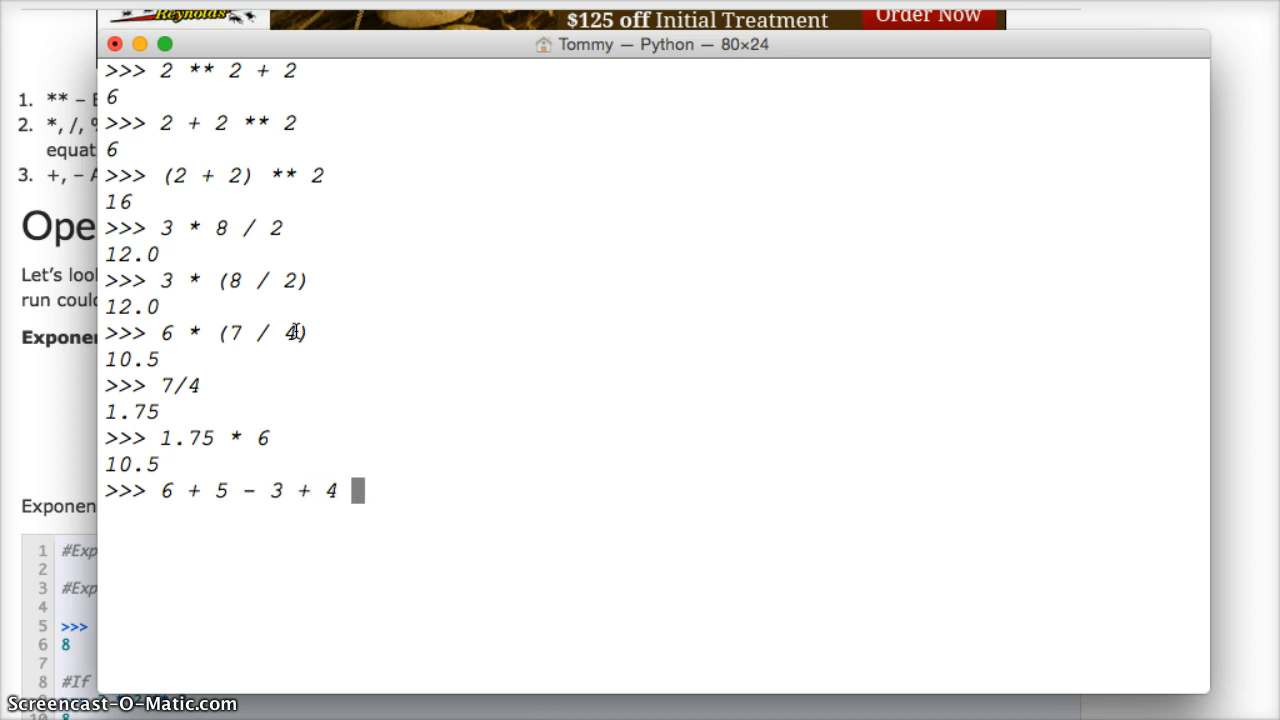
text(8)
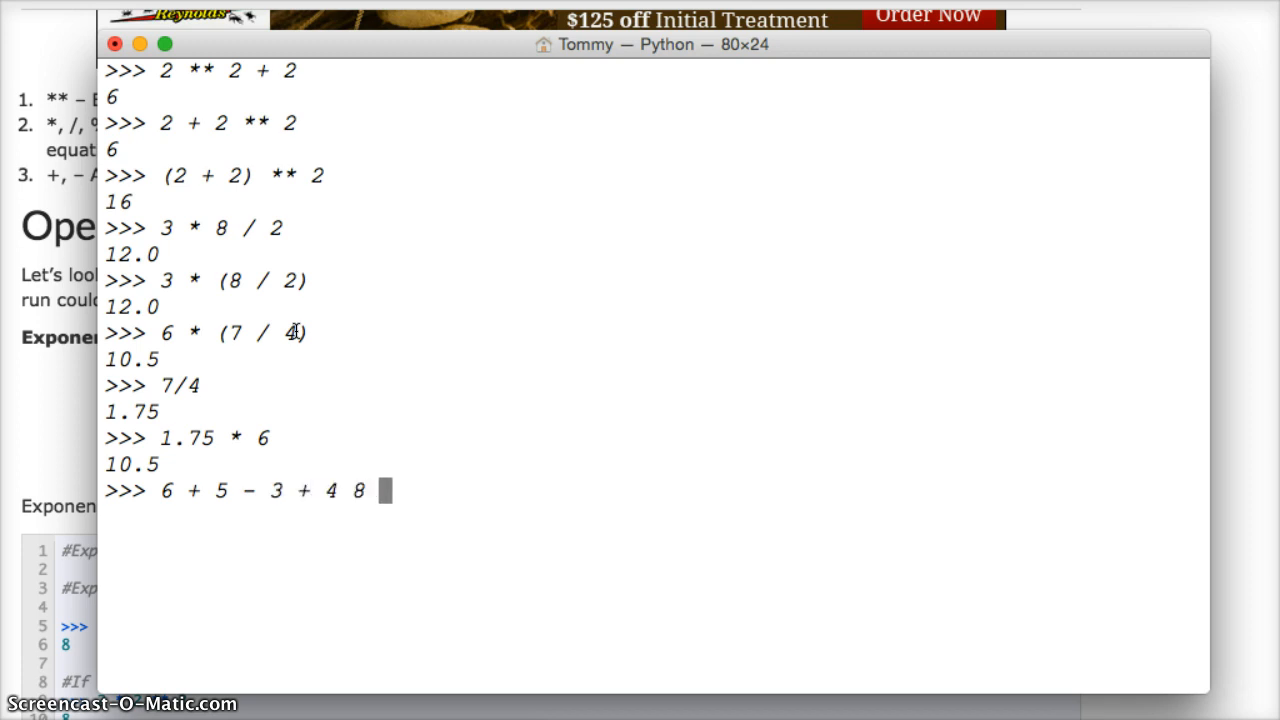
text(*)
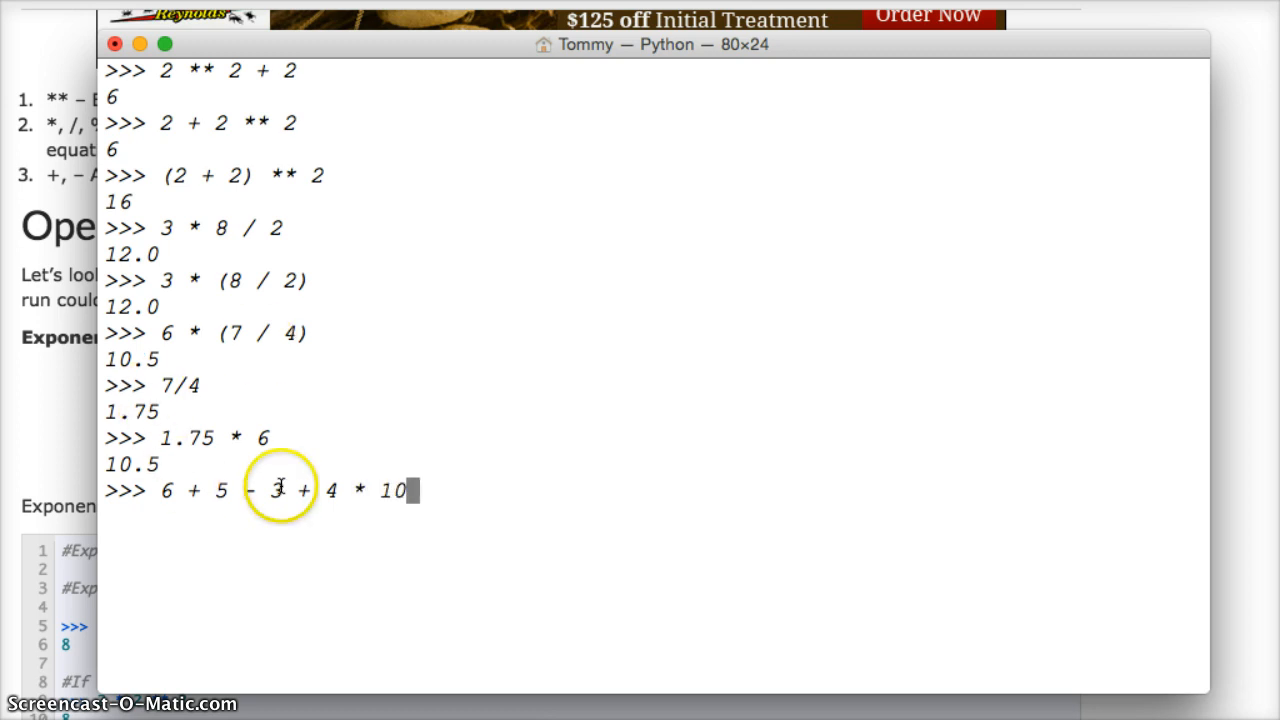
mouse_move(195, 495)
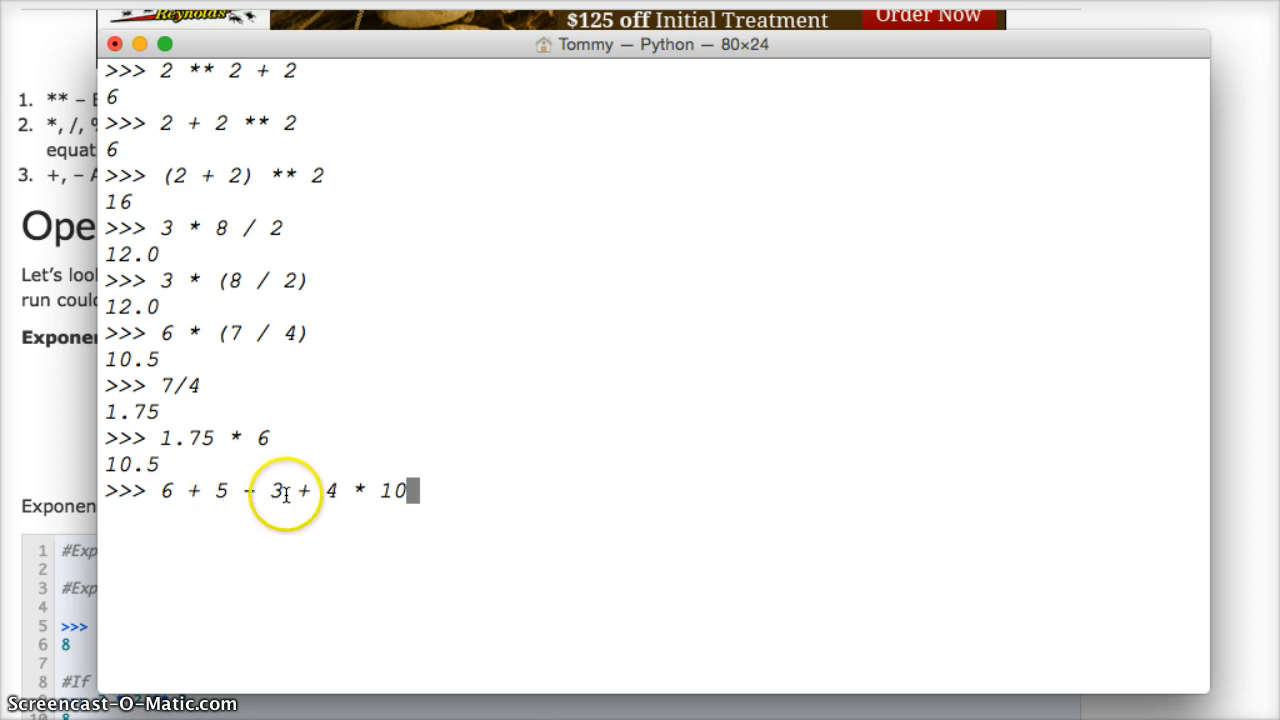
mouse_move(410, 490)
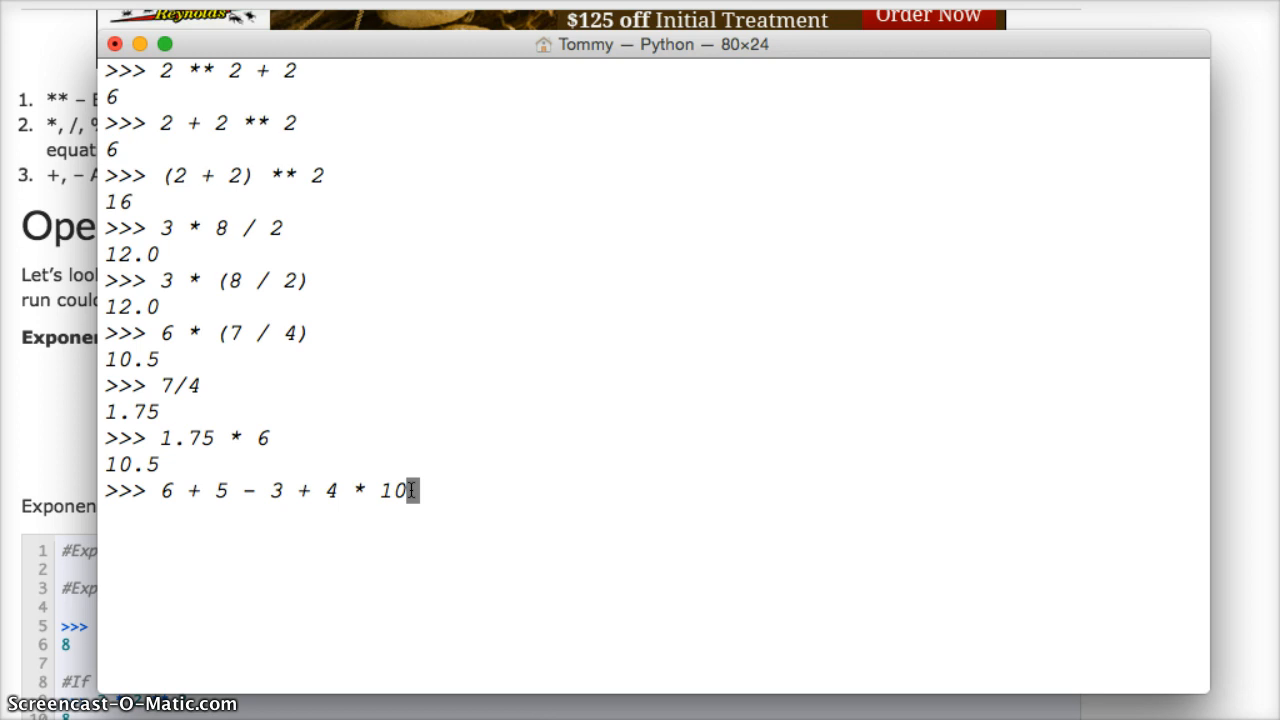
mouse_move(338, 518)
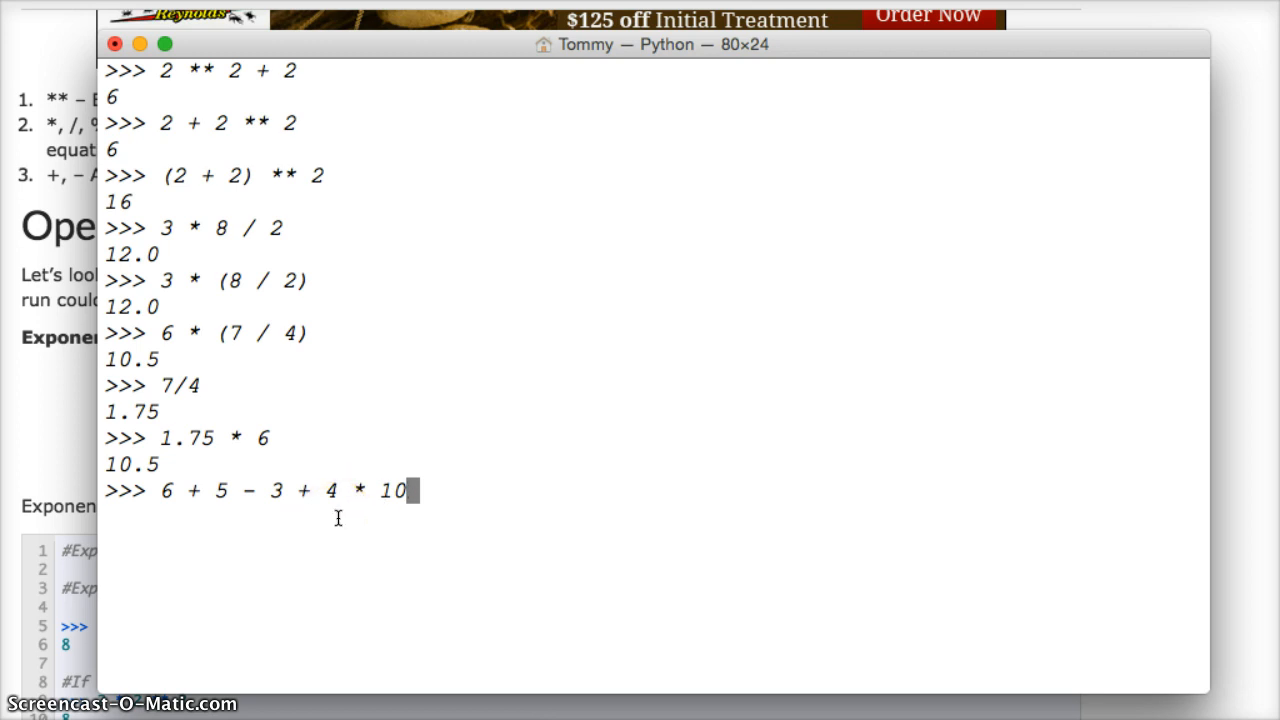
key(Return)
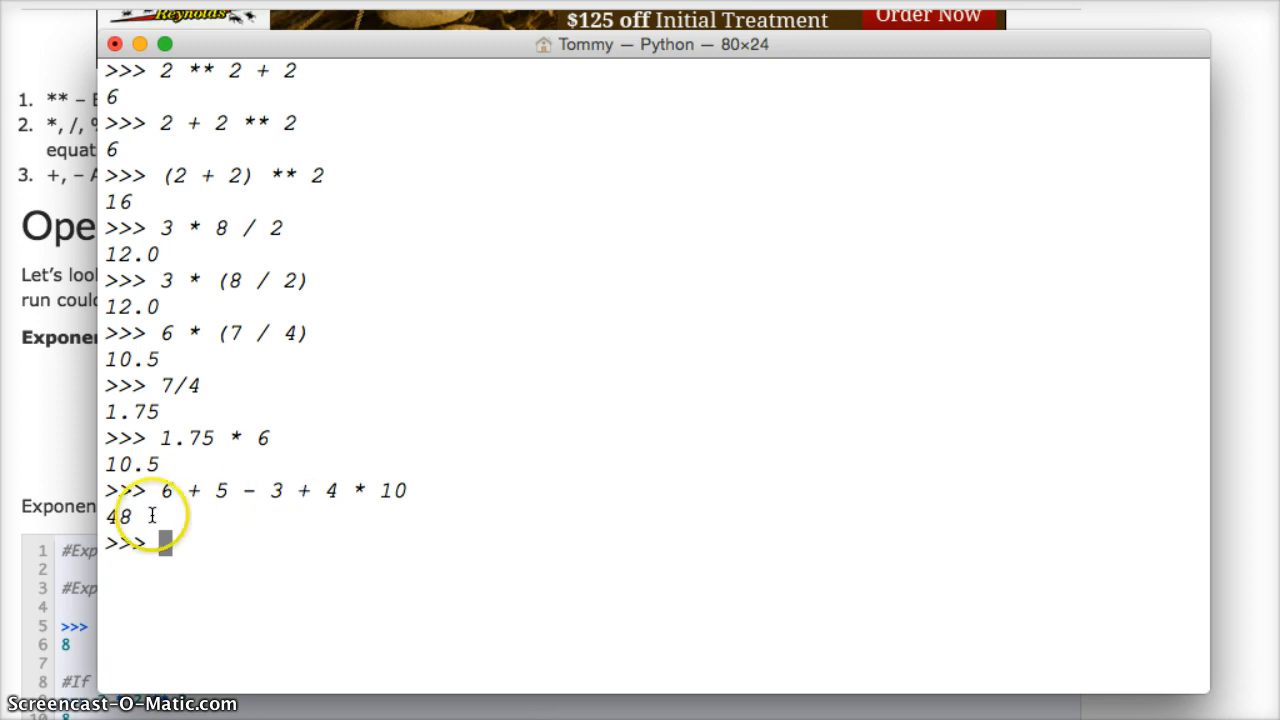
mouse_move(476, 518)
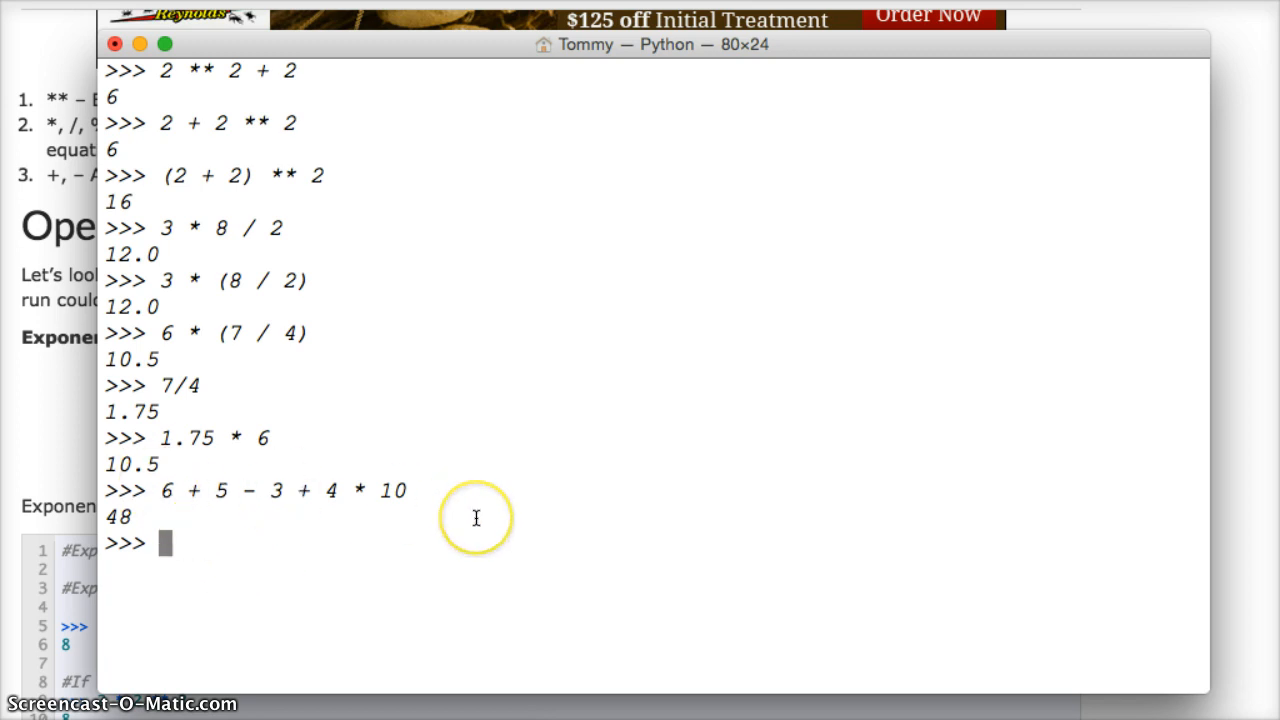
- Evaluate (6 + 5 - 3 +4) * 10, which returns 120 rather than 48
text(()
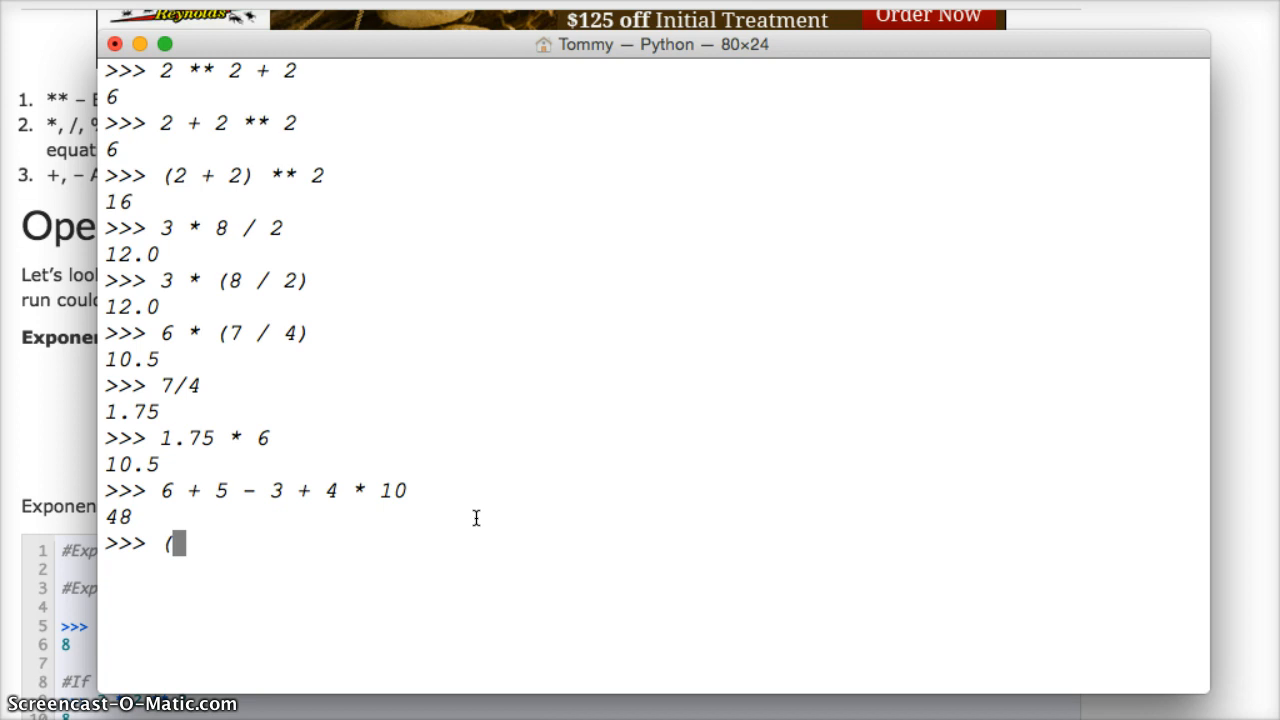
text(6 +)
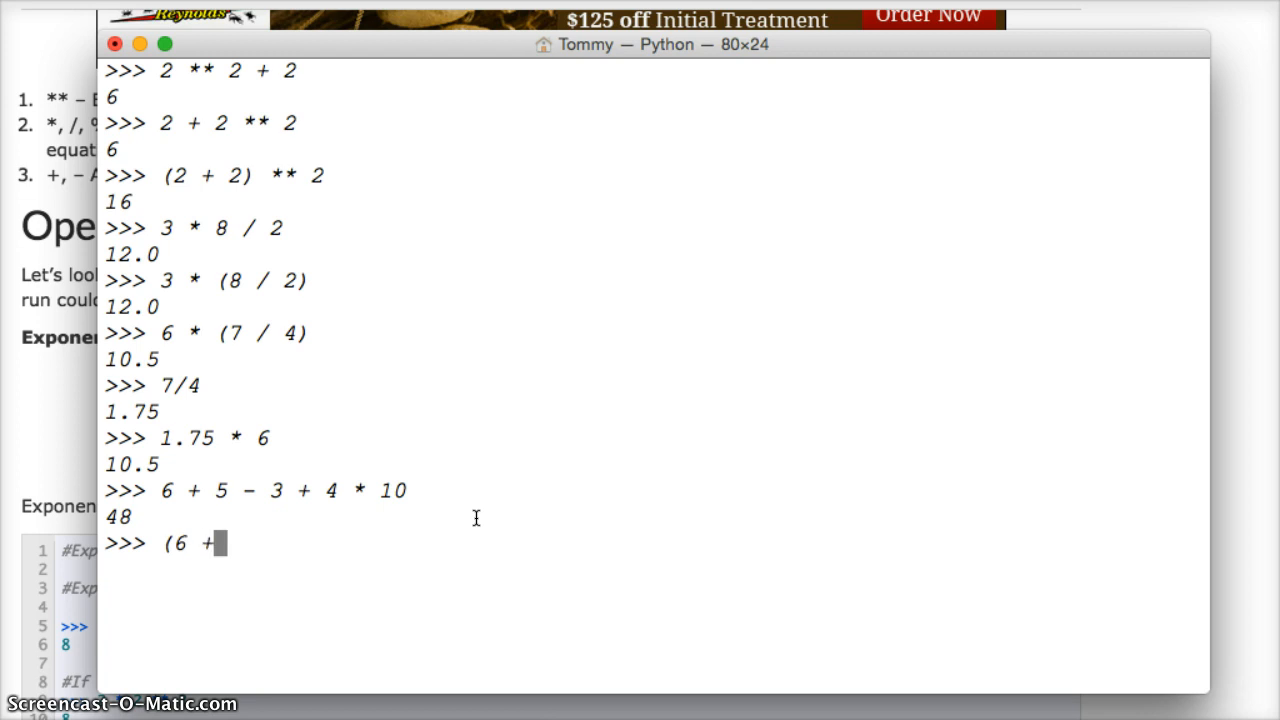
text(5))
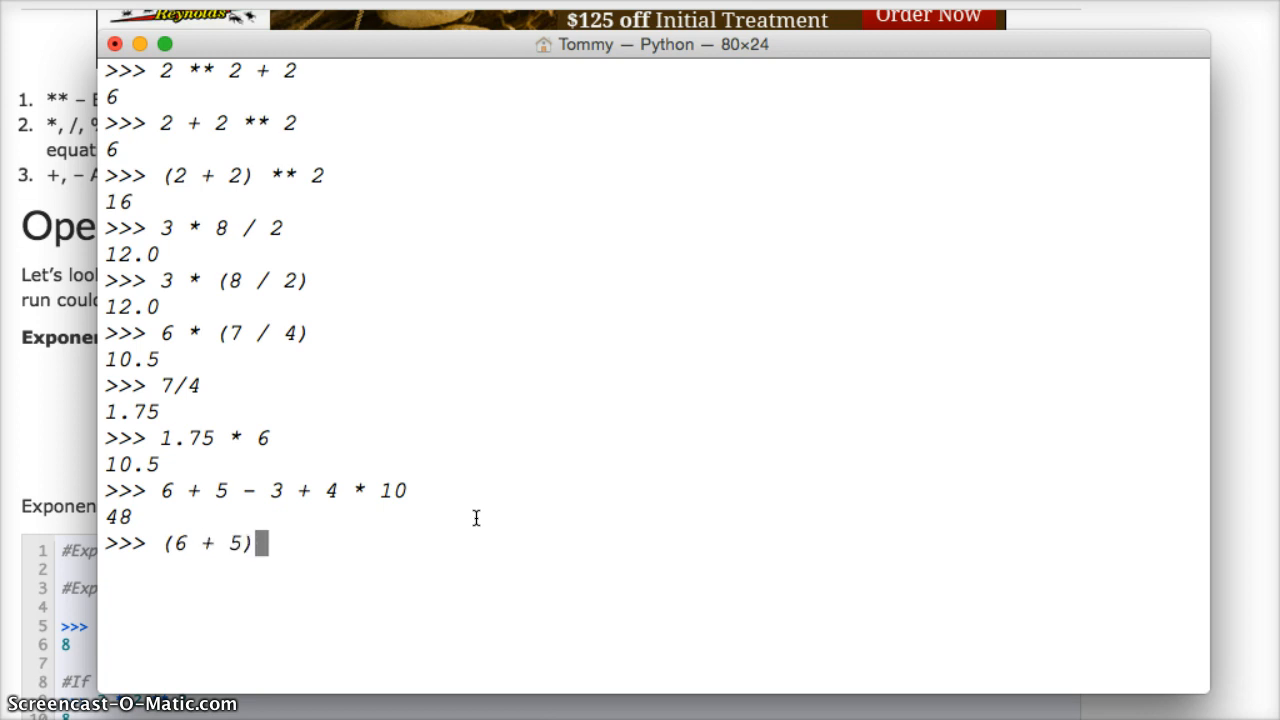
mouse_move(416, 532)
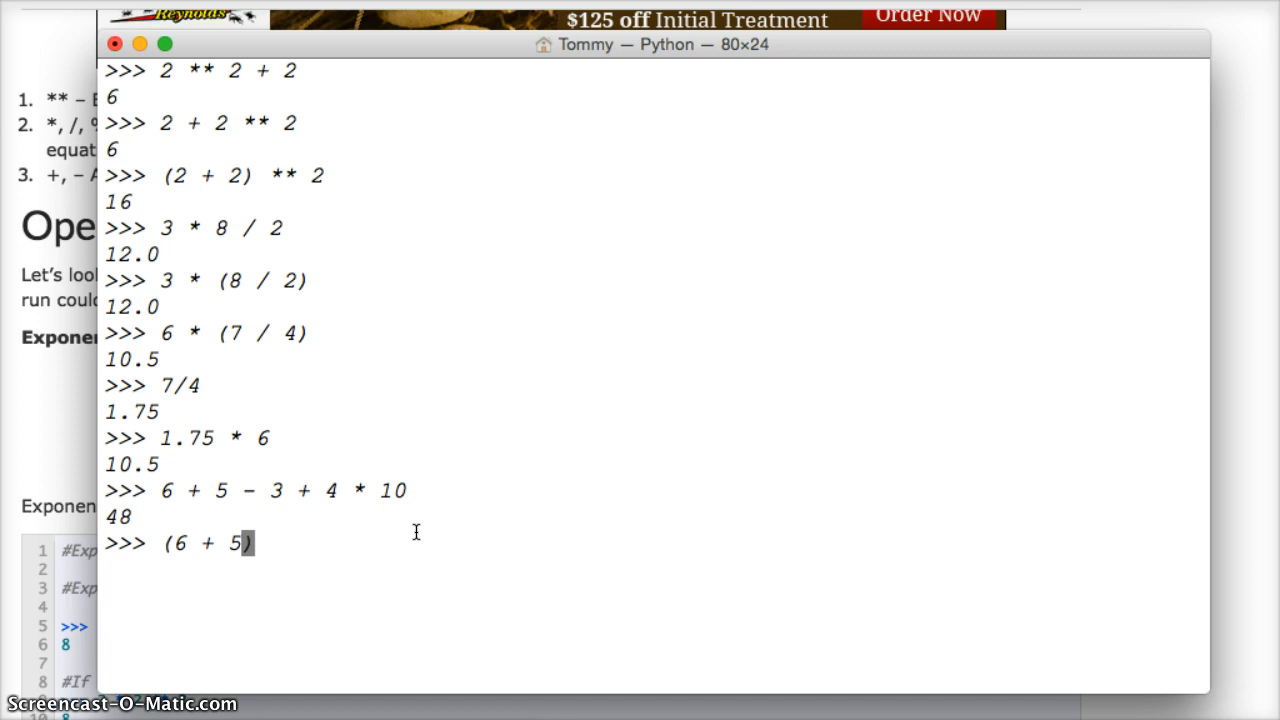
text(- 3 +)
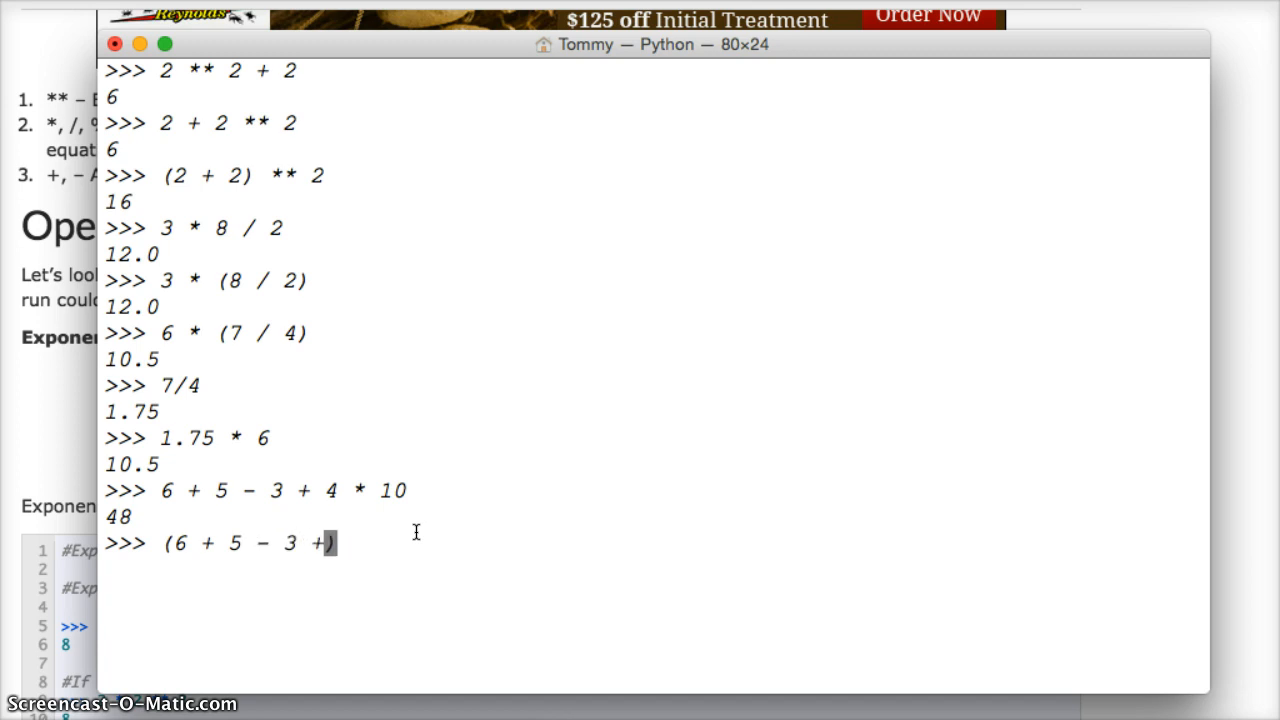
text(4)
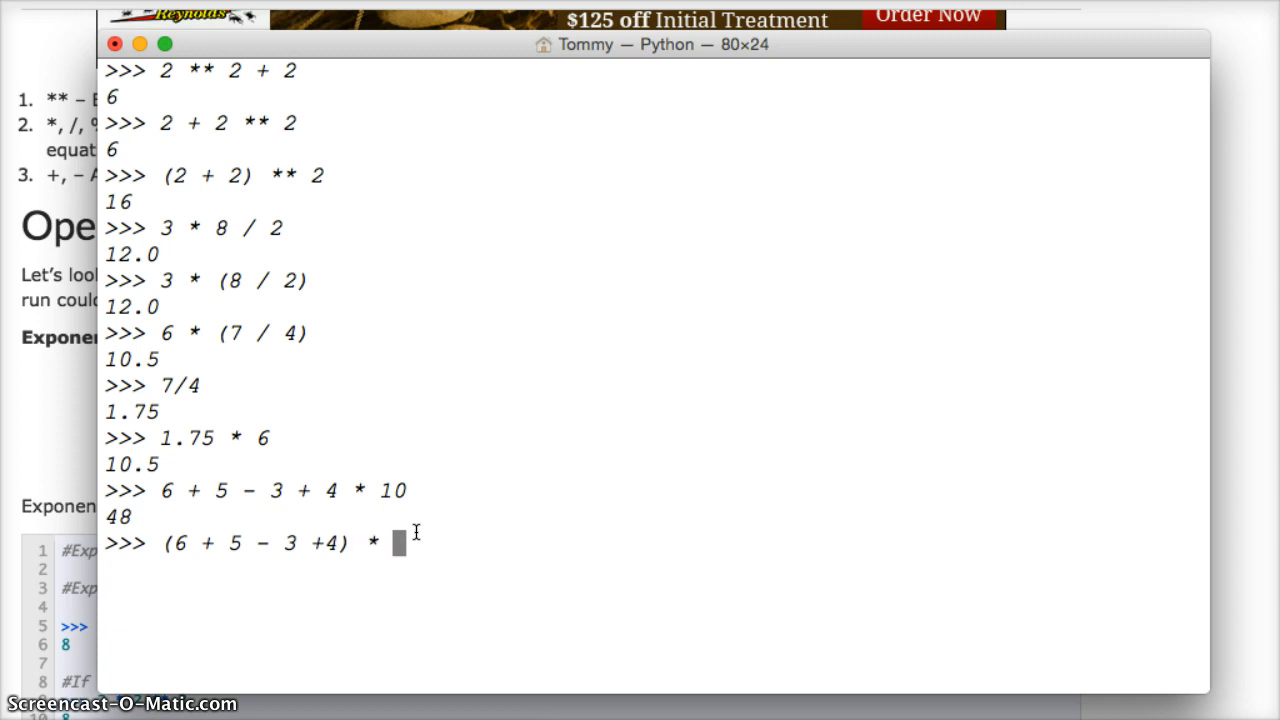
text(10)
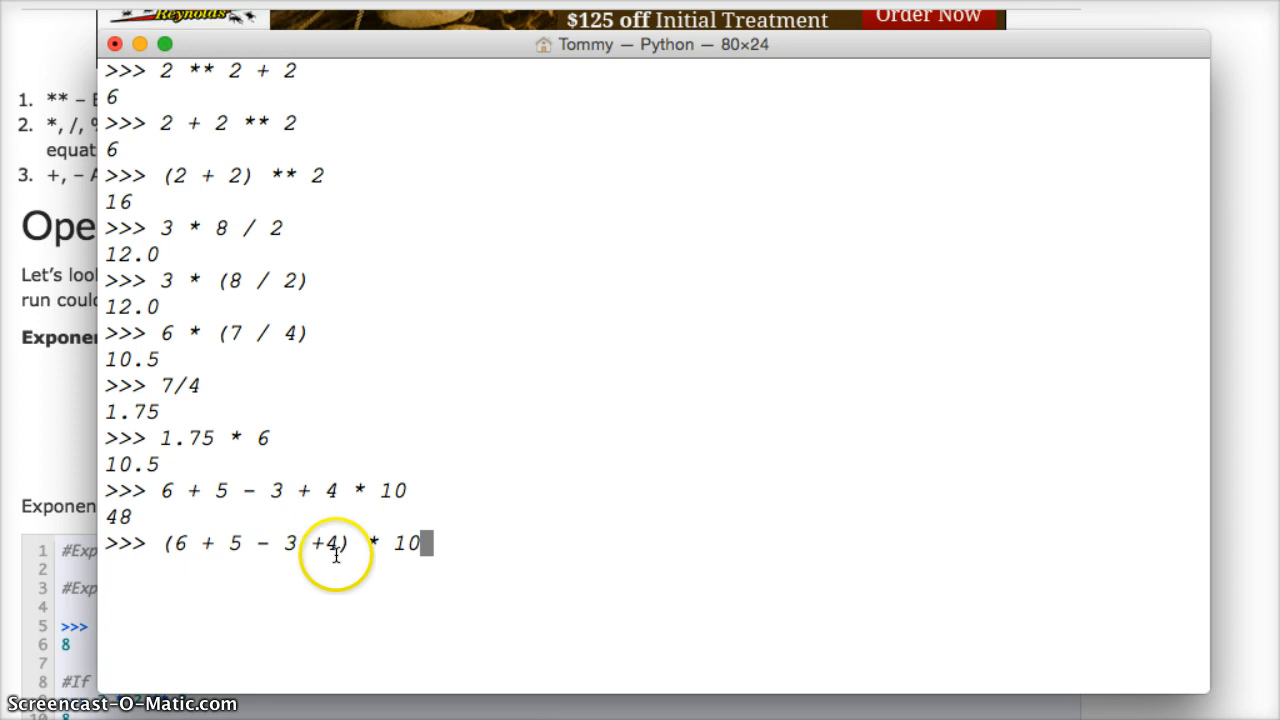
mouse_move(190, 535)
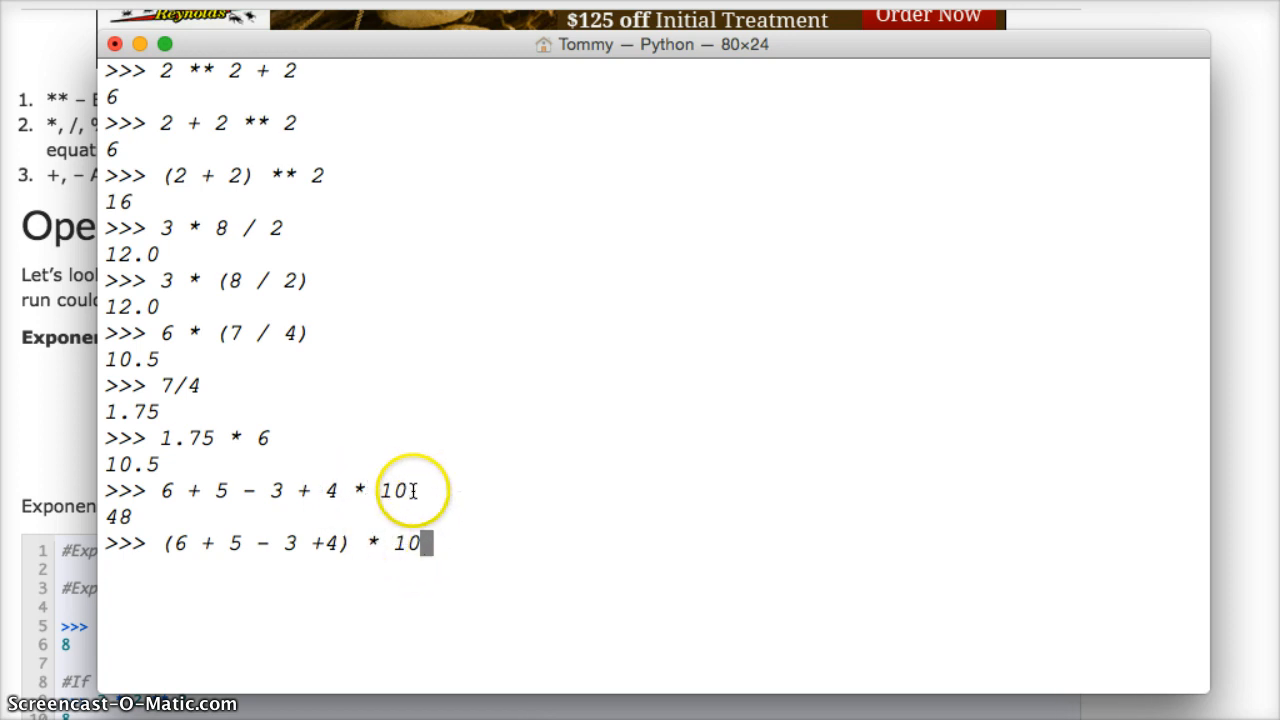
mouse_move(312, 490)
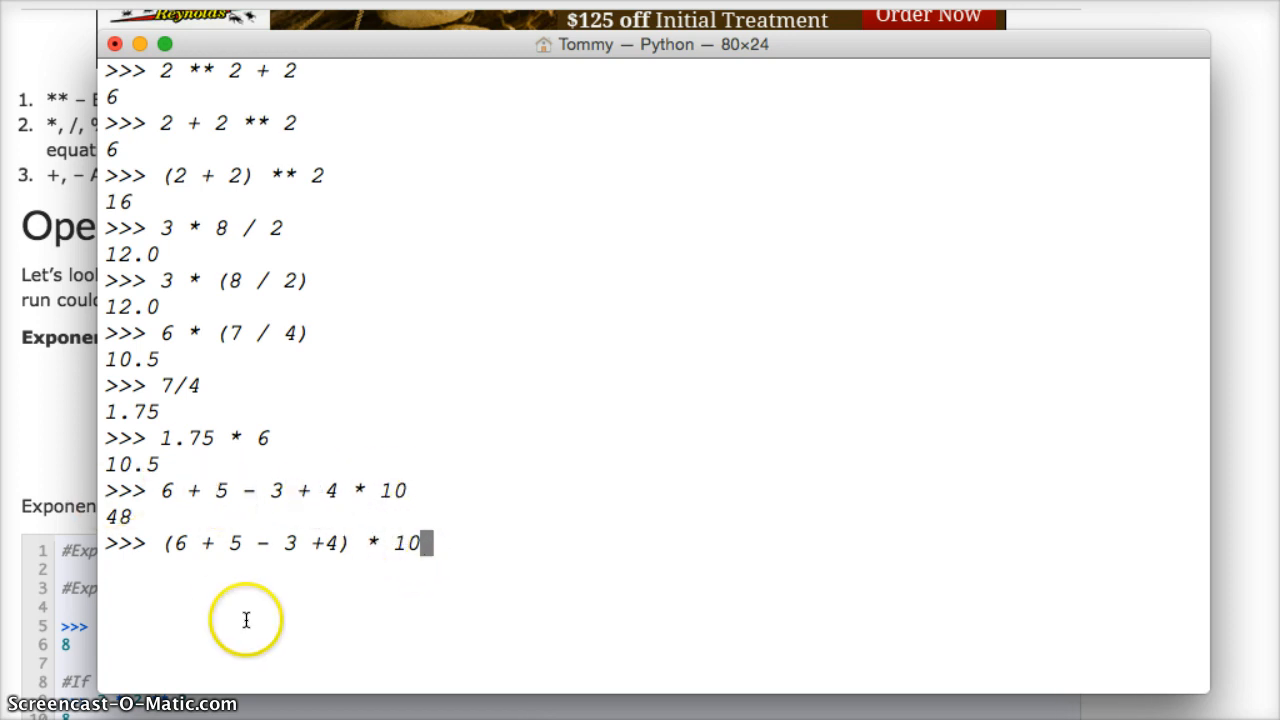
mouse_move(332, 568)
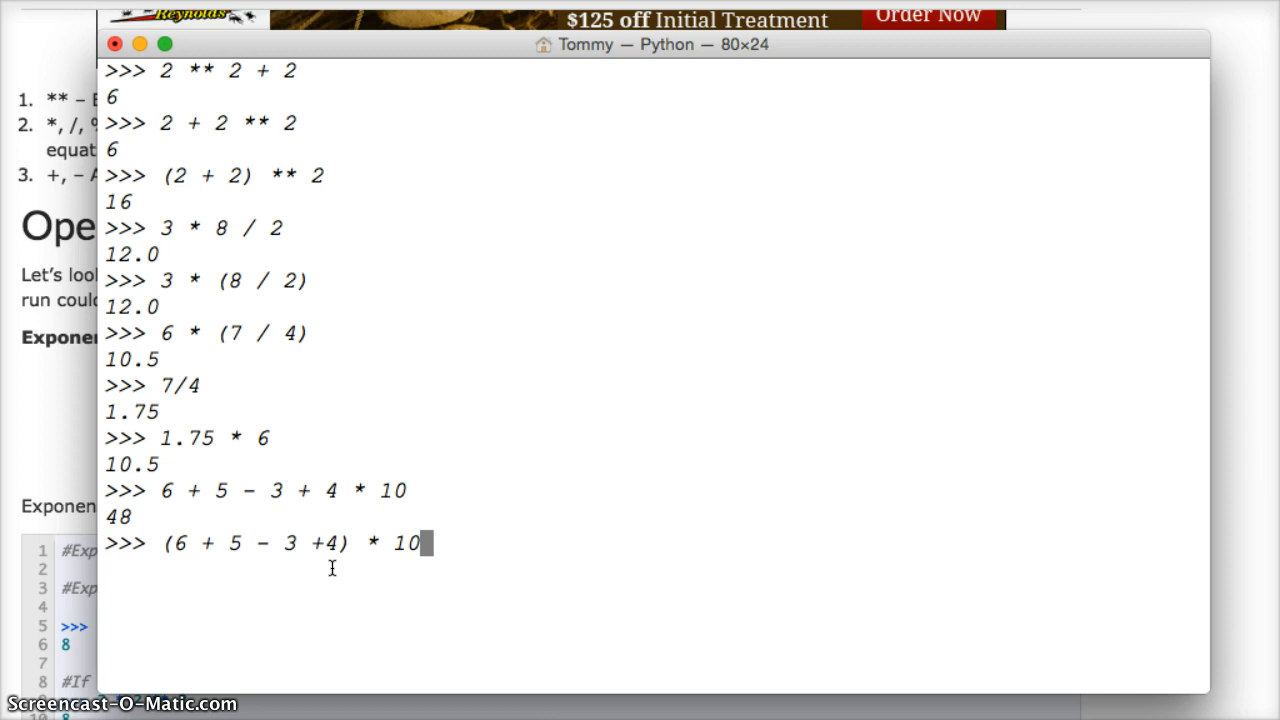
key(Return)
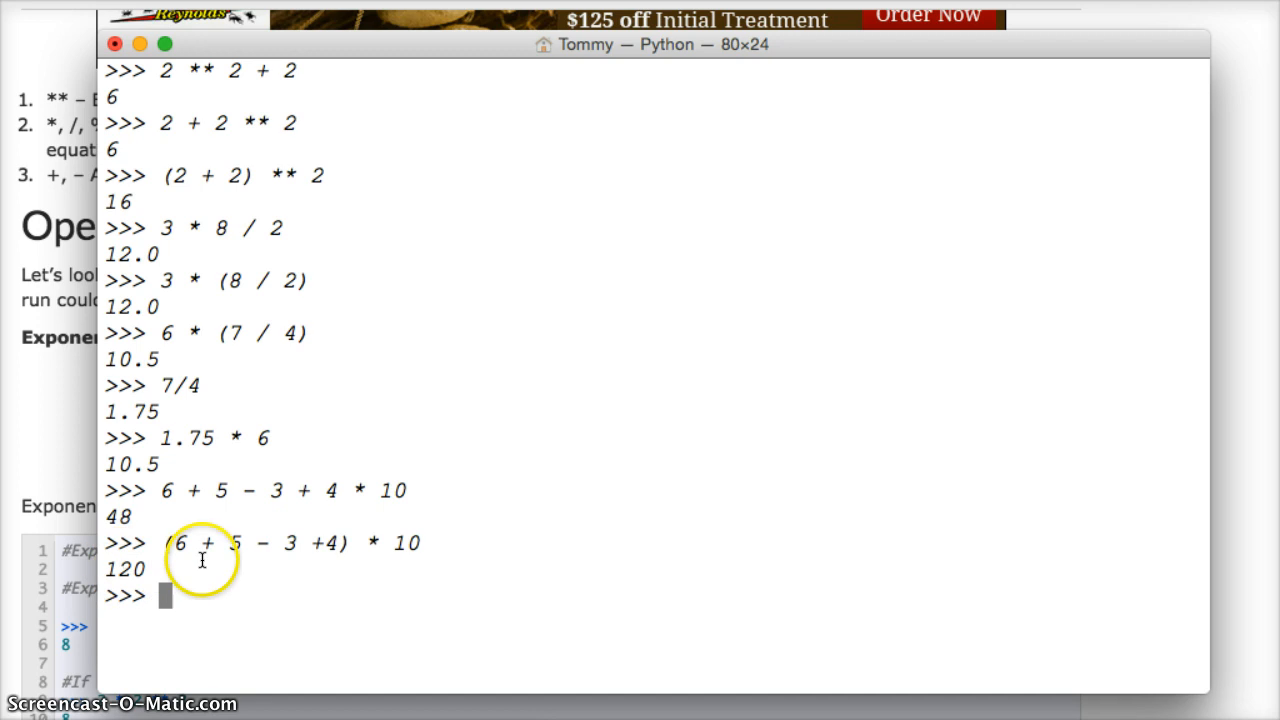